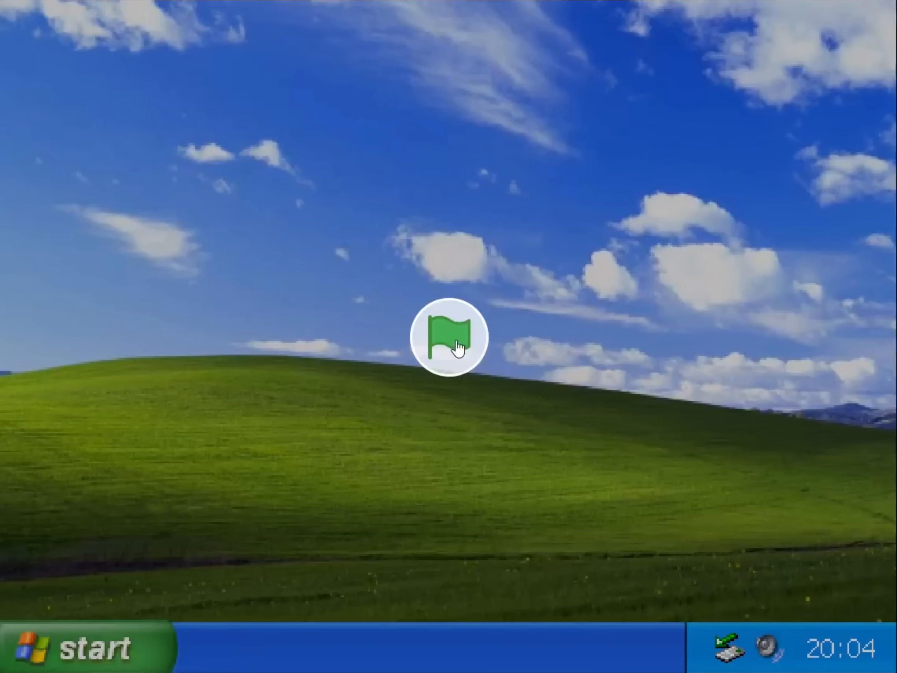
Step: Start the simulator with the green flag and log in as Admin to reach the desktop
click(453, 337)
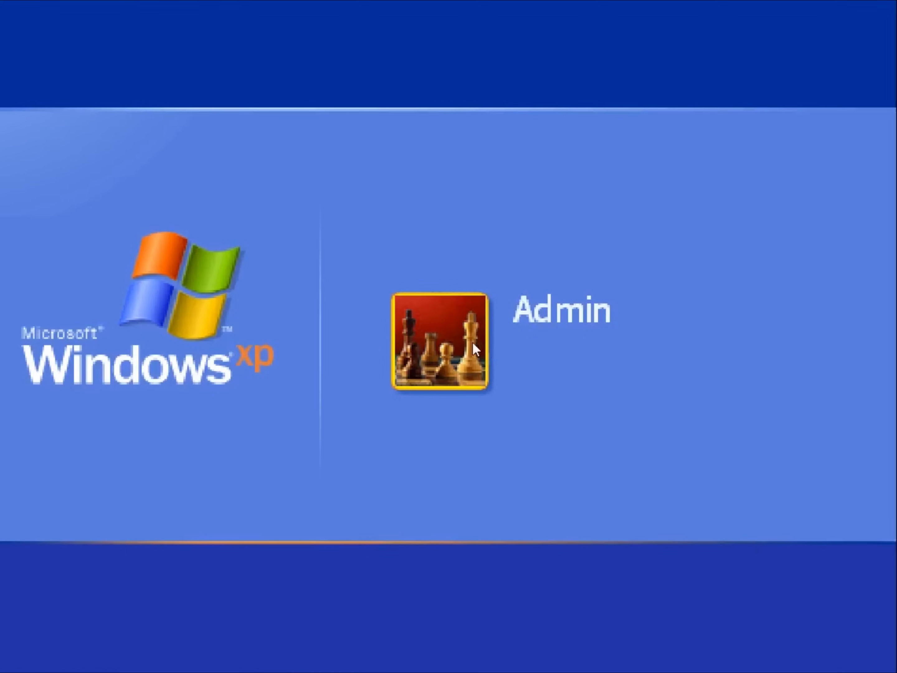
click(438, 342)
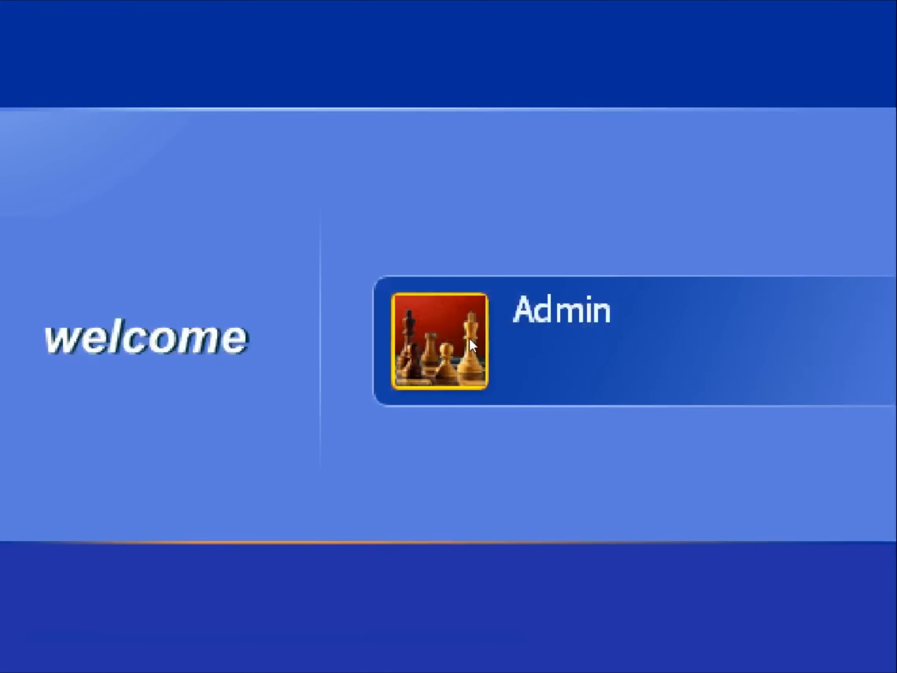
click(434, 338)
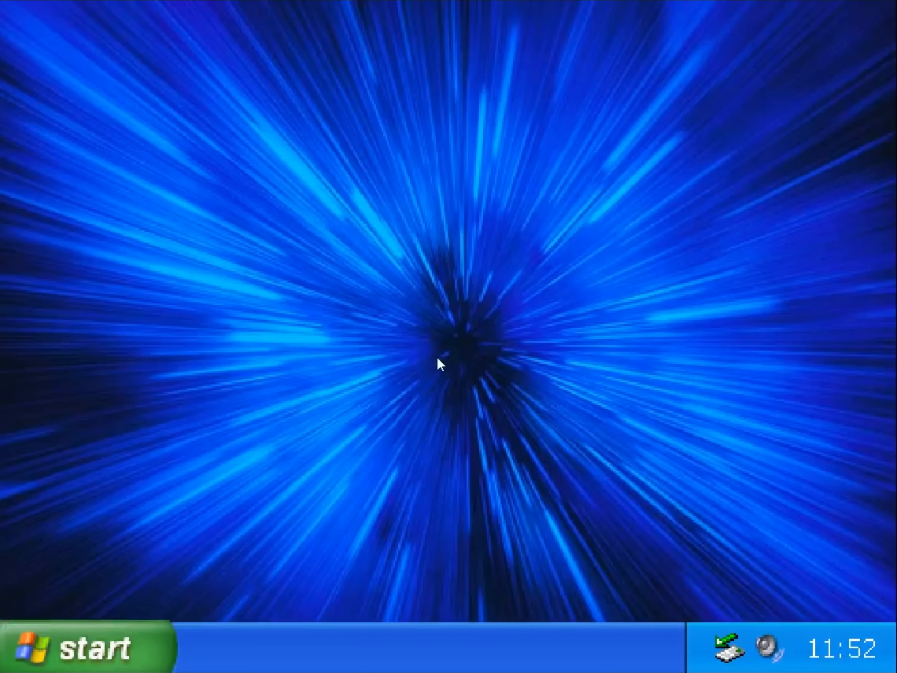
mouse_move(151, 521)
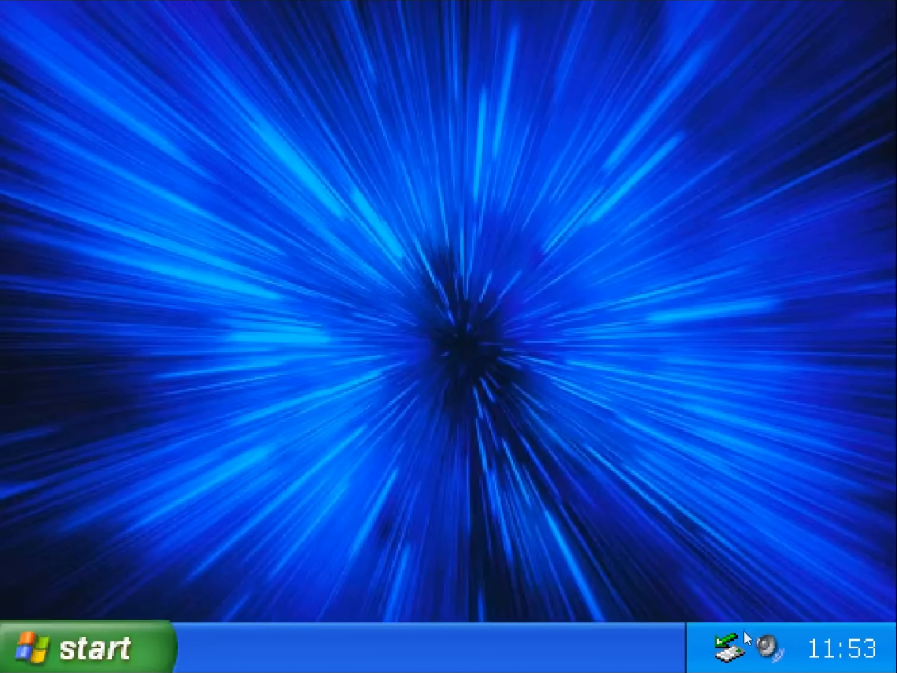
Step: Lower the master volume from the tray, restore it to full, then close the volume window
click(760, 647)
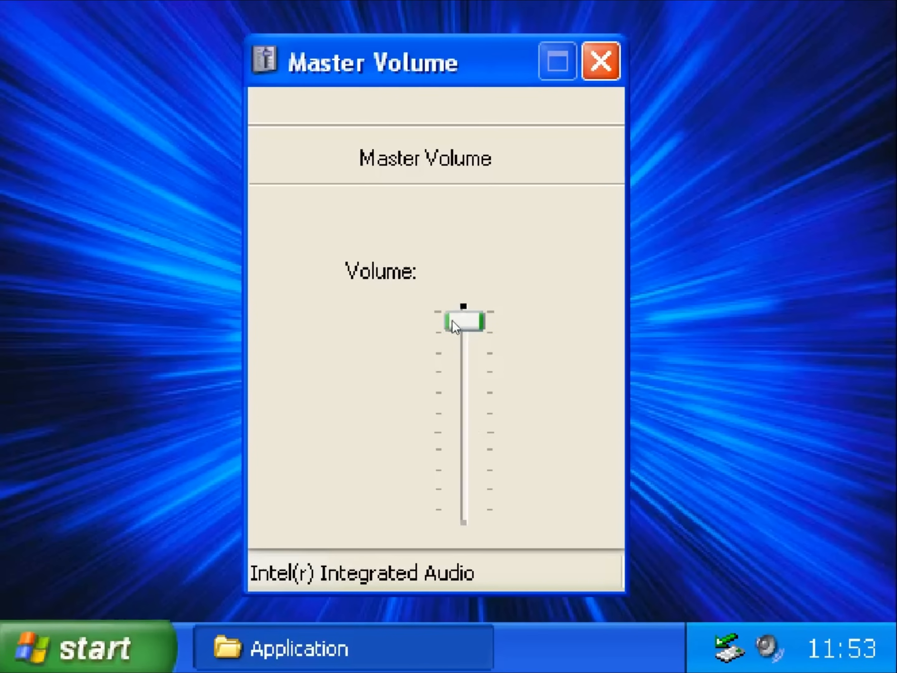
drag(463, 322, 463, 506)
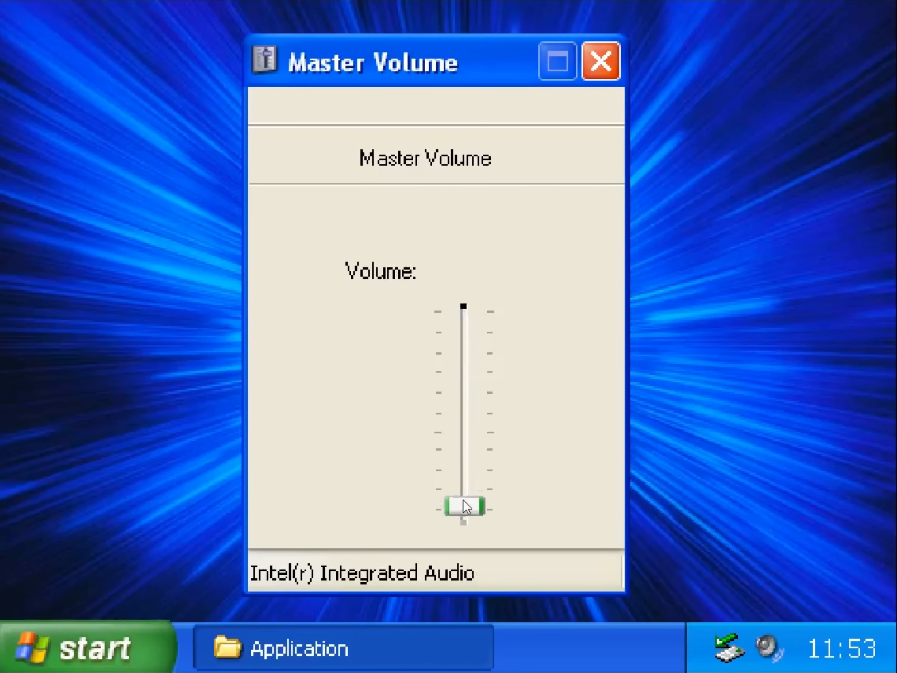
drag(463, 506, 464, 180)
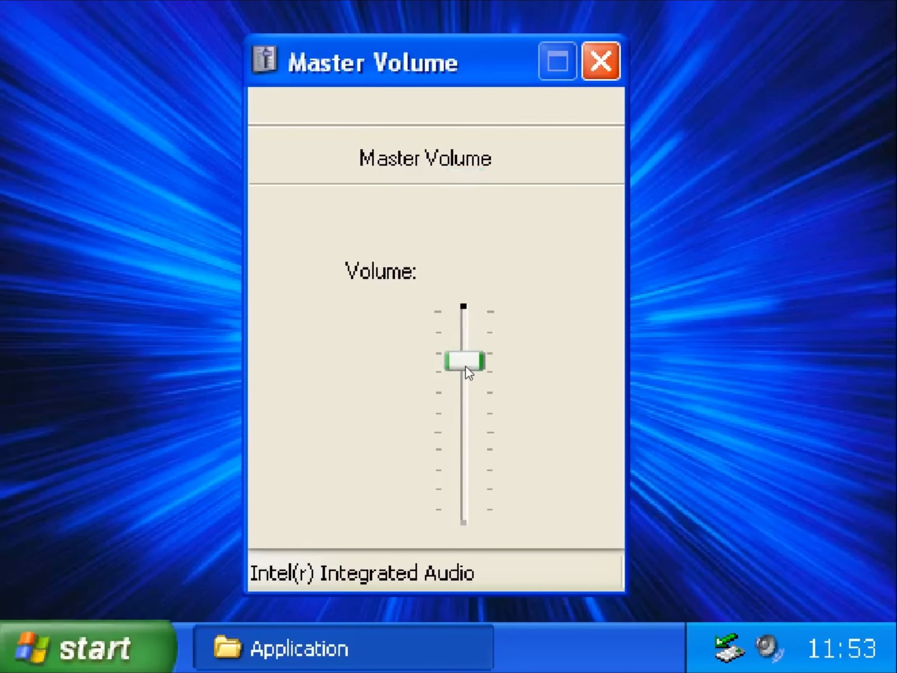
drag(463, 360, 464, 411)
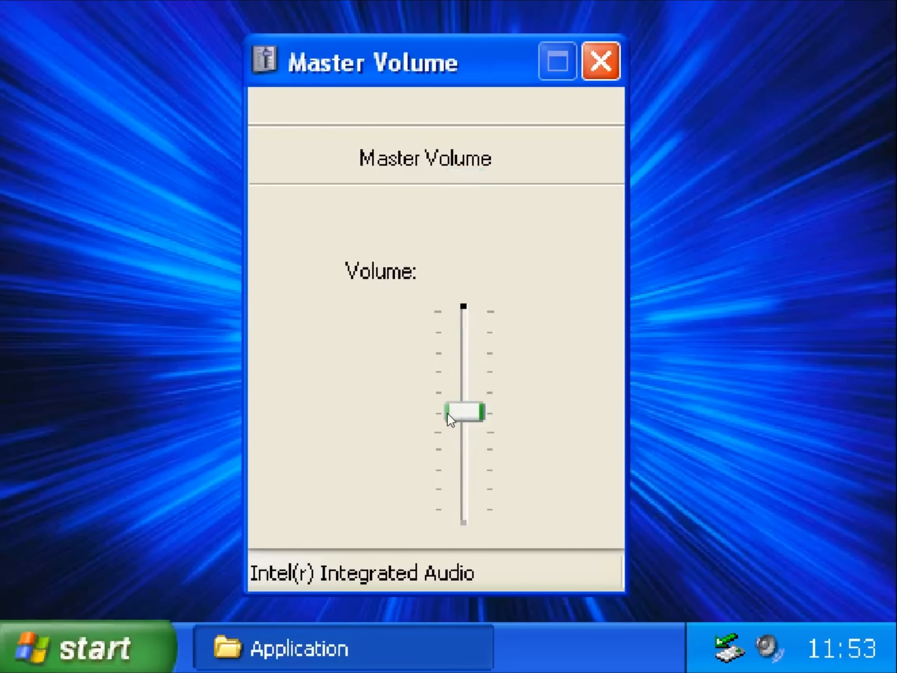
drag(464, 411, 465, 319)
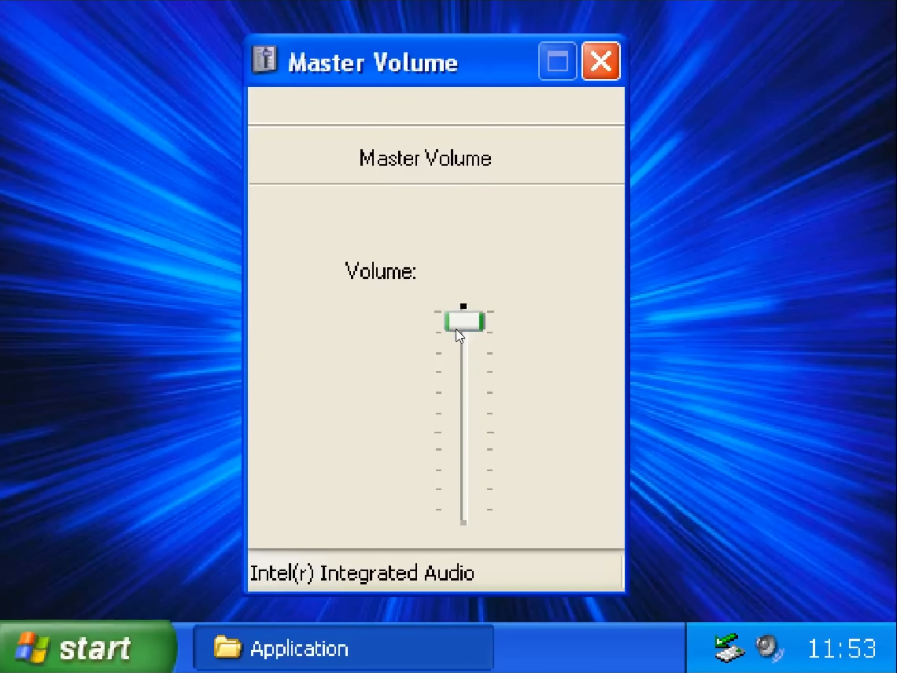
click(600, 60)
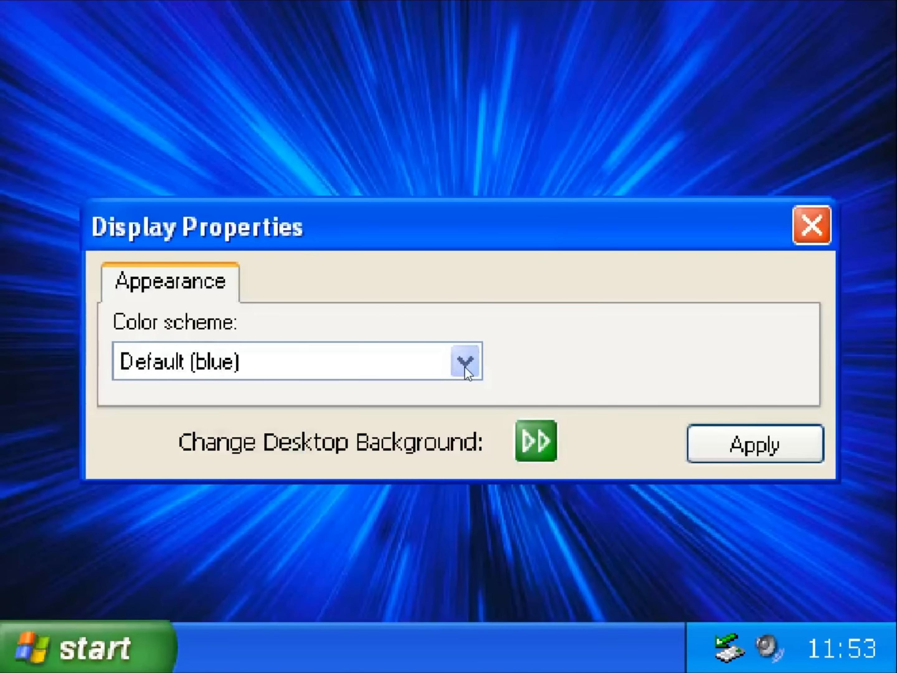
Step: View the colour schemes, then hand-draw colour names on the Paint canvas in their colours
click(465, 360)
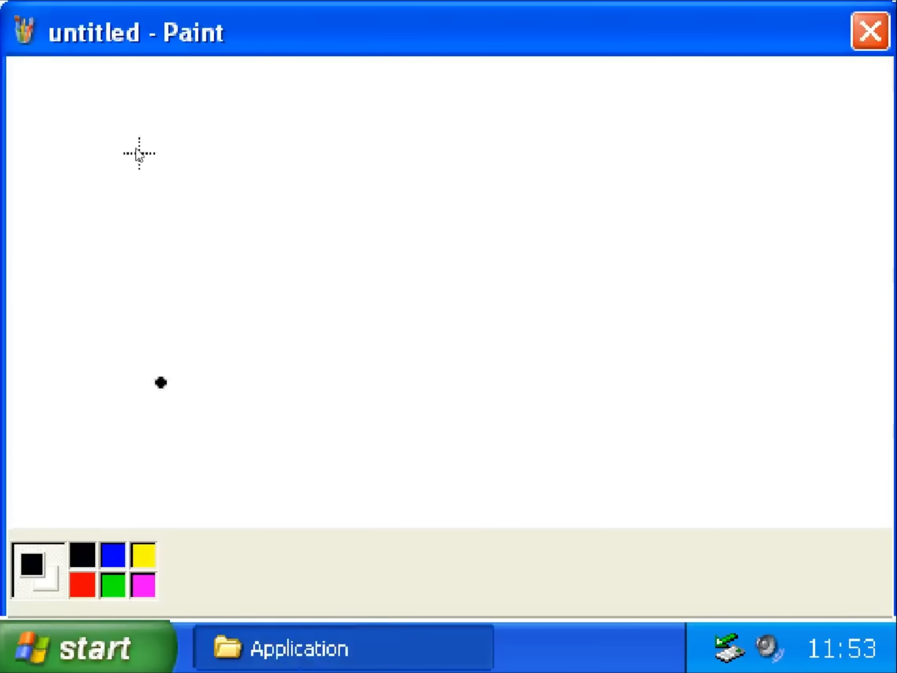
drag(120, 137, 240, 206)
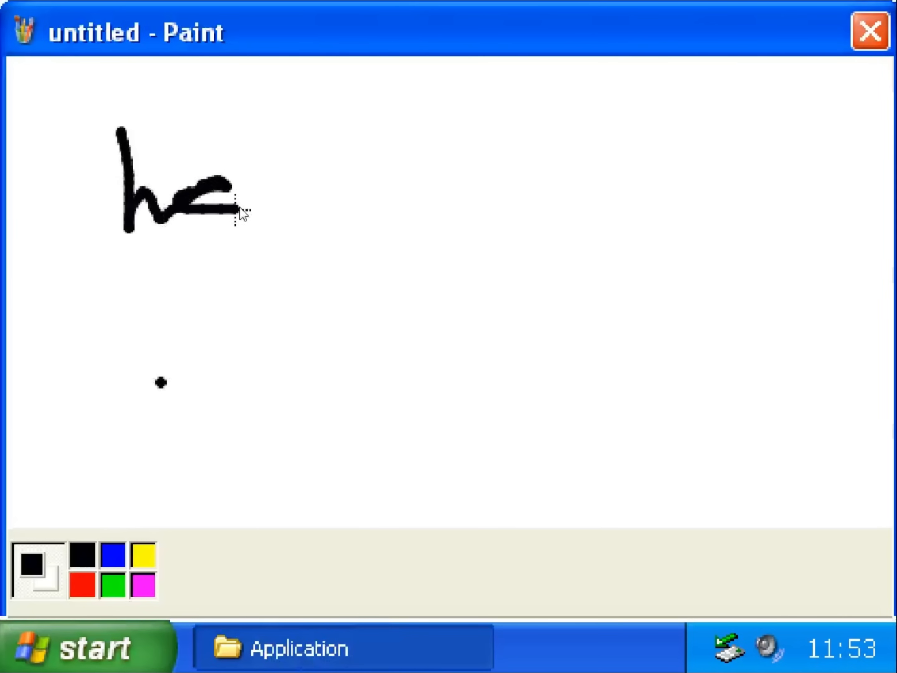
drag(241, 211, 366, 183)
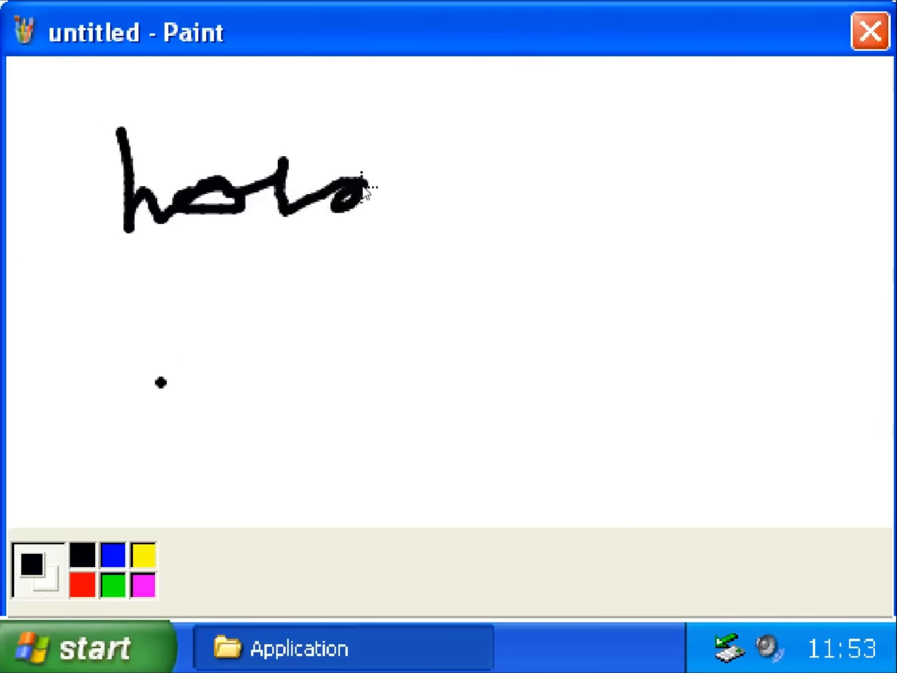
drag(366, 189, 446, 212)
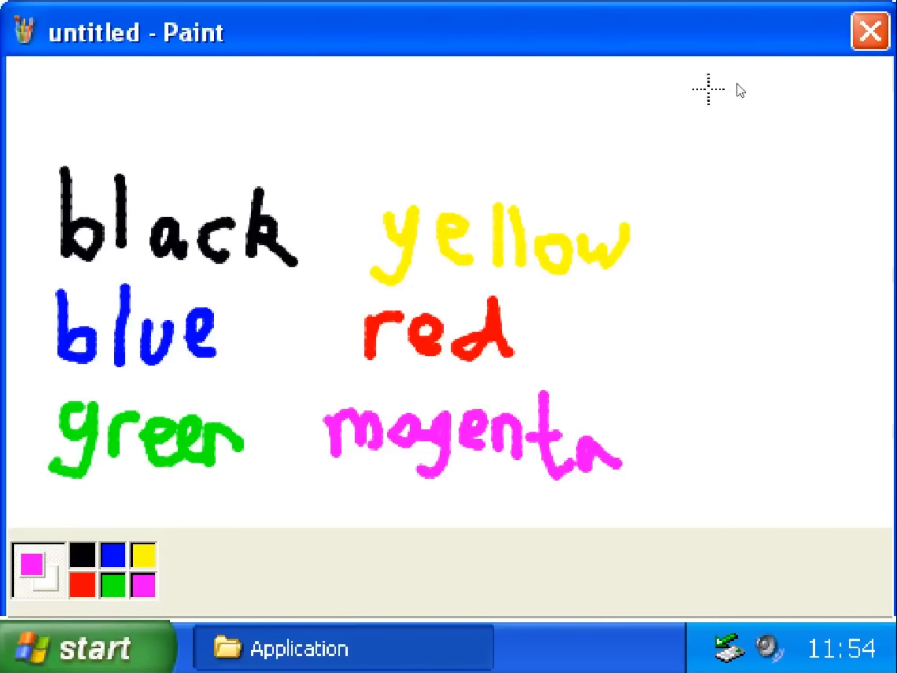
click(870, 30)
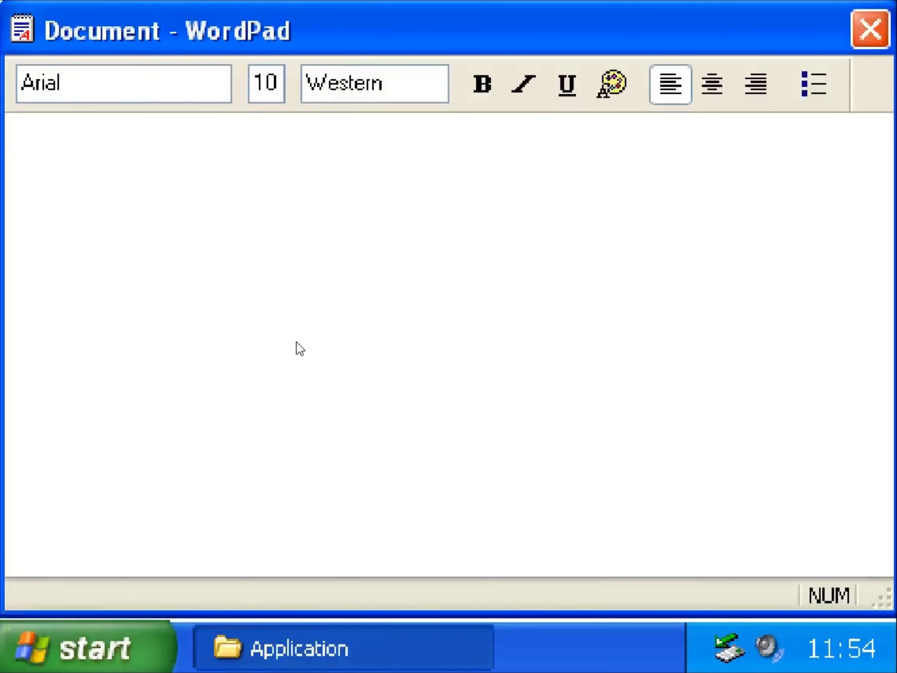
Step: Type a line reading roughly 'YOU CAN TYPE ON WORDPAD' plus extra letters in WordPad
text(Y Y)
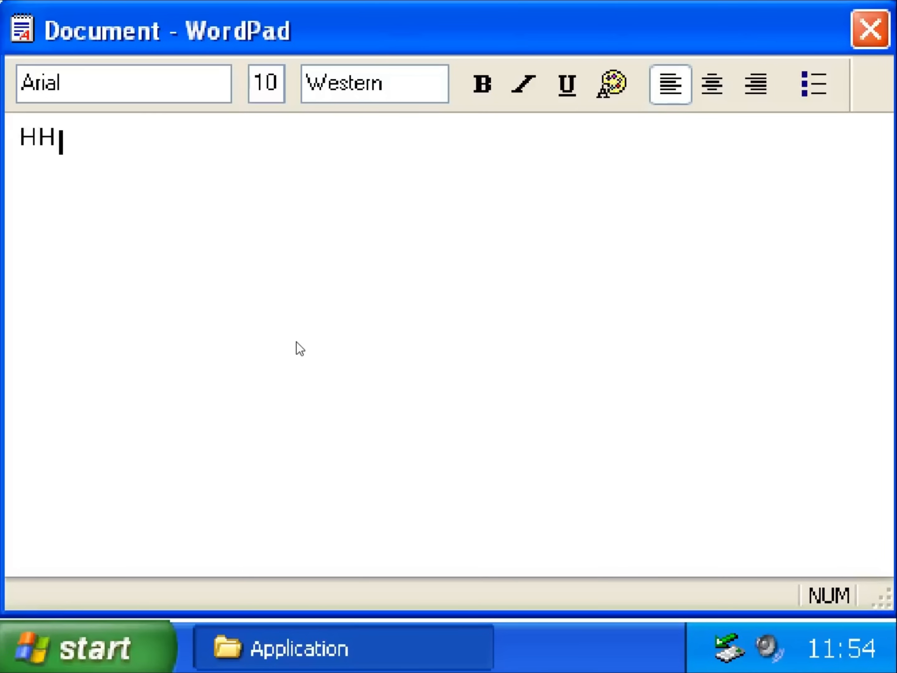
text(OOOOOLLLLALAAAA)
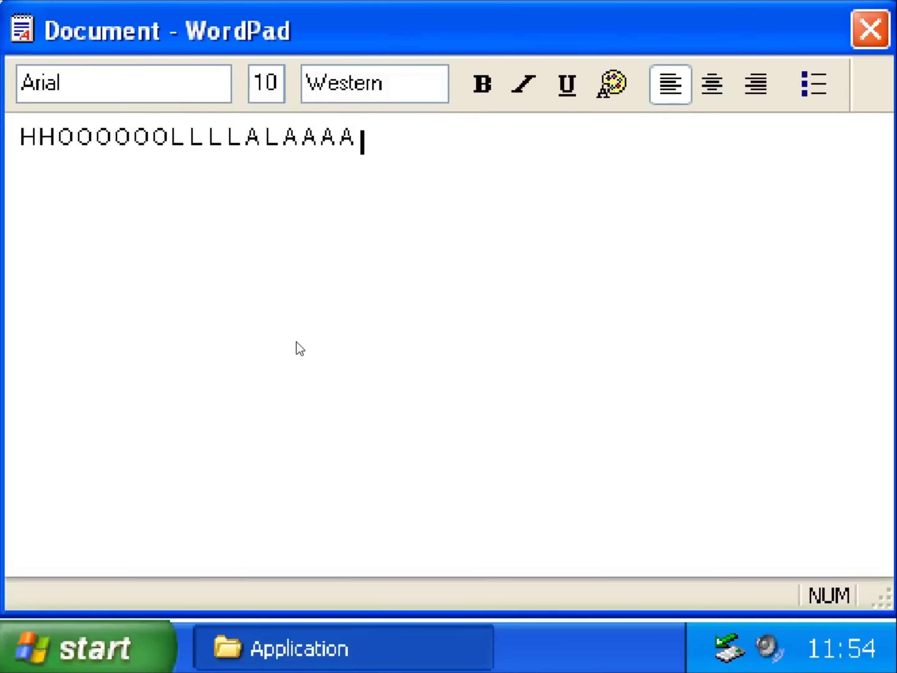
text(YO)
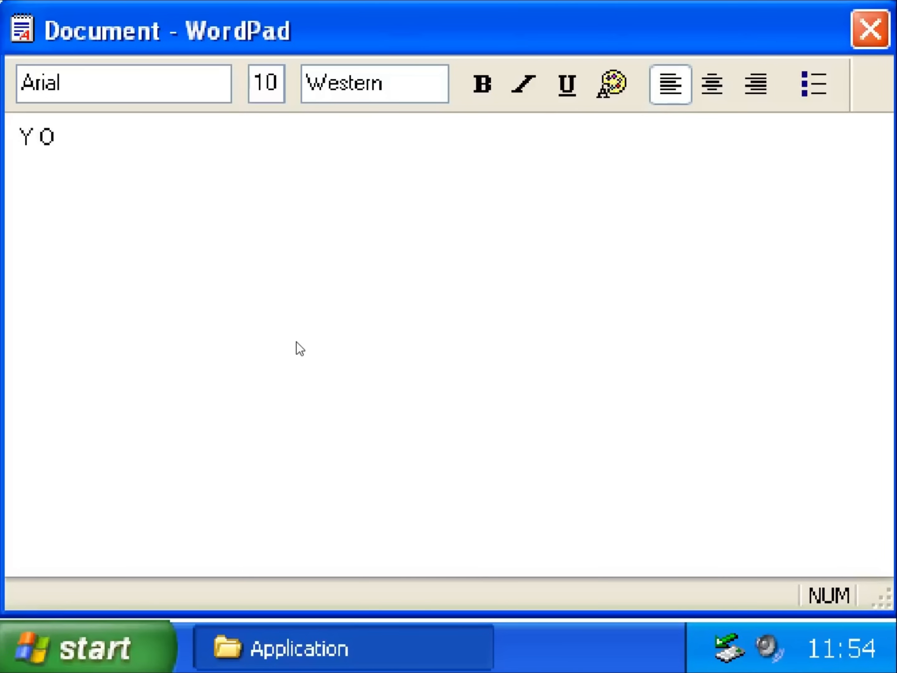
text(U CCAAN)
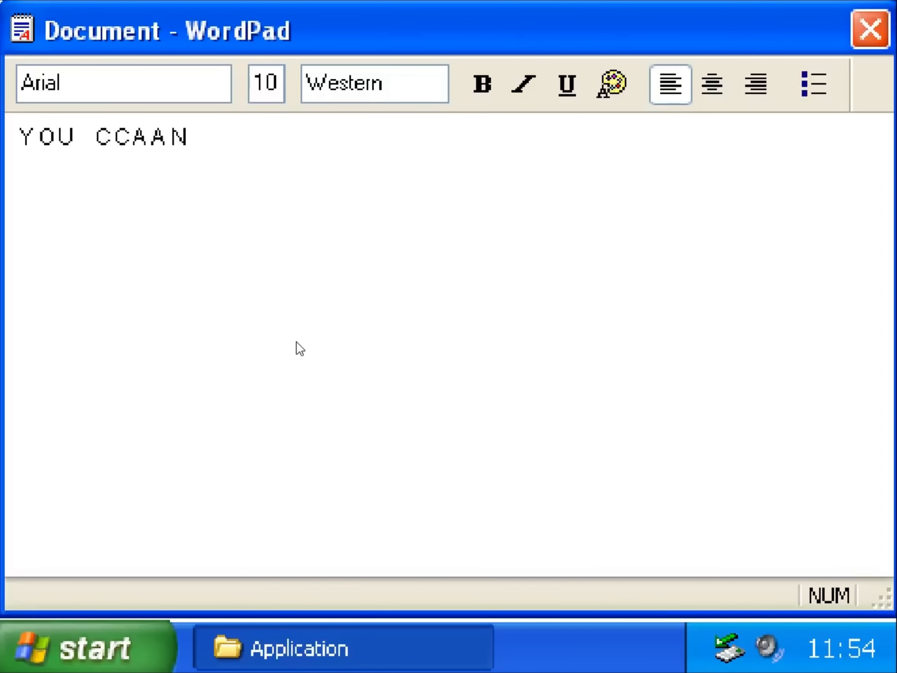
text(N TYPEE)
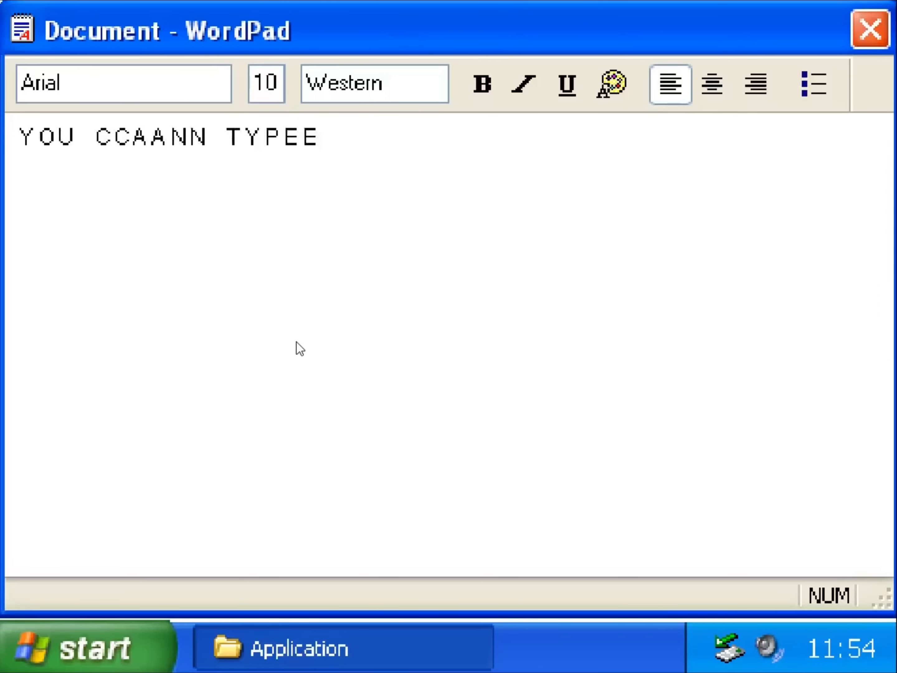
text(ON WORRD)
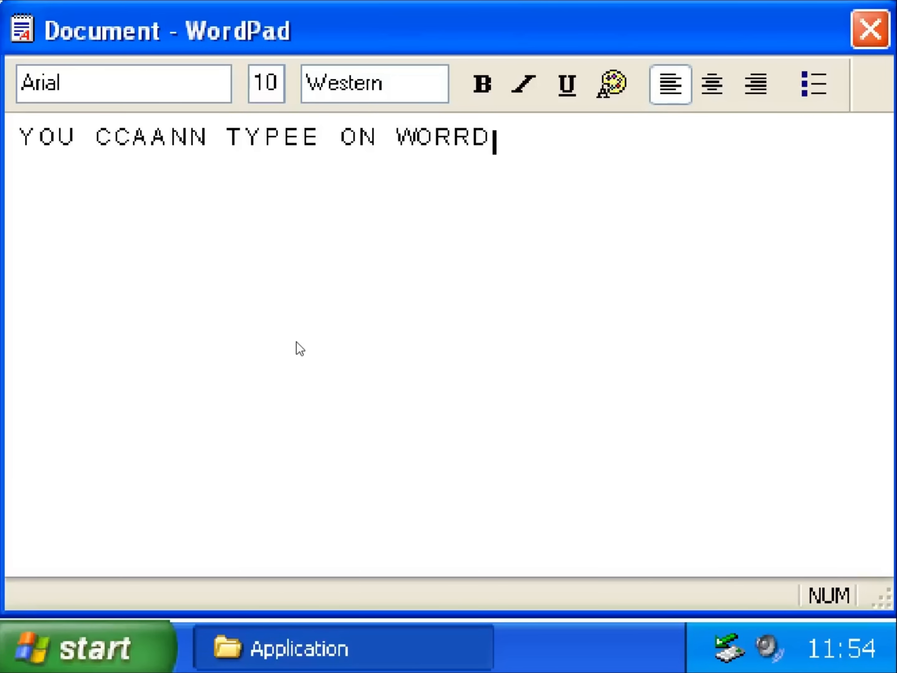
text(PAD)
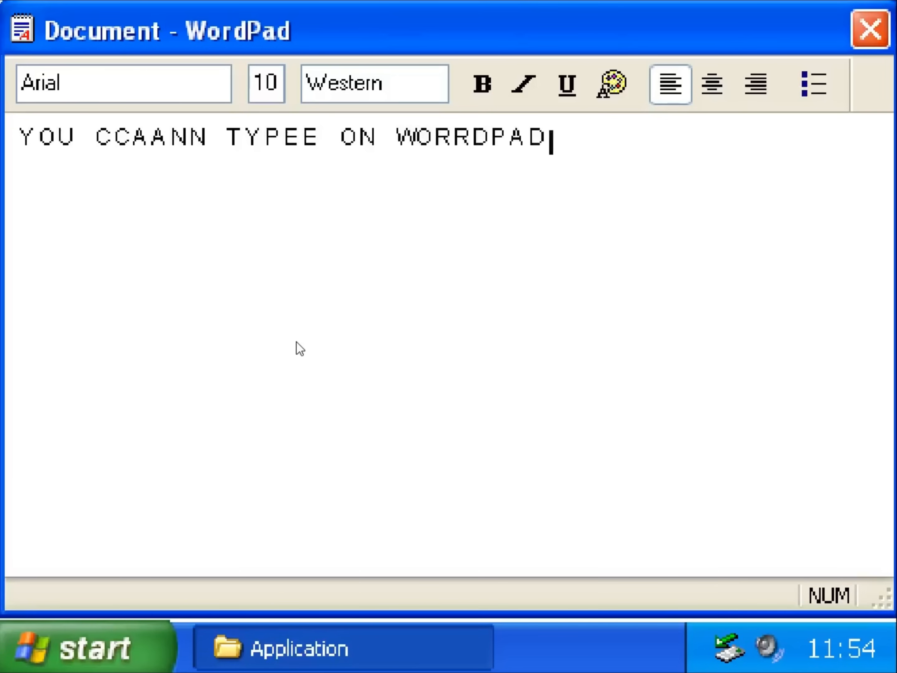
text(9)
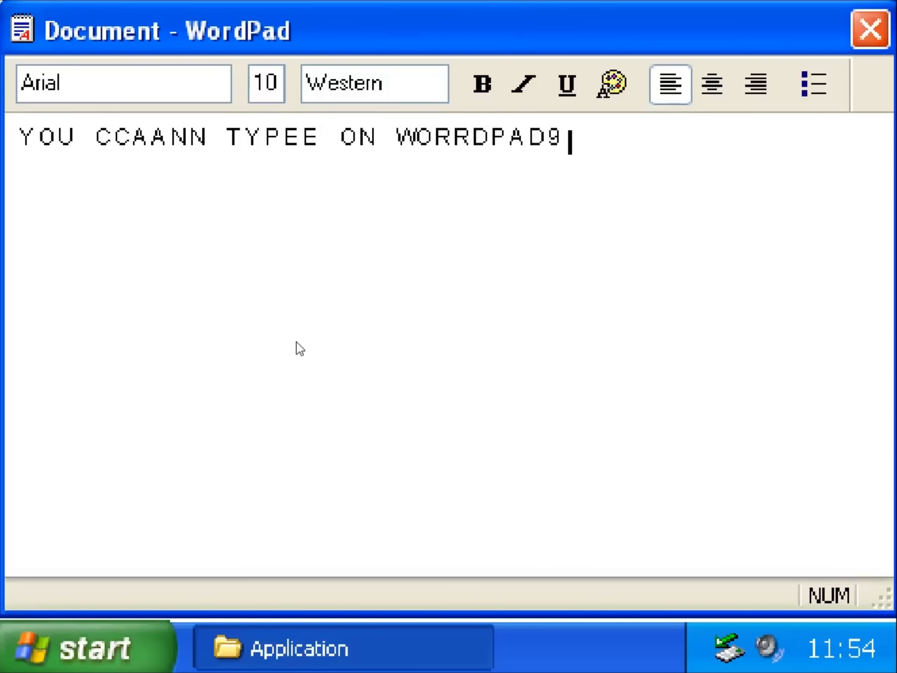
text(KIINNDDAA)
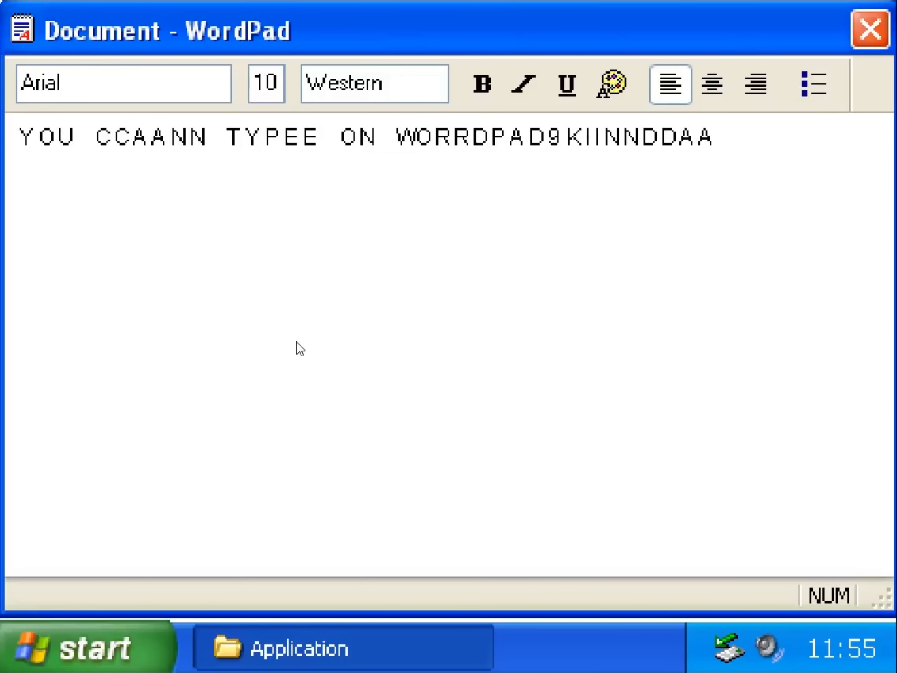
mouse_move(445, 96)
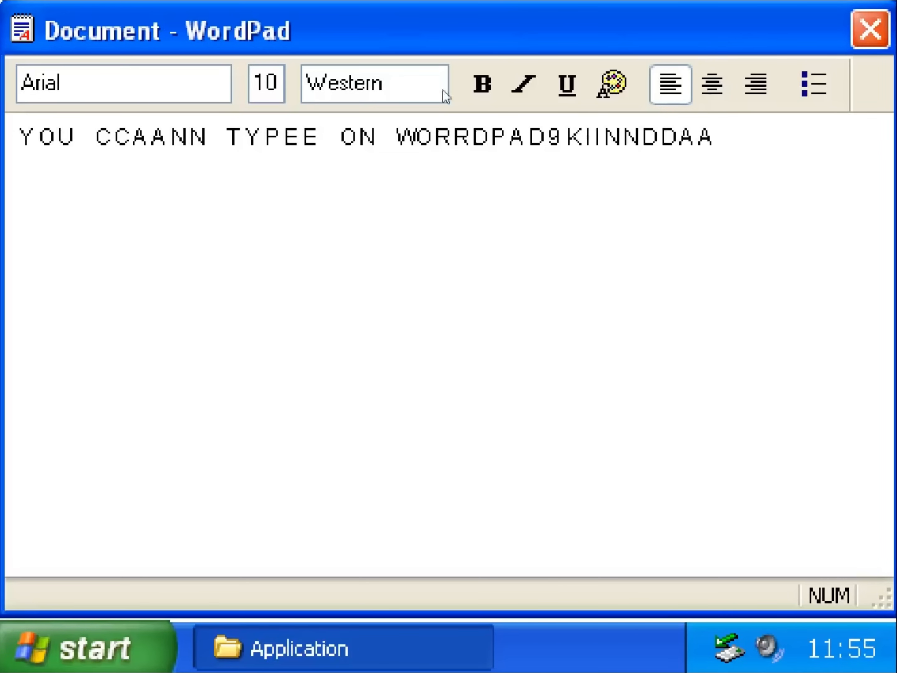
mouse_move(821, 142)
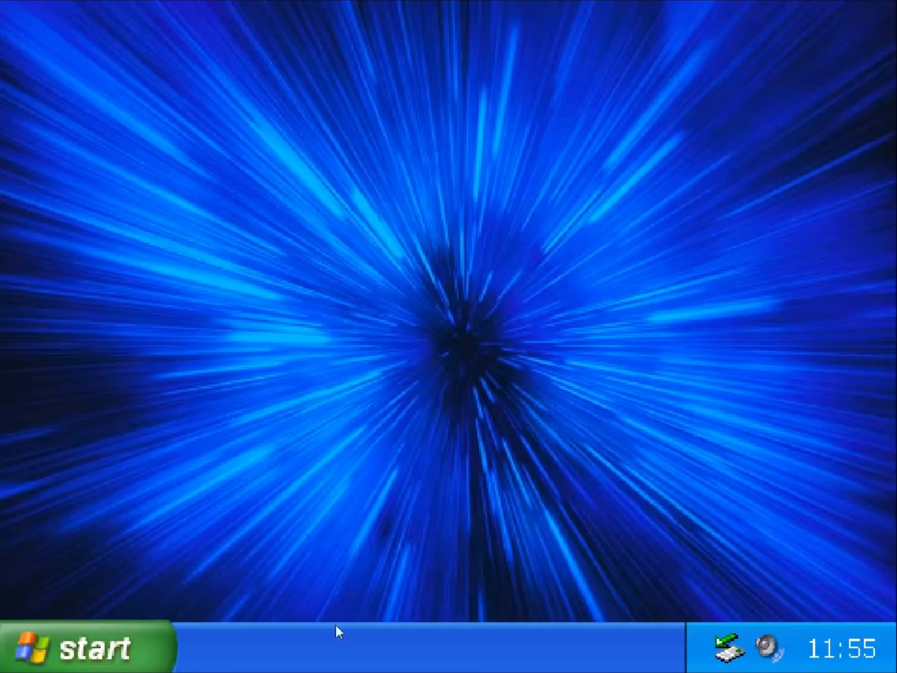
Step: From Start, cycle wallpapers until the green hill Bliss returns, then close Display Properties
click(74, 646)
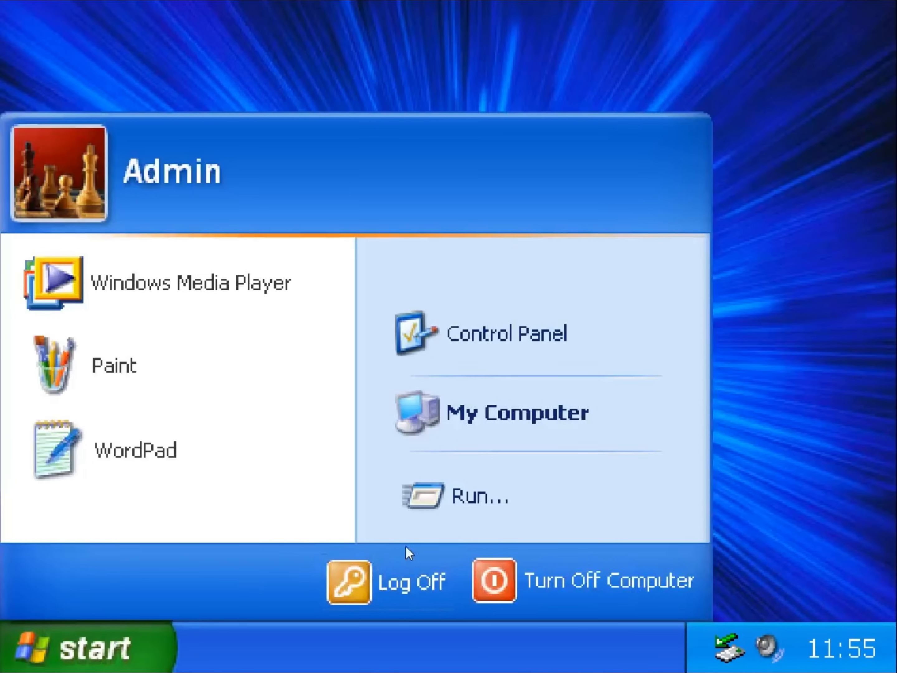
click(506, 332)
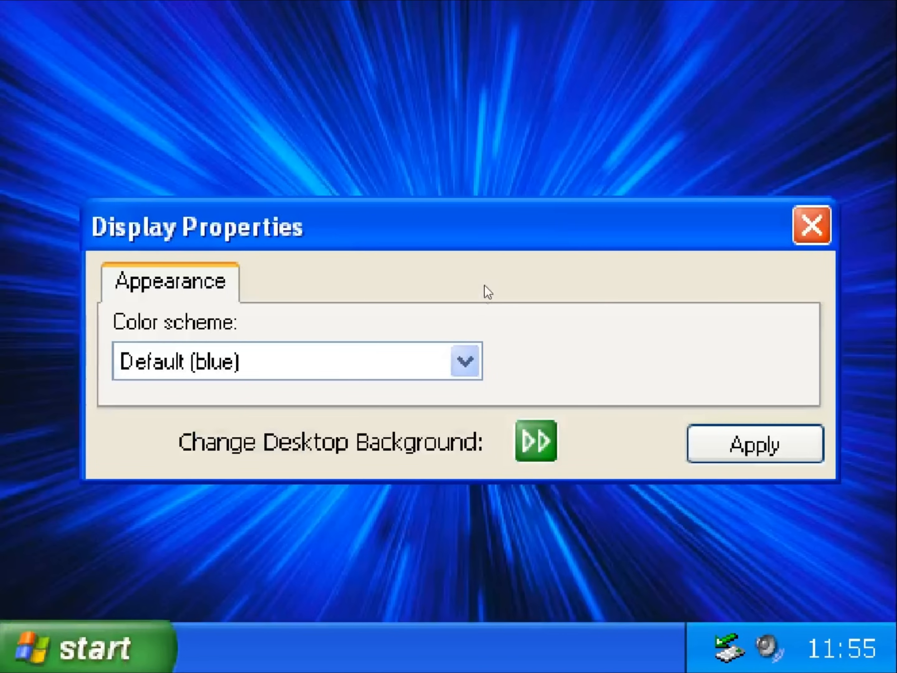
click(535, 442)
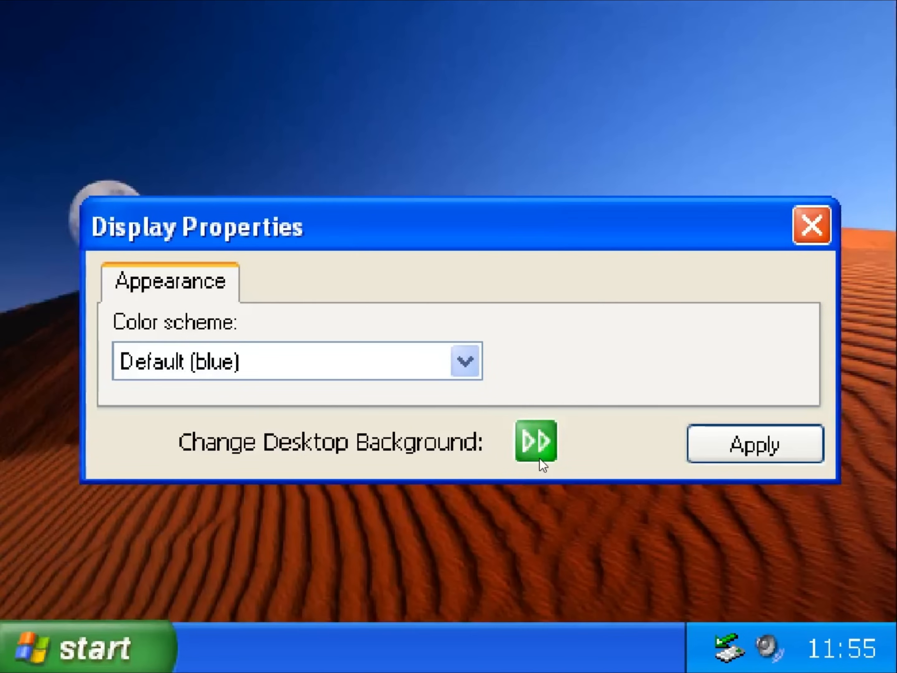
click(535, 442)
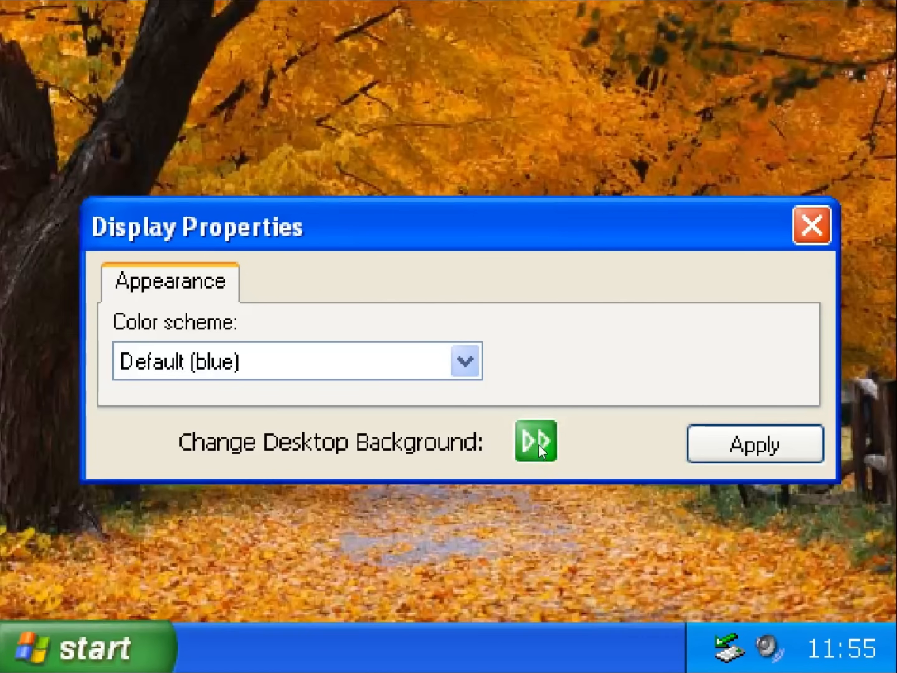
click(535, 442)
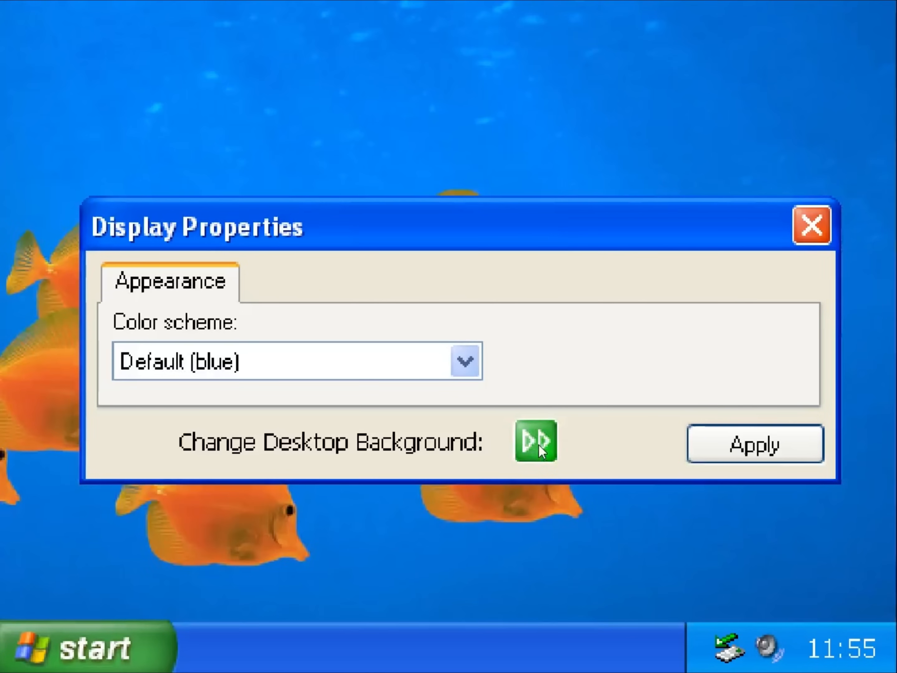
click(536, 441)
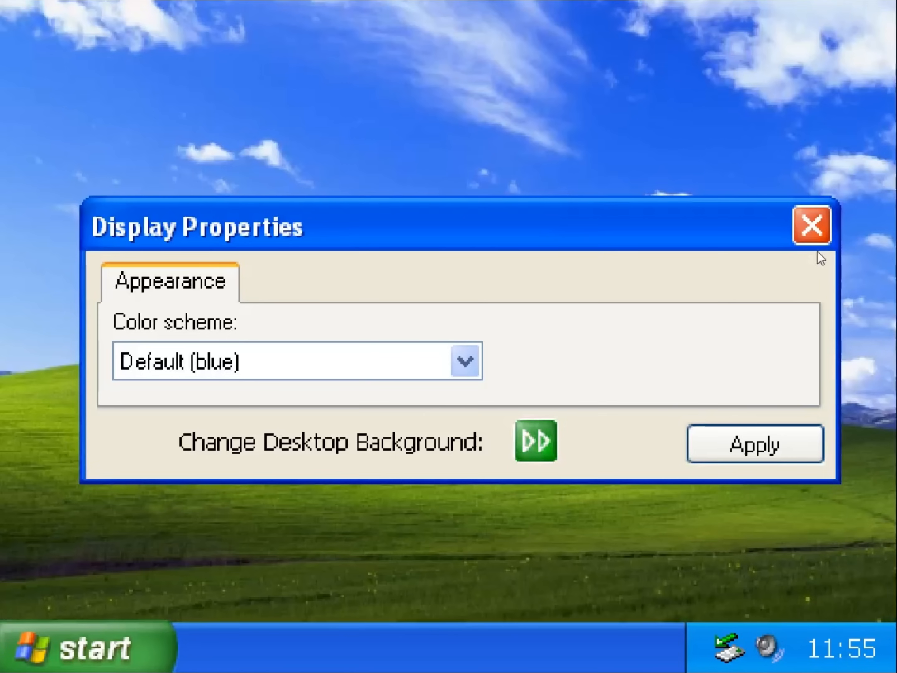
click(811, 224)
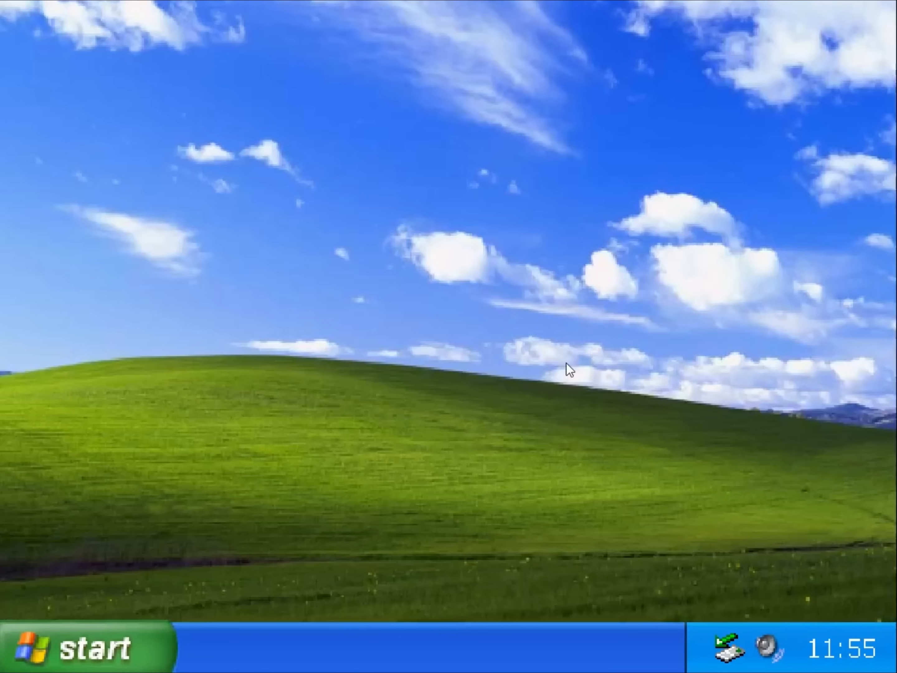
mouse_move(343, 487)
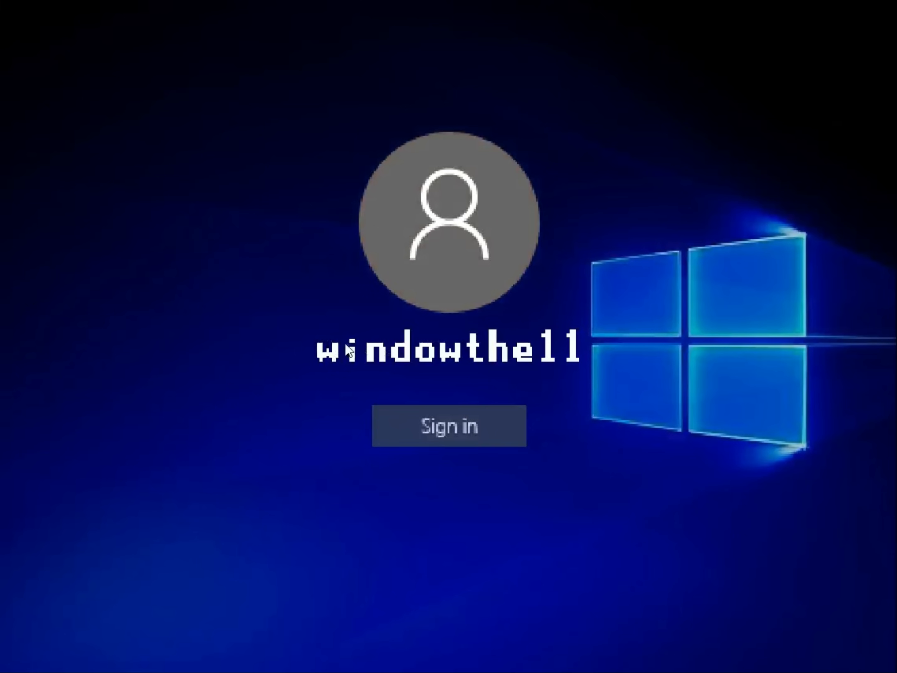
Step: Sign in on the Windows 10 login screen to reach the desktop
click(448, 426)
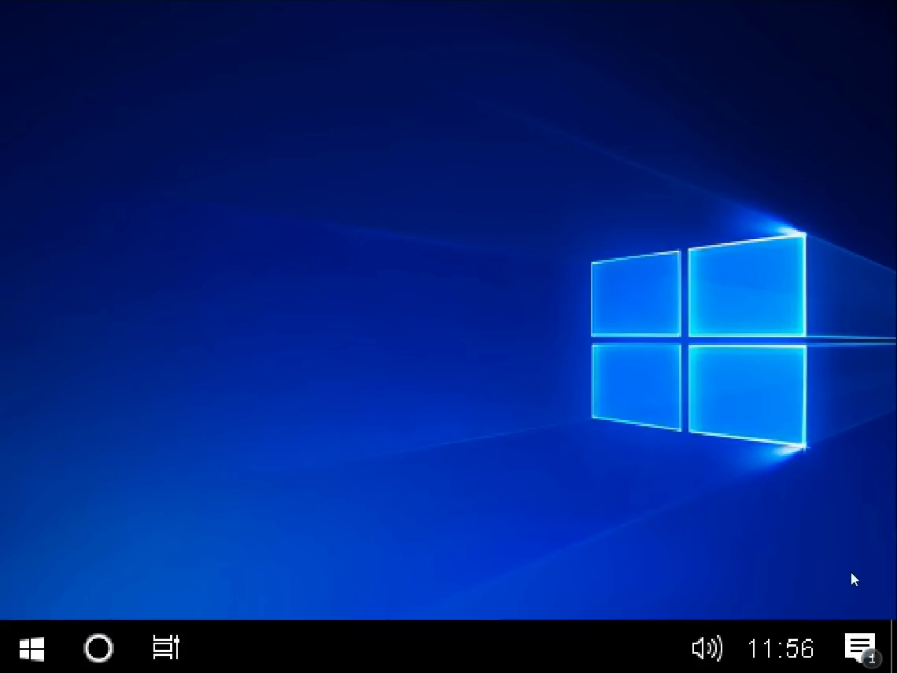
Step: Check the notifications panel, then launch the Edge browser from Start and close it
click(867, 649)
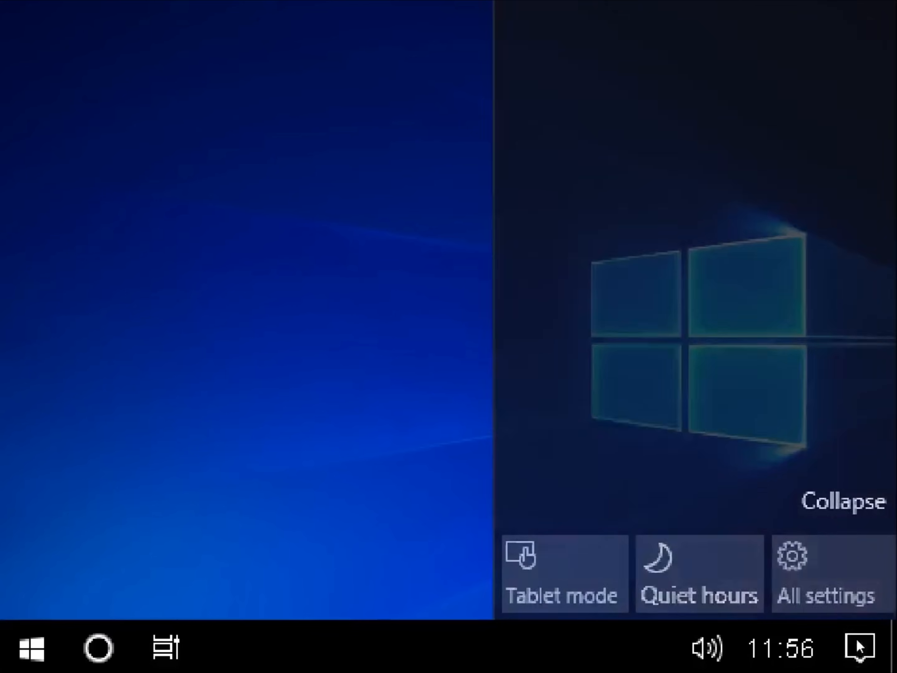
click(27, 648)
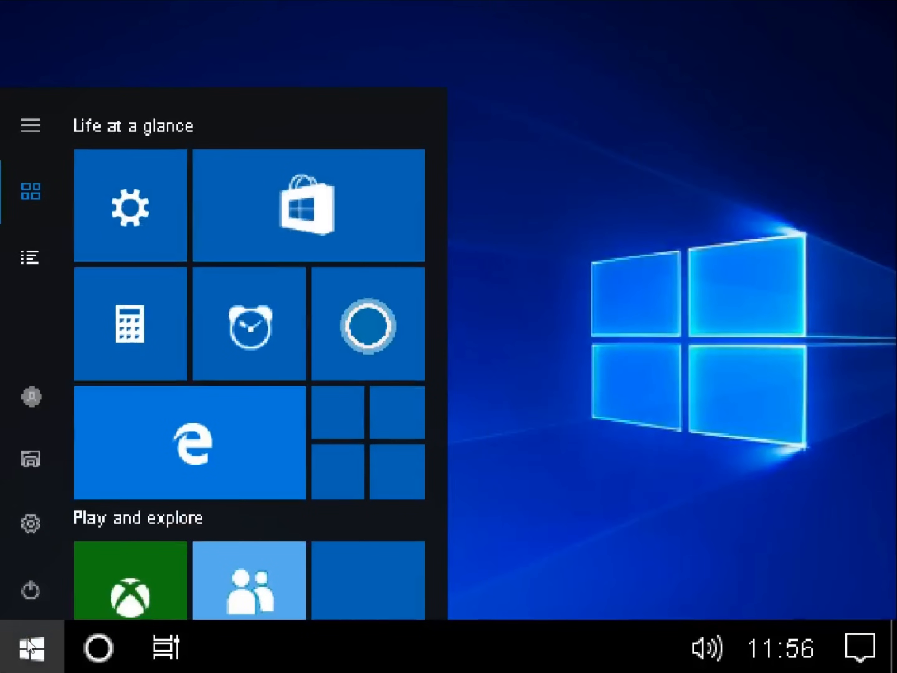
click(191, 446)
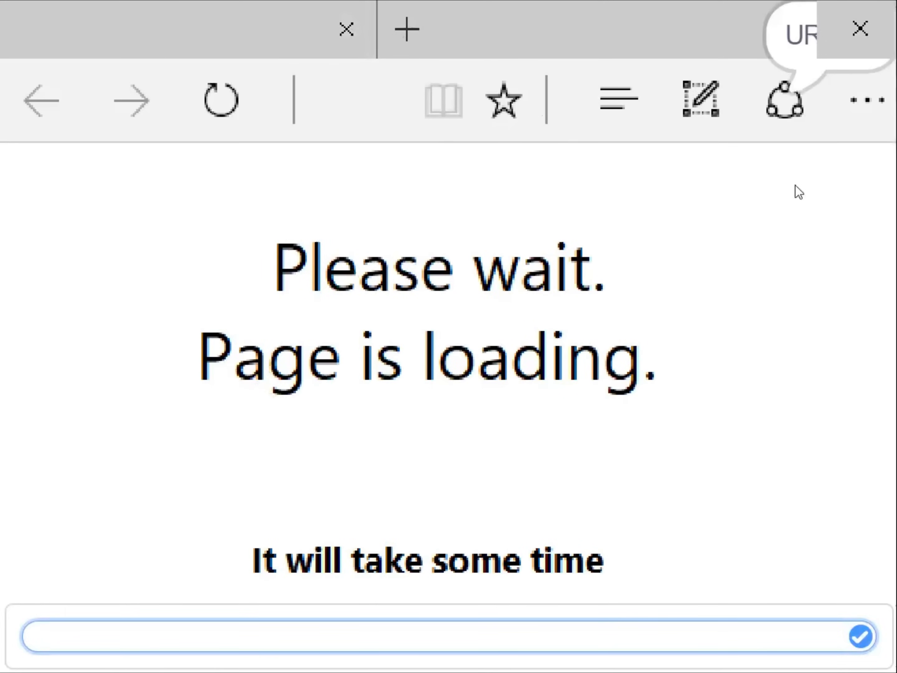
click(860, 27)
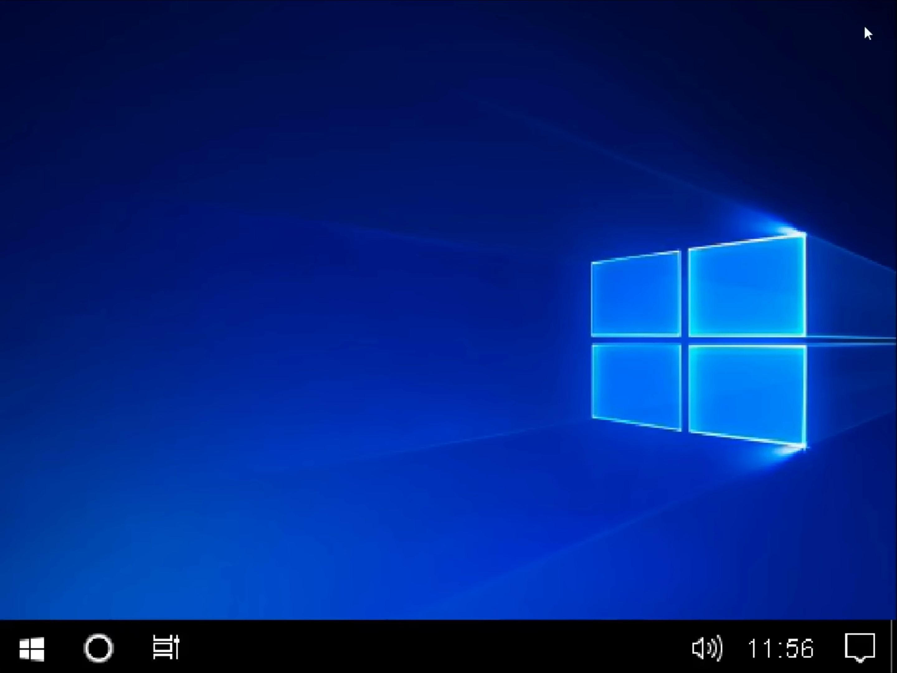
Step: Launch the Xbox app from the Start tiles, then open the Settings app
click(30, 647)
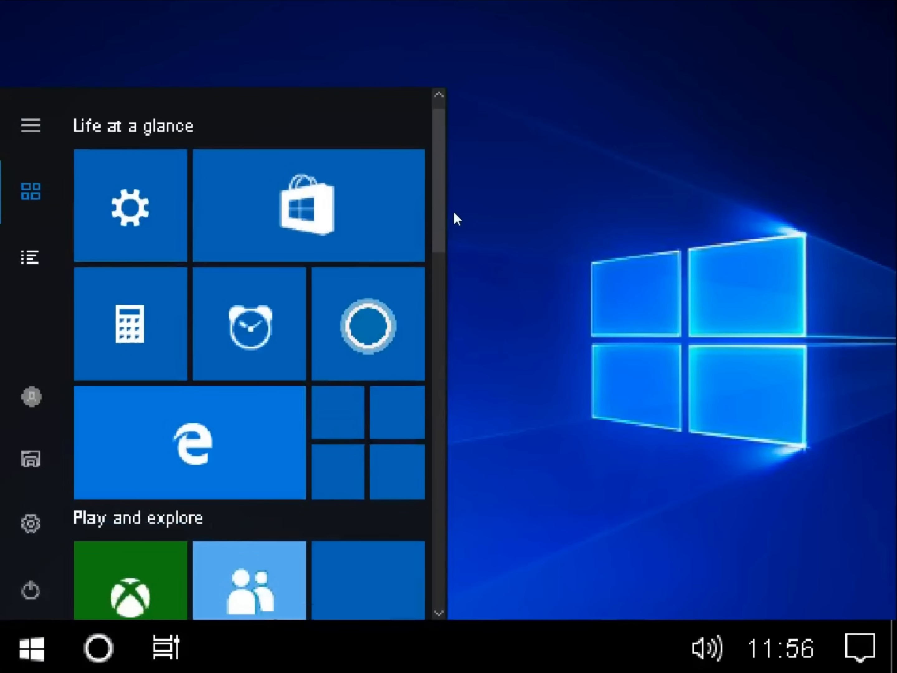
scroll(down, 3)
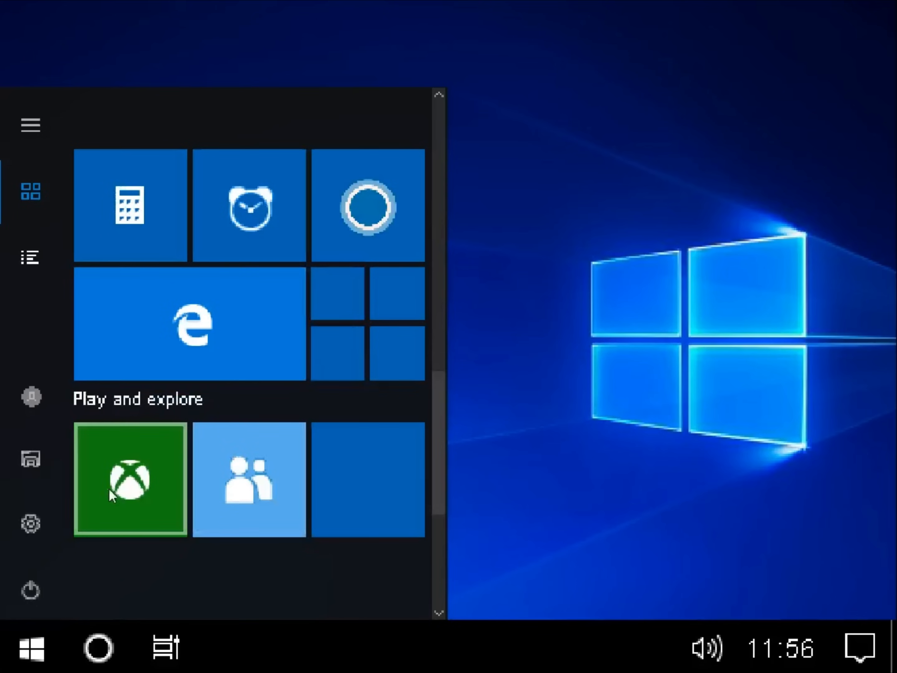
click(130, 478)
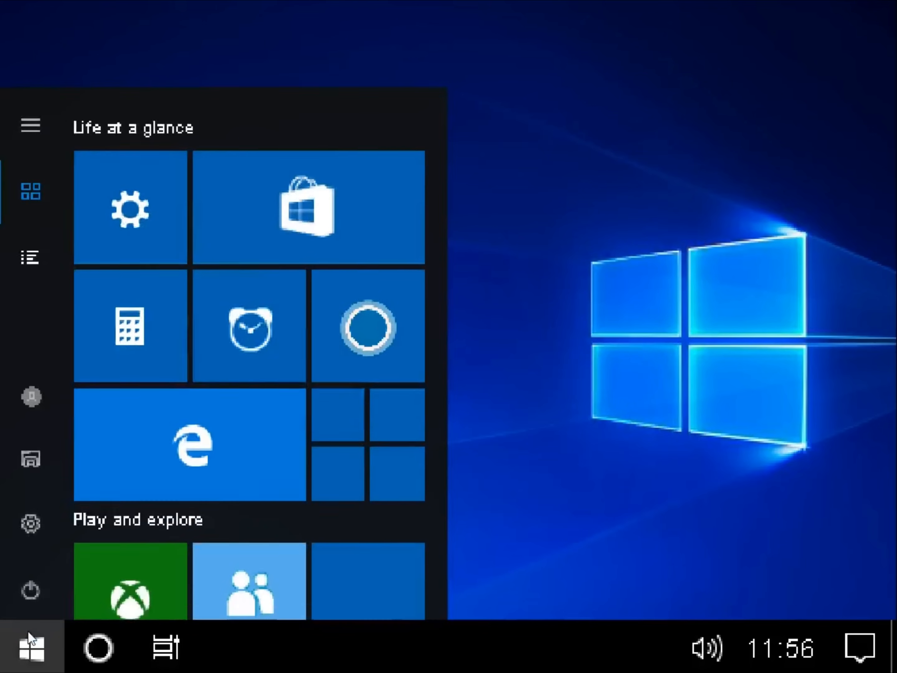
click(130, 209)
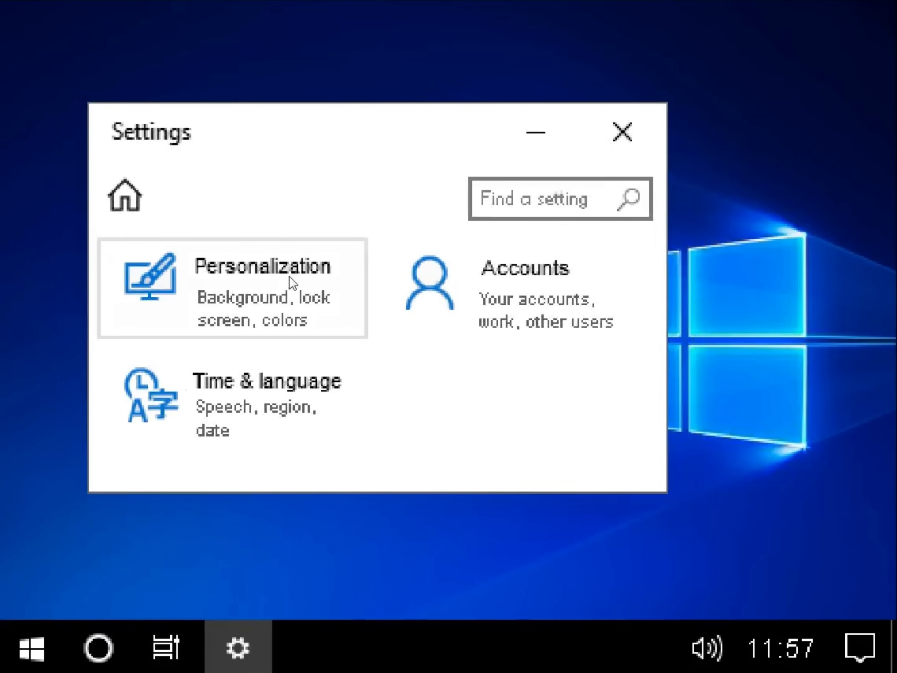
click(262, 265)
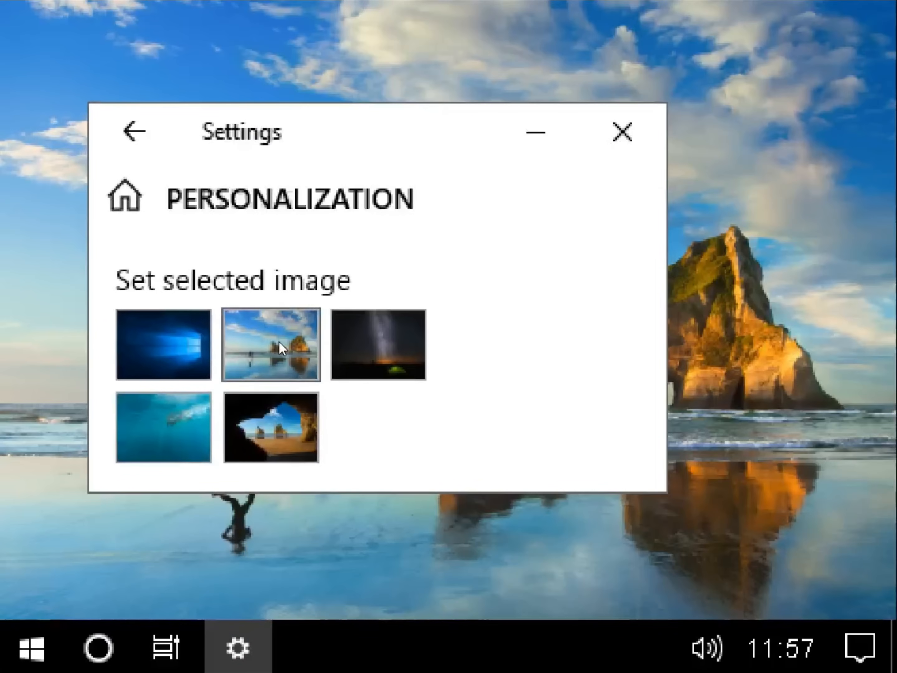
click(270, 424)
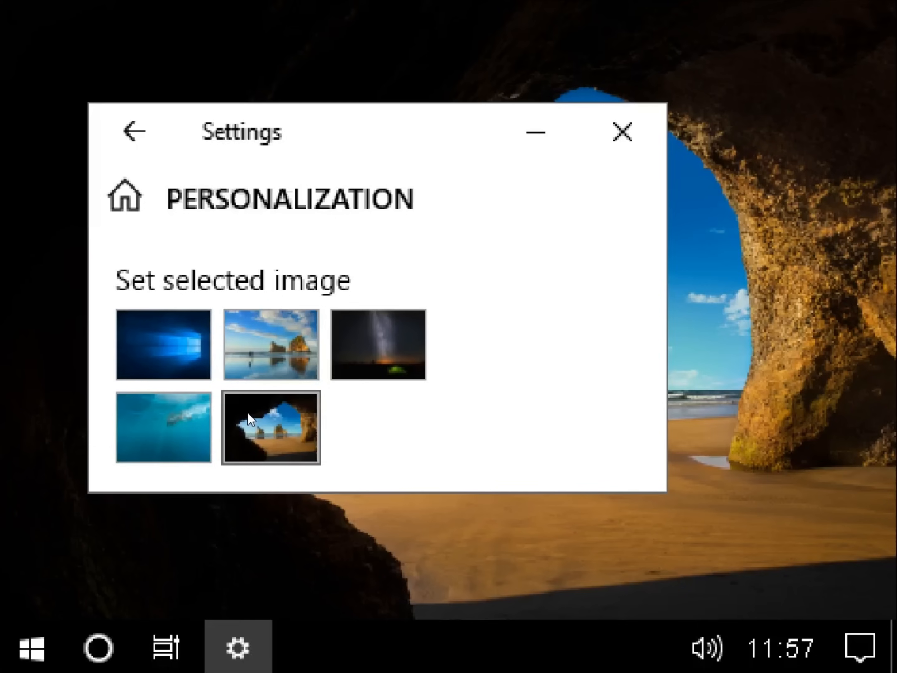
click(134, 132)
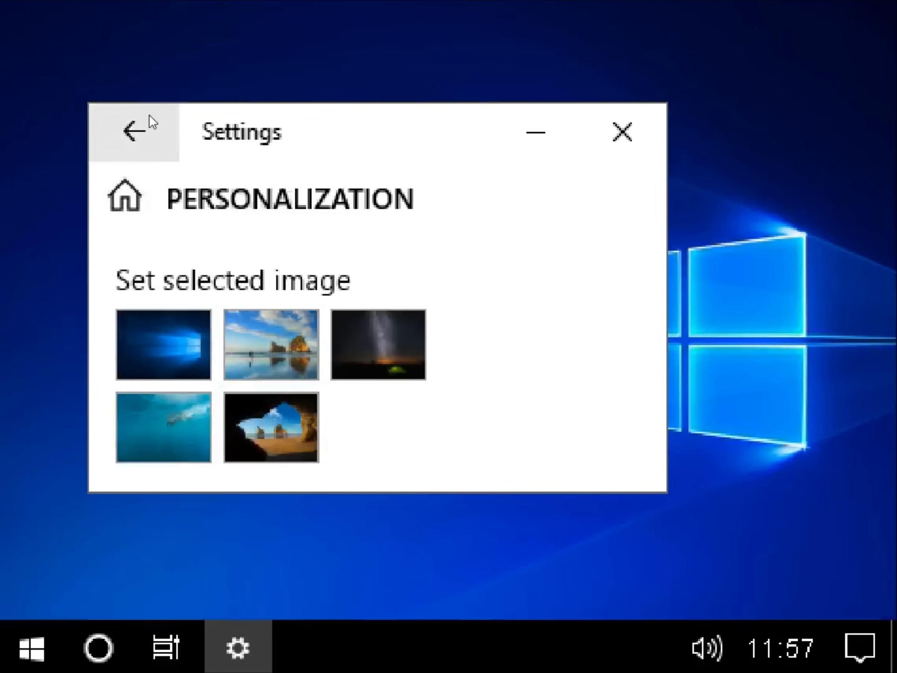
click(269, 428)
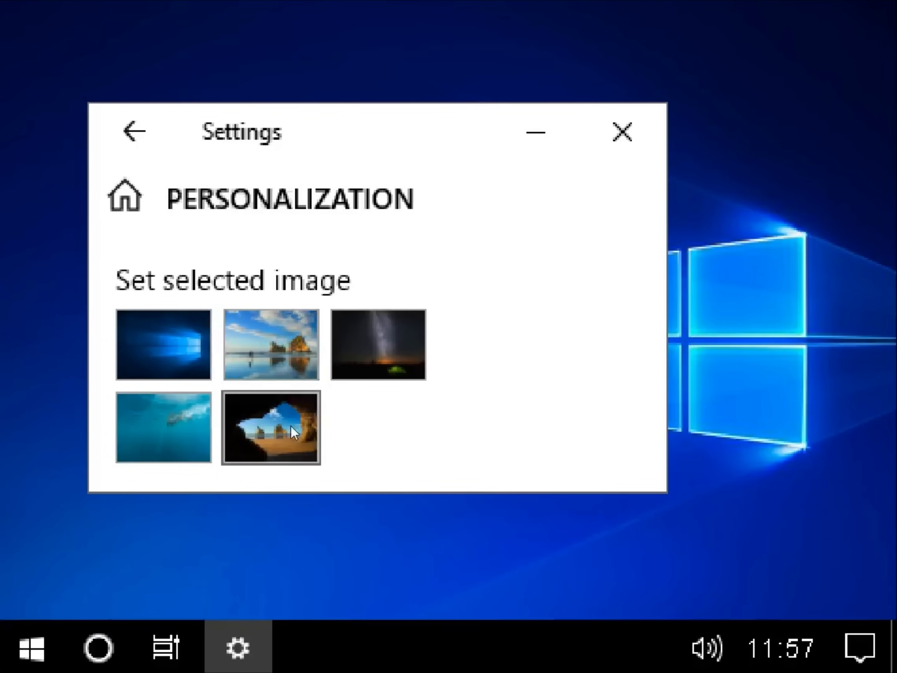
click(133, 131)
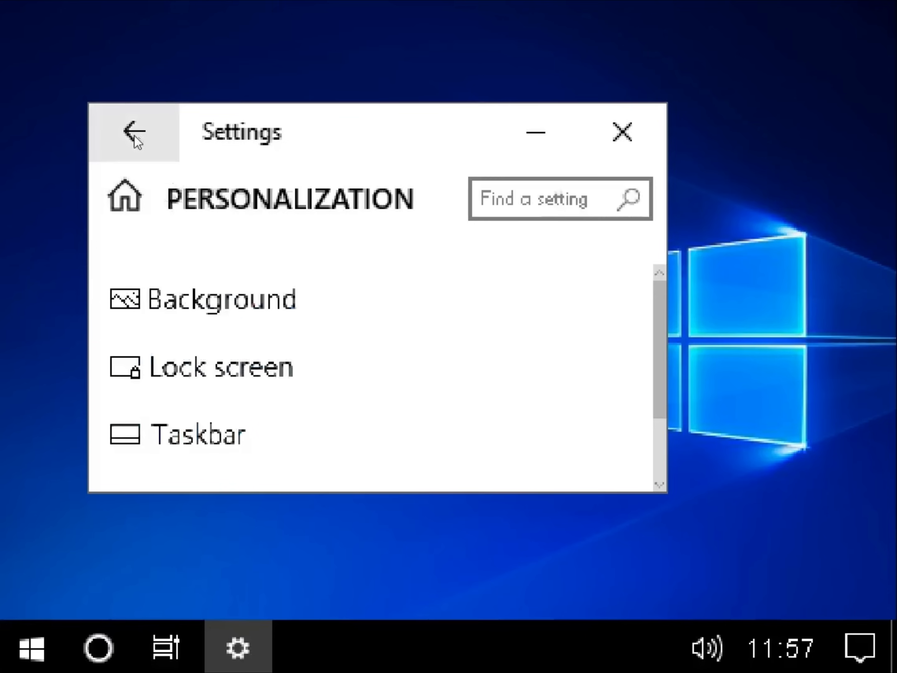
click(133, 132)
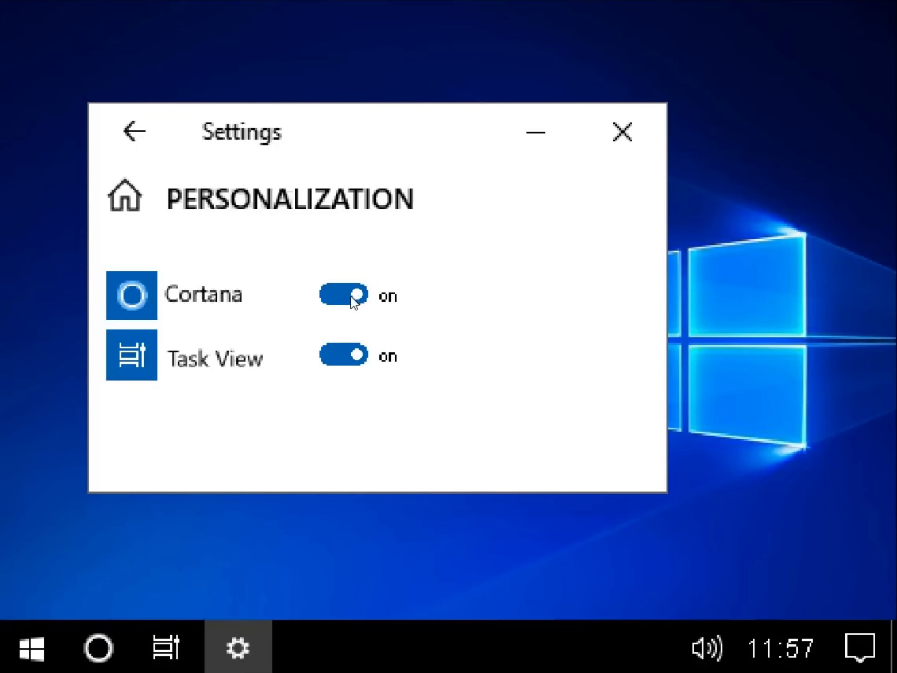
click(342, 294)
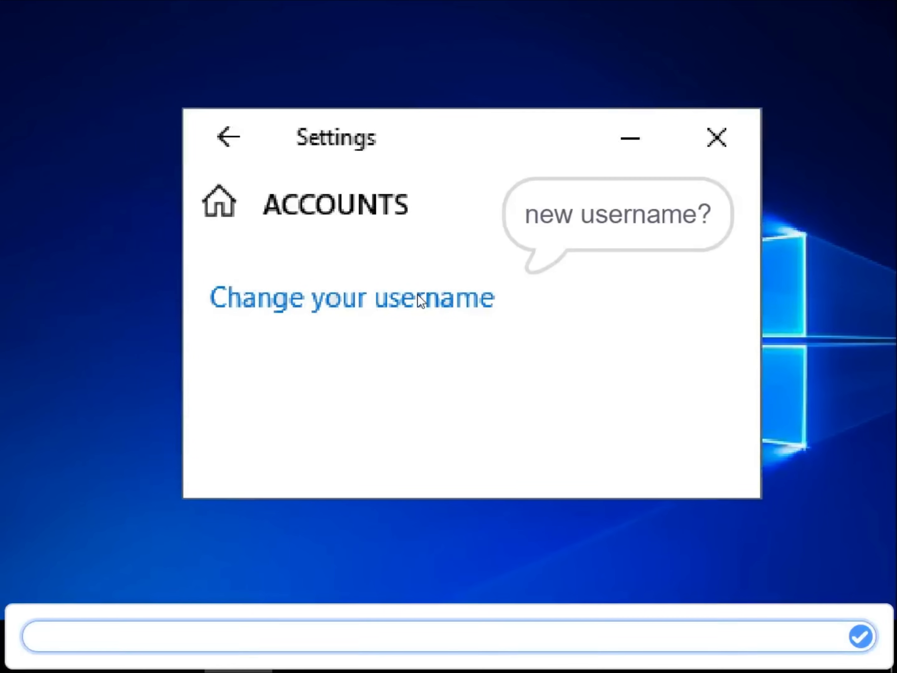
text(Wind)
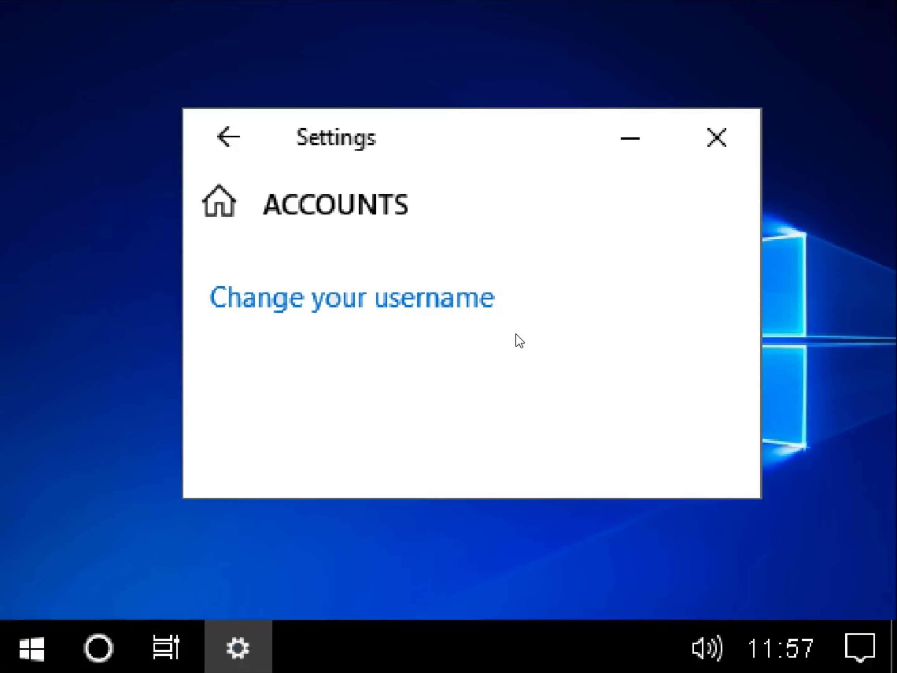
click(226, 137)
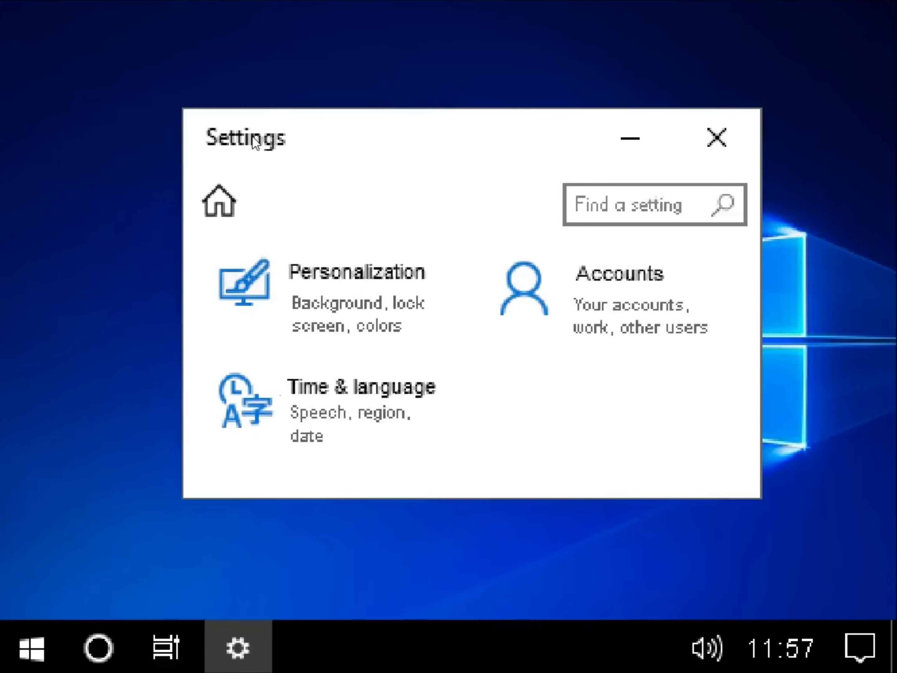
mouse_move(692, 224)
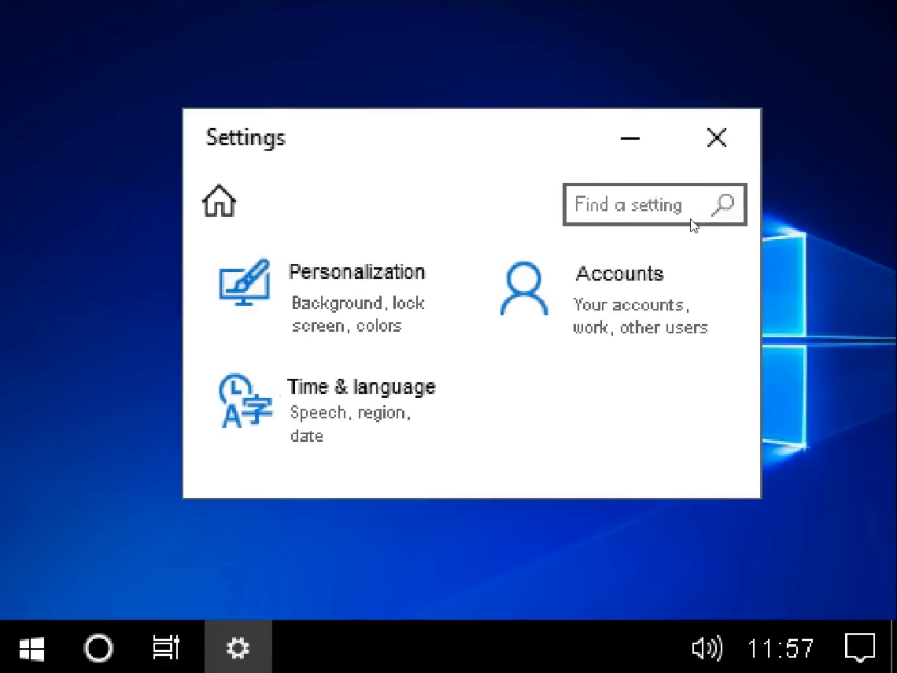
Step: Launch the Alarms app from Start, view its alarm section and close it
click(30, 647)
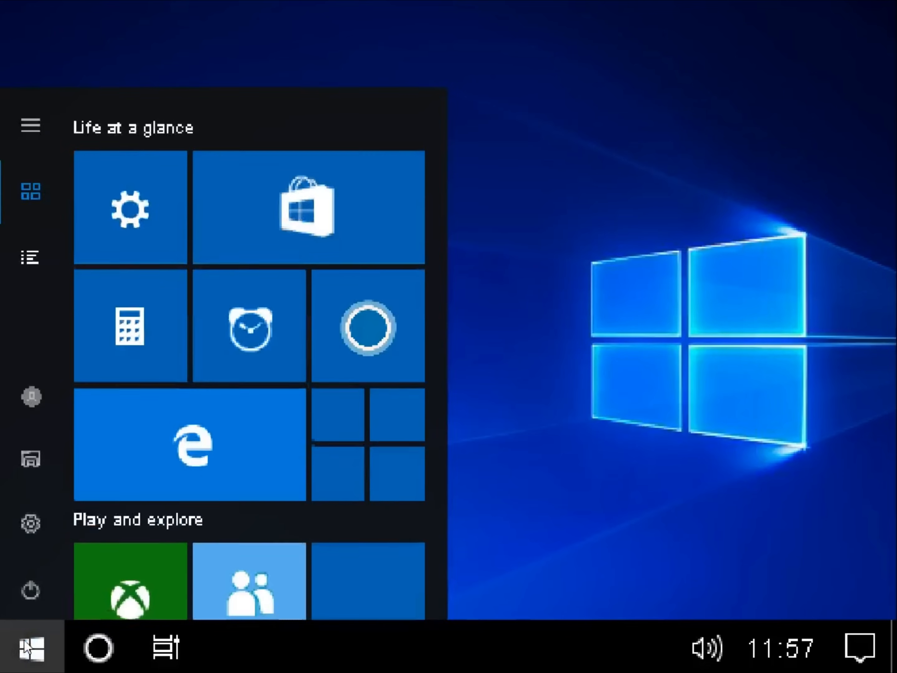
click(249, 326)
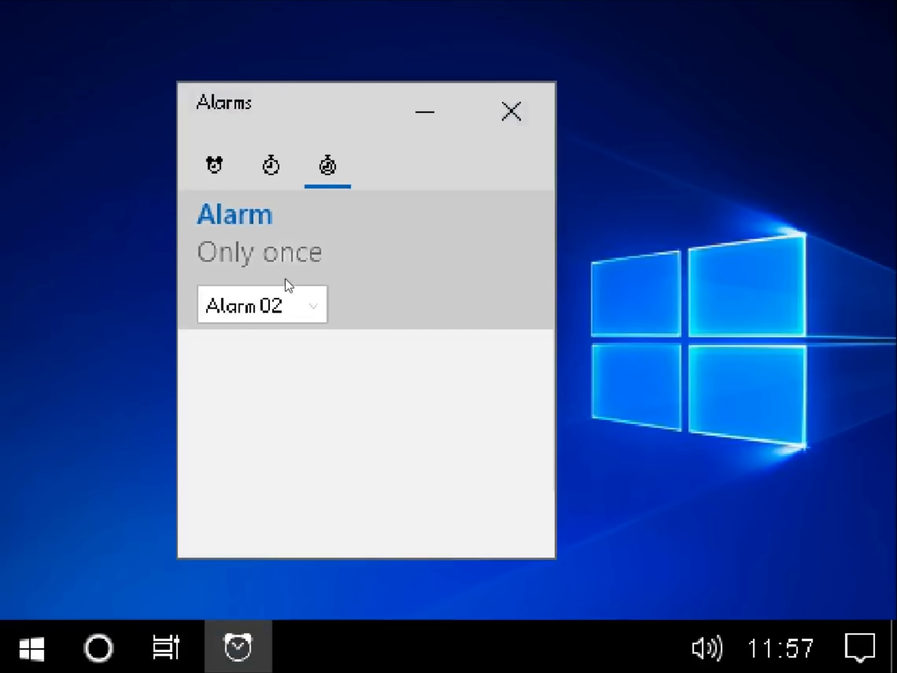
click(213, 165)
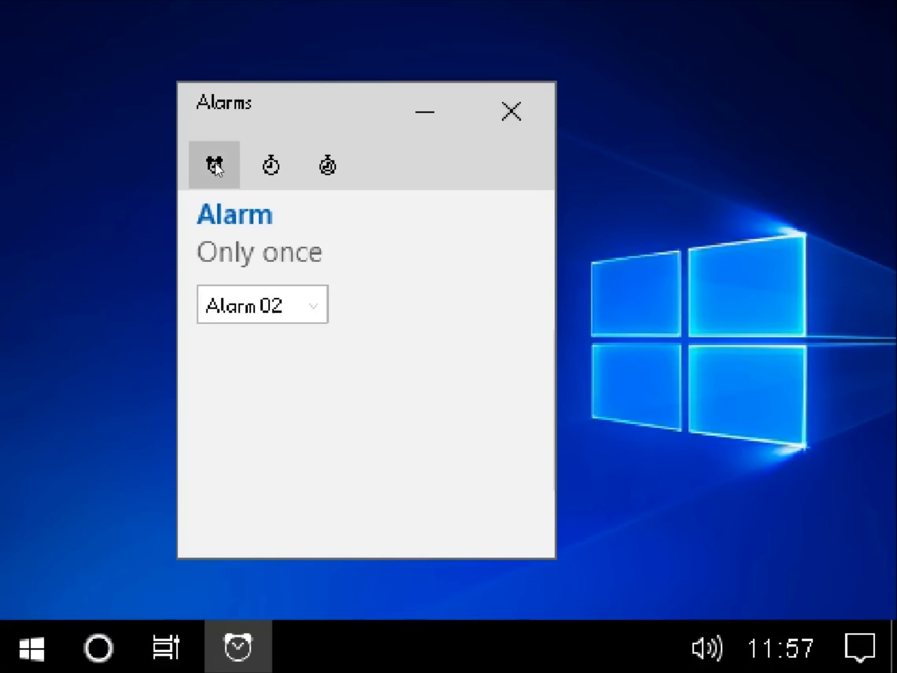
click(509, 110)
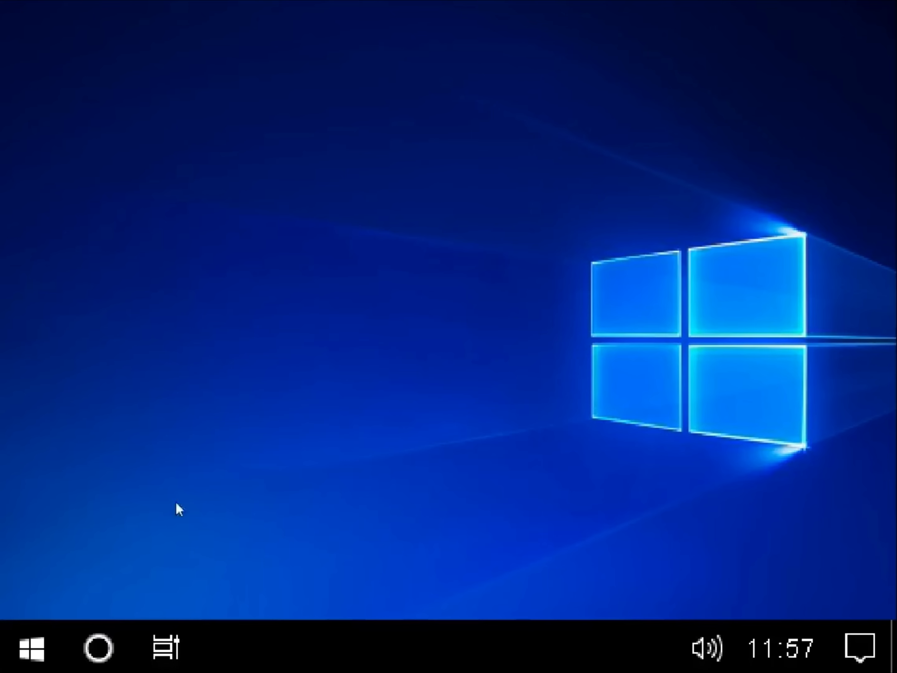
Step: Launch Calculator and run the × = calculation so the display reads 88,889
click(31, 647)
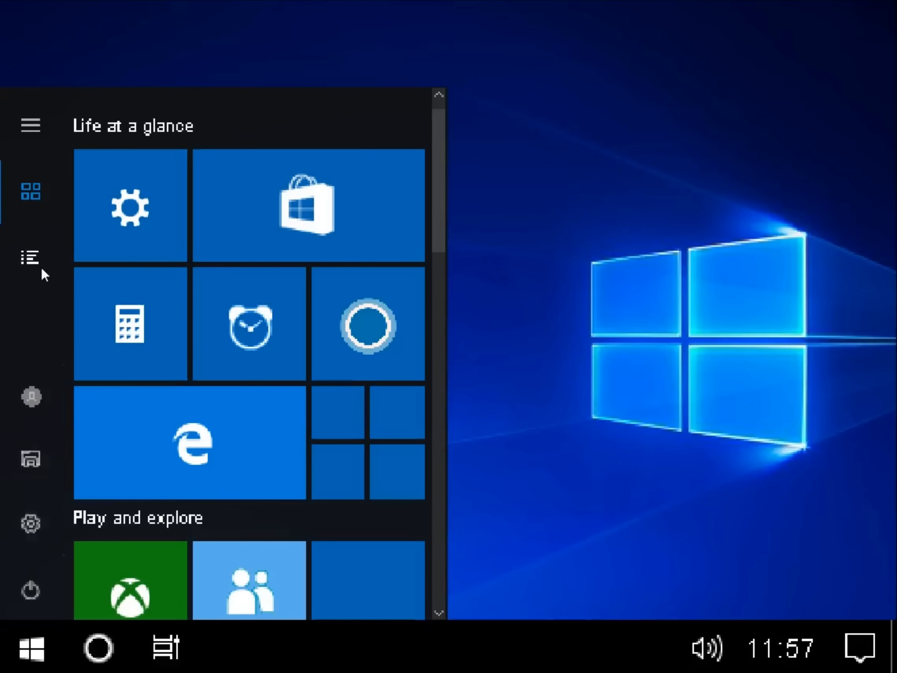
click(31, 258)
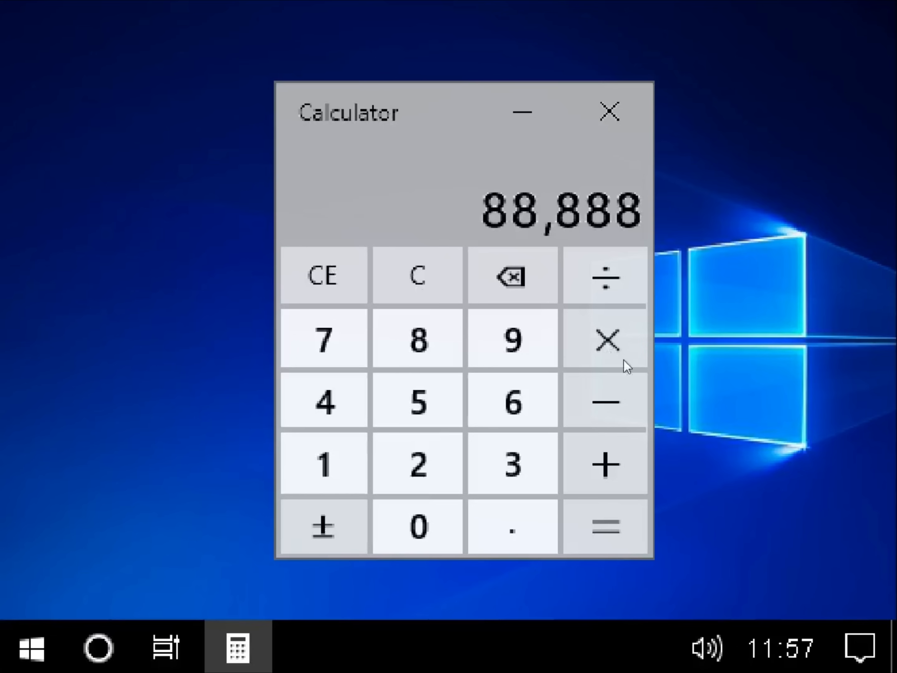
click(604, 526)
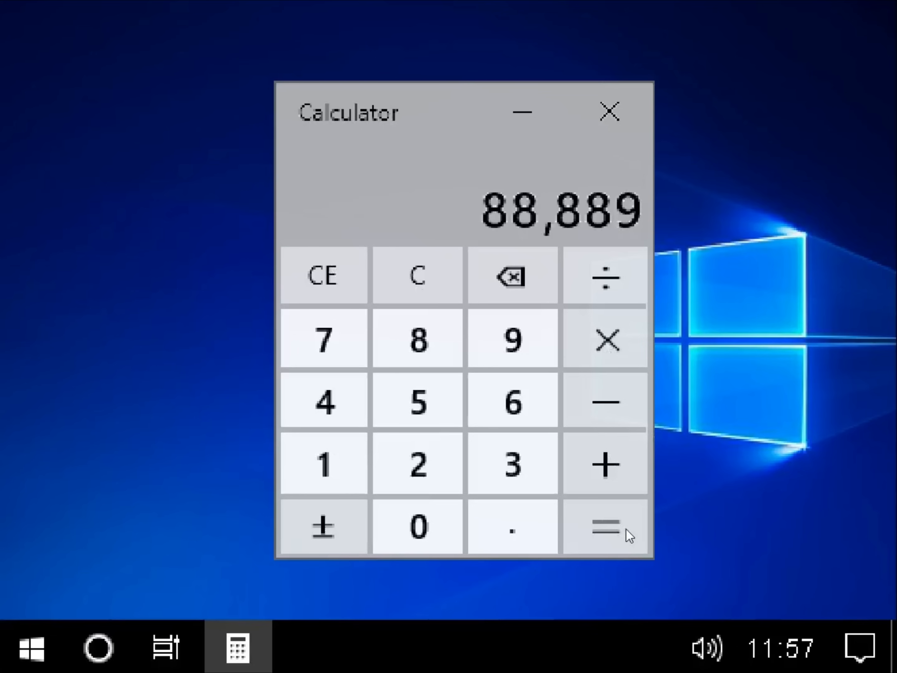
click(608, 112)
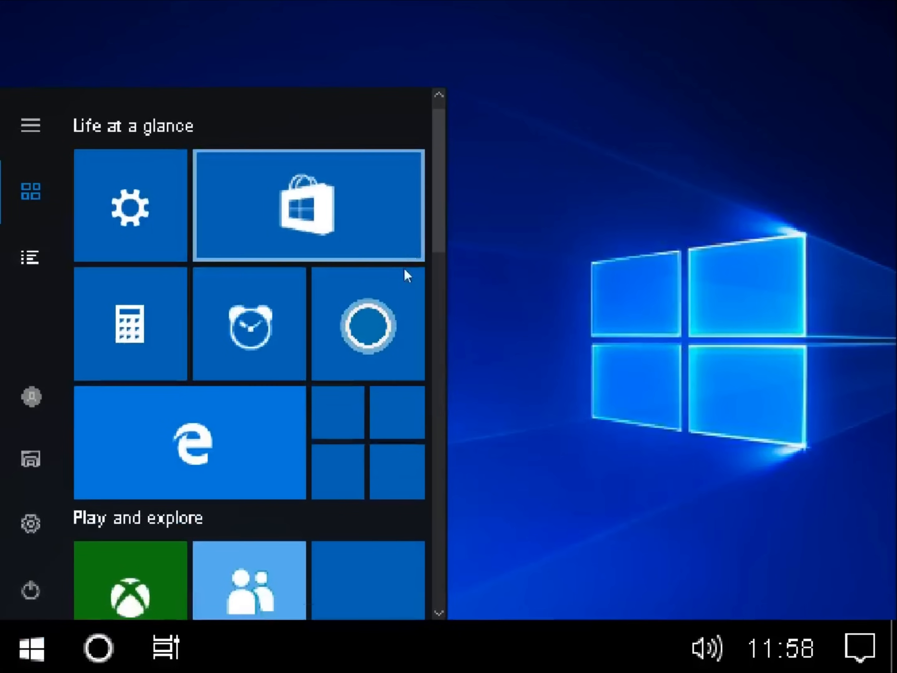
Step: Ask Cortana the query 'nobody likes you' from the taskbar panel
click(30, 648)
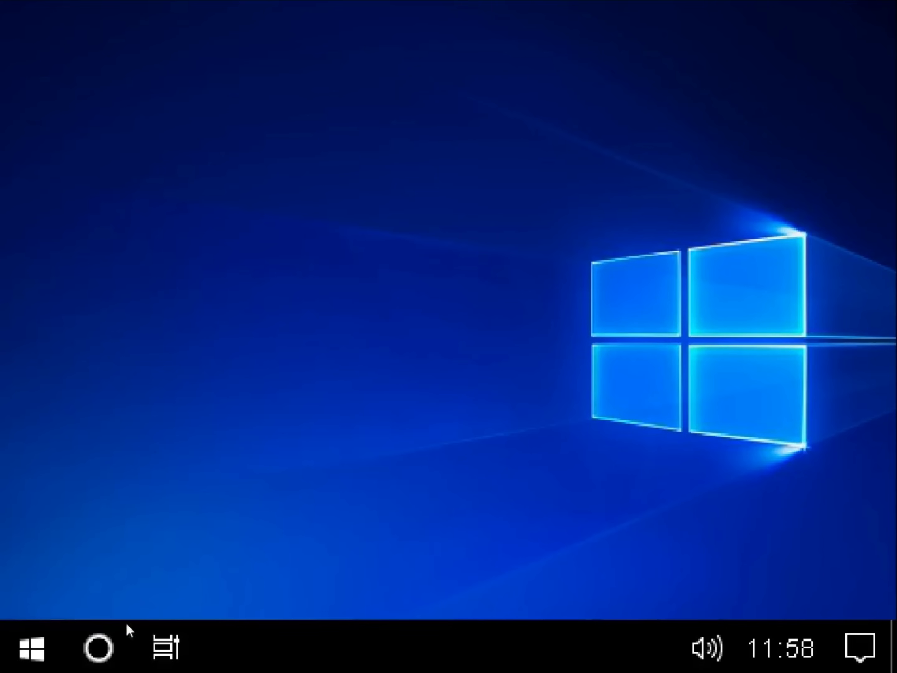
click(99, 647)
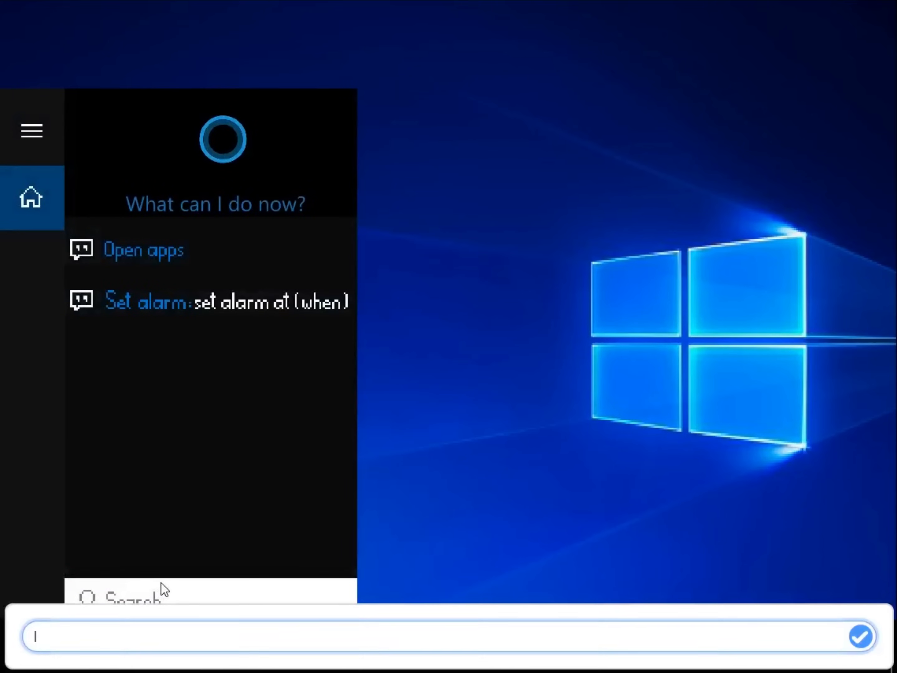
text(nobo)
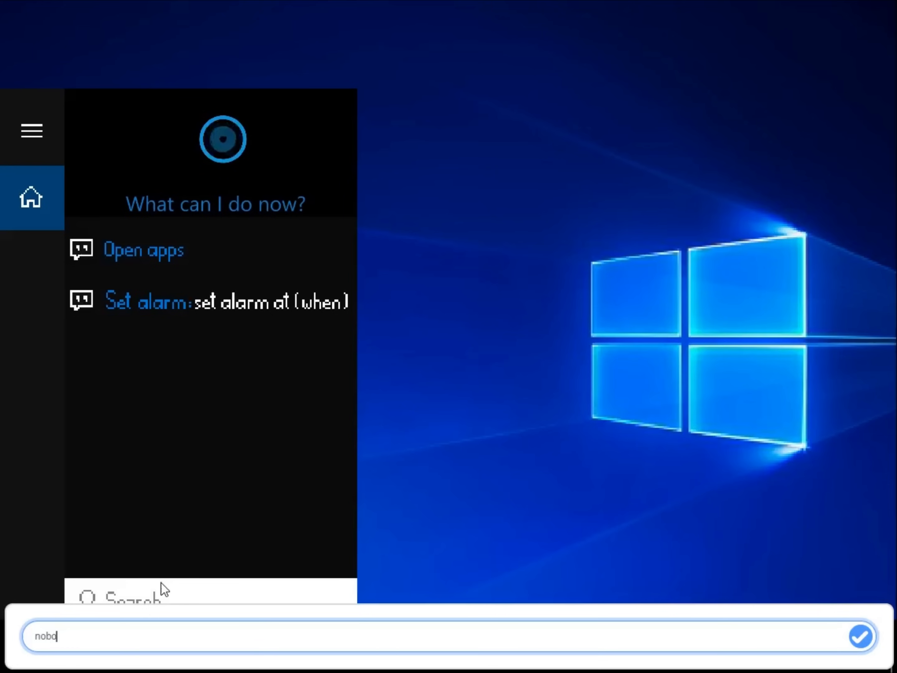
text(obody likes you d)
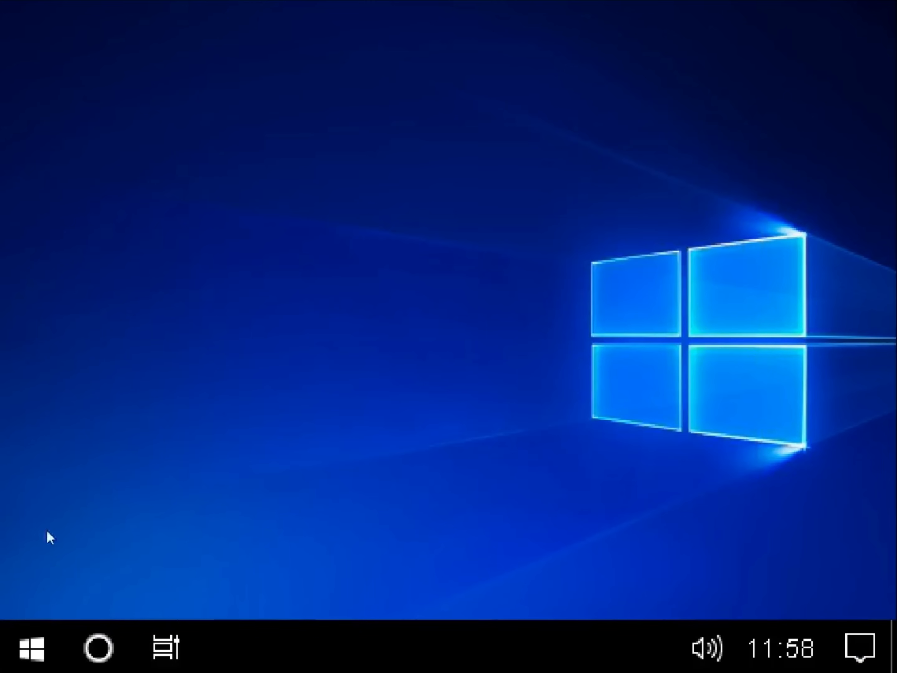
Step: Switch Start to the alphabetical All apps list, toggling the menu a few times
click(30, 647)
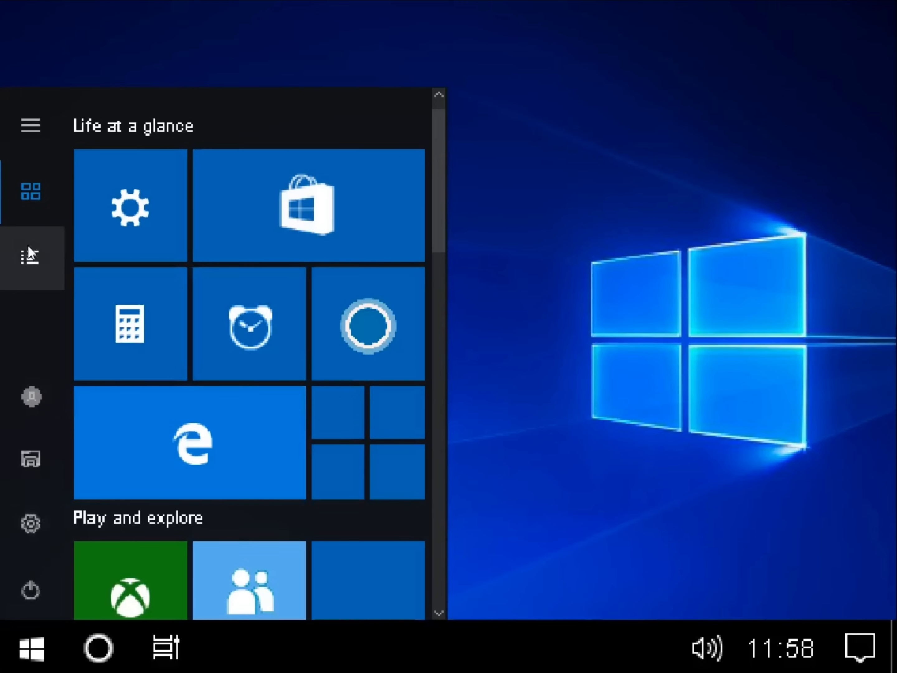
click(30, 257)
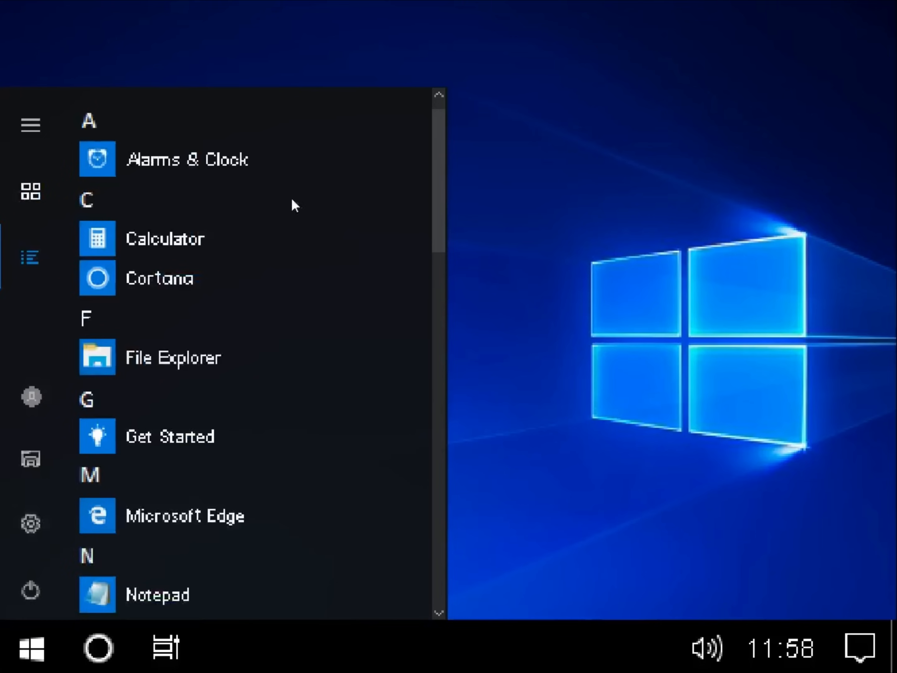
click(30, 648)
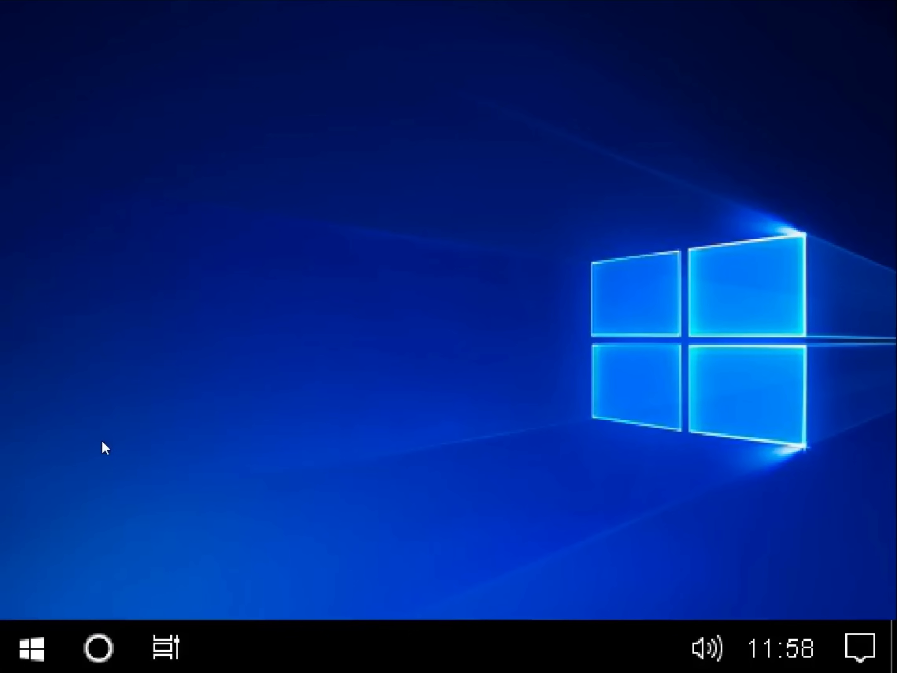
click(27, 649)
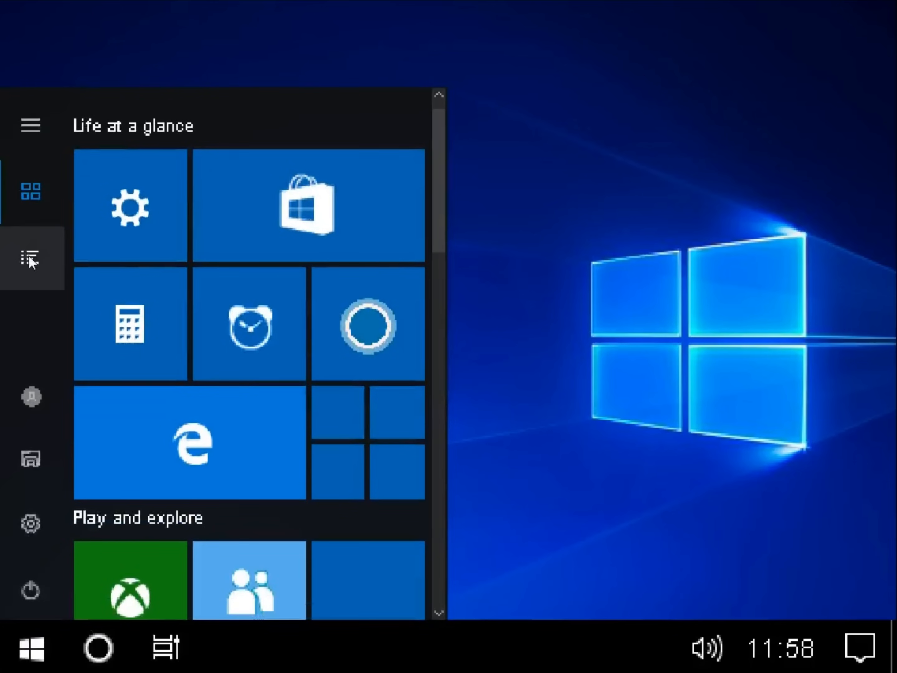
click(24, 648)
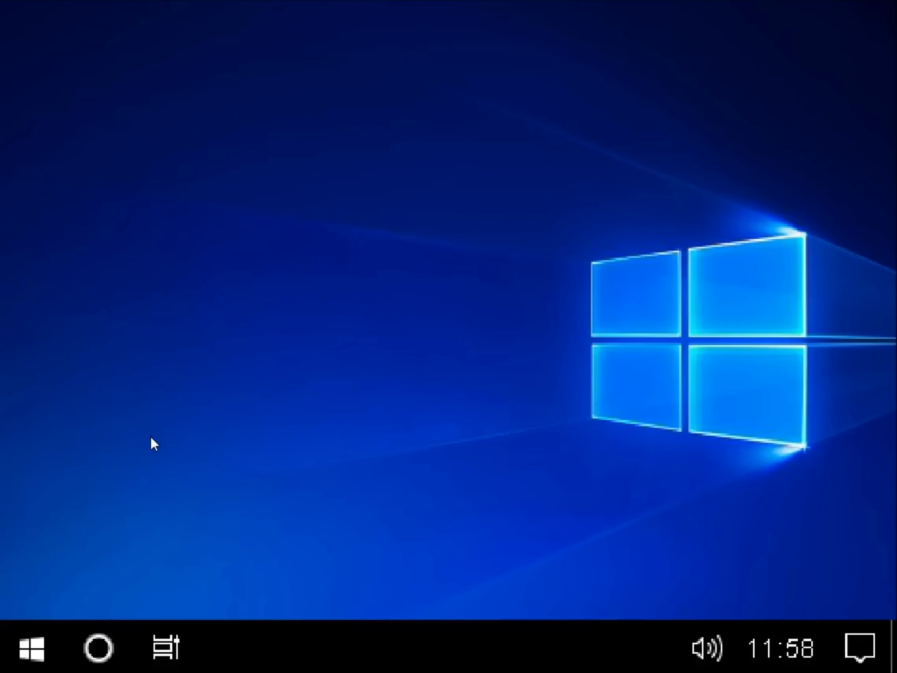
click(30, 647)
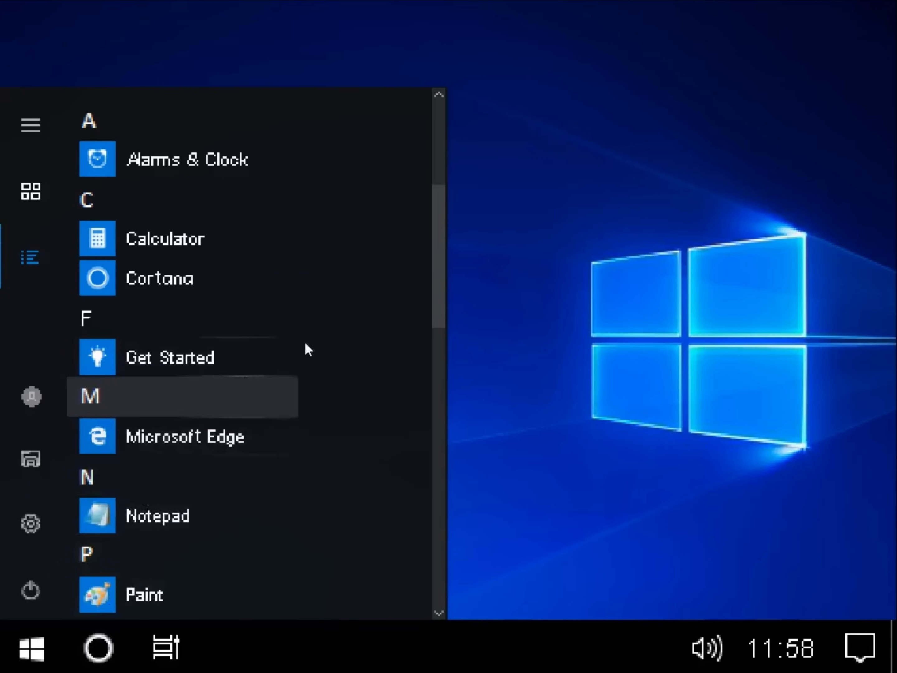
mouse_move(110, 515)
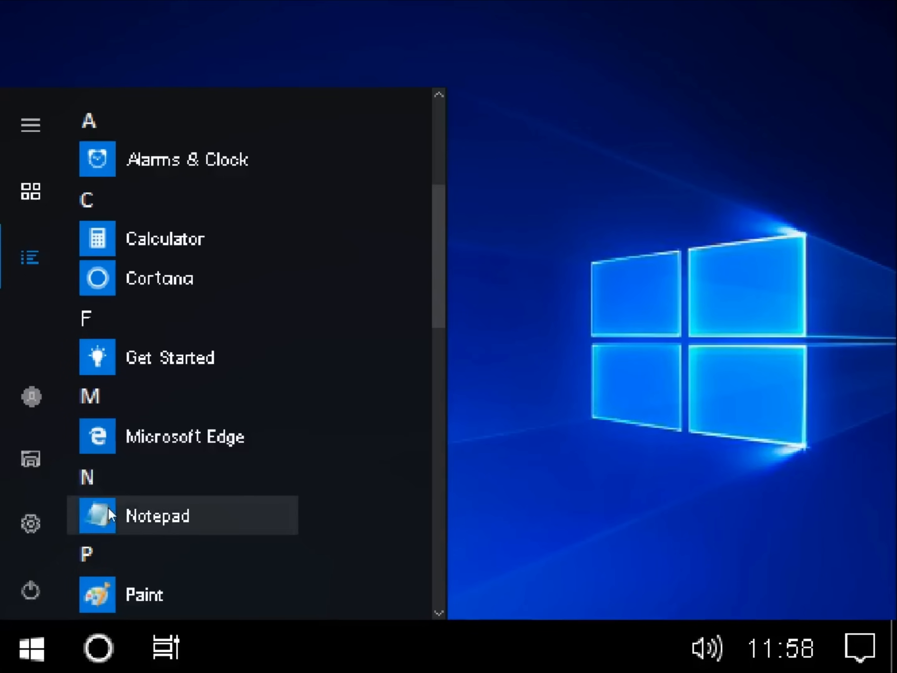
Step: Launch Notepad from the app list and start a new blank document via File > New
click(159, 514)
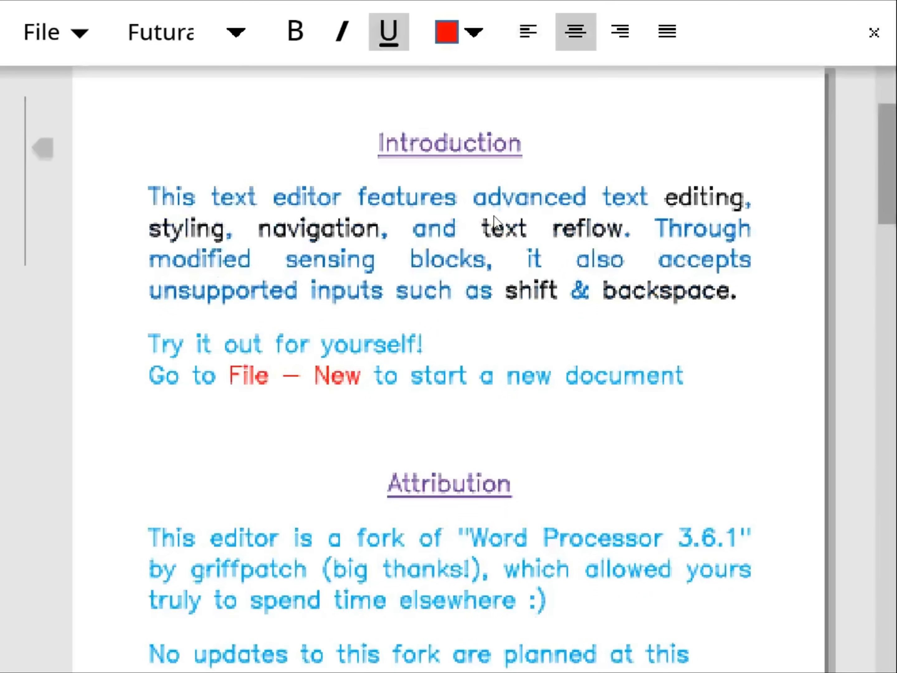
mouse_move(509, 257)
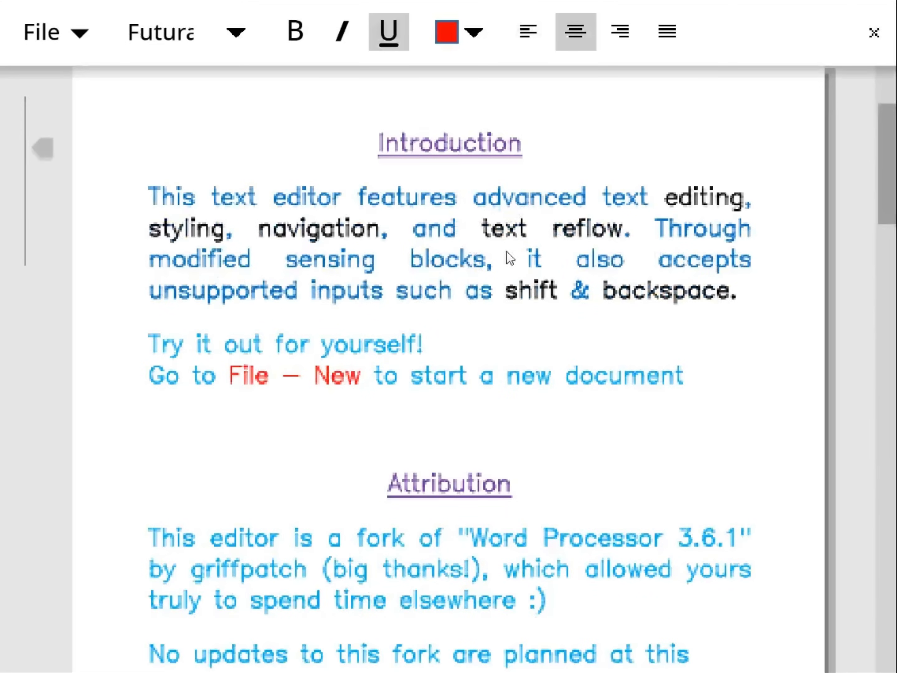
click(43, 32)
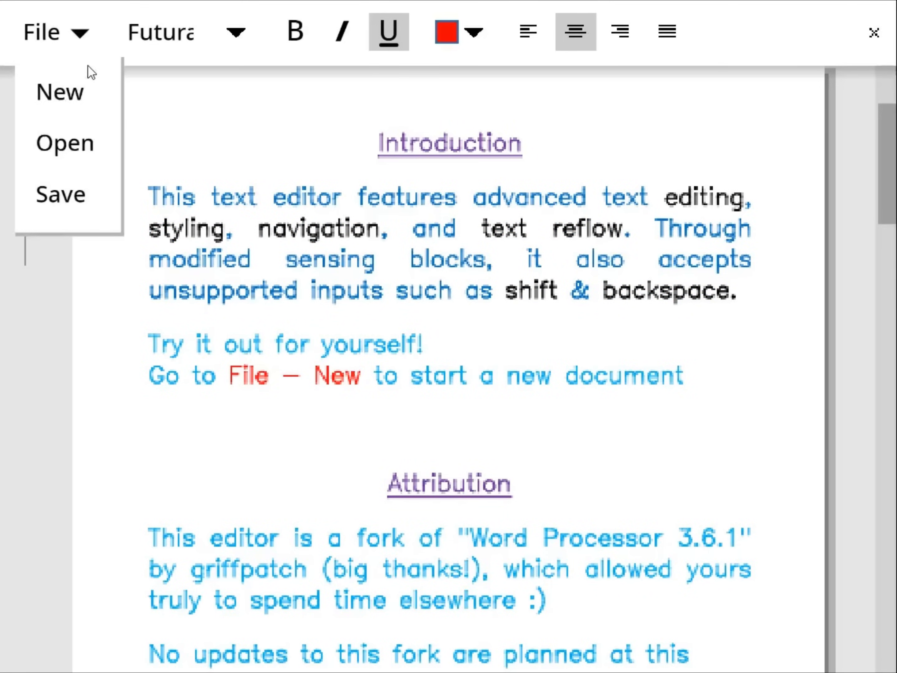
click(60, 93)
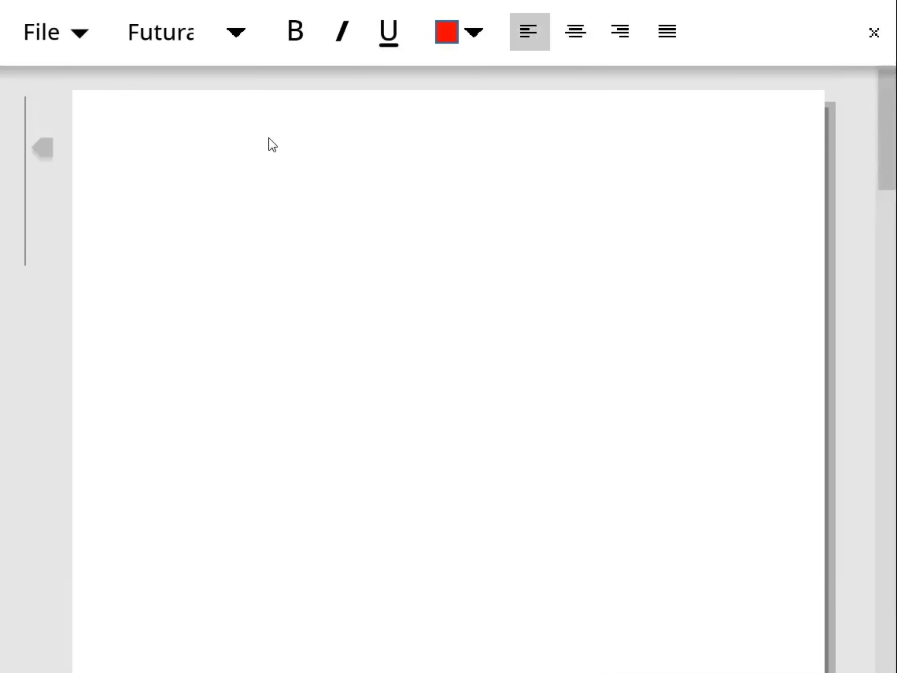
Step: Type the sentence 'you can actually type on this thing!' into the document
text(C)
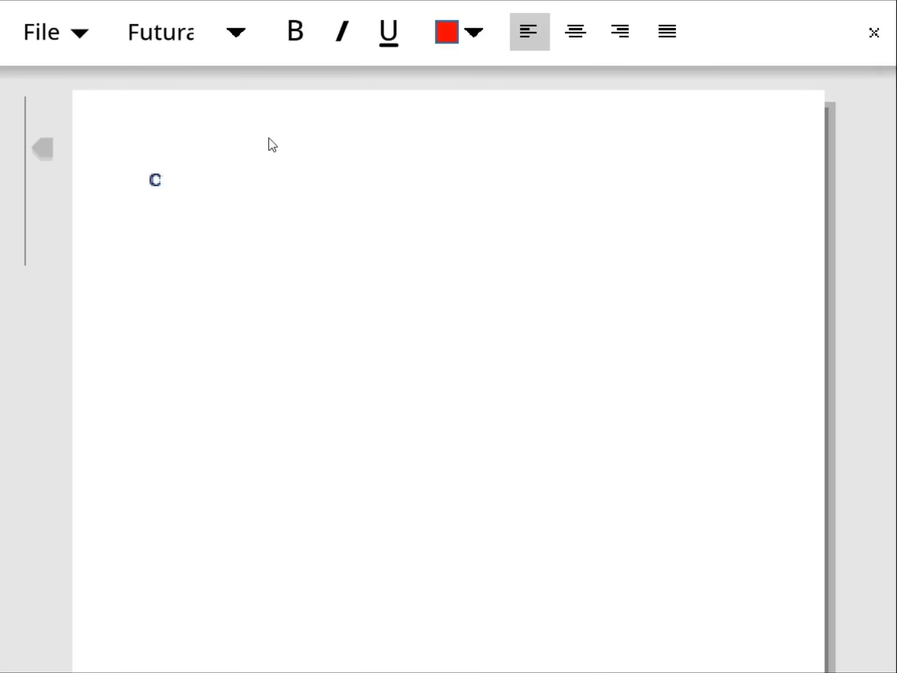
text(yyyyyyyy)
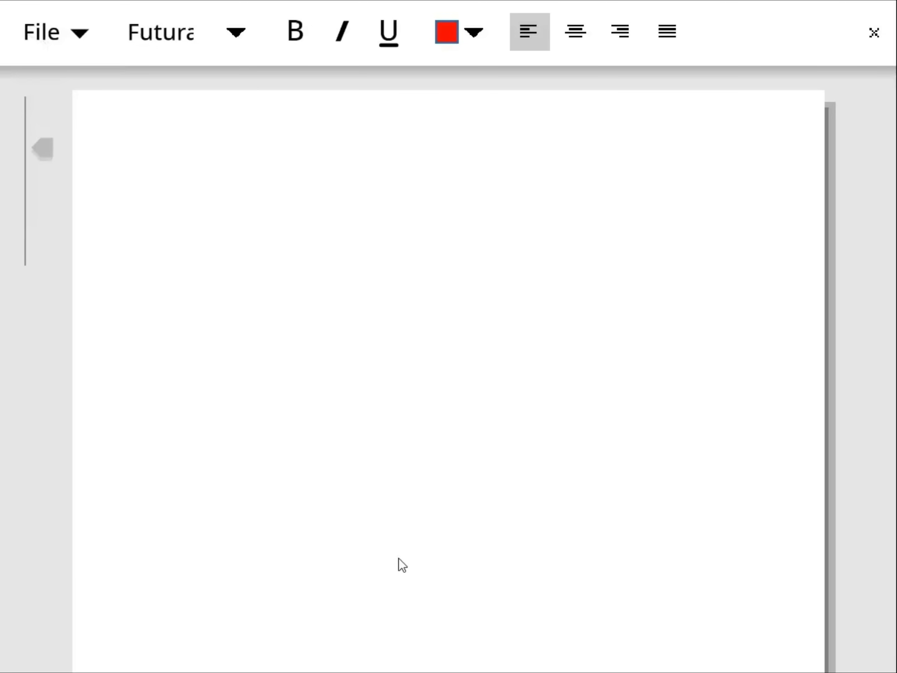
text(you can a)
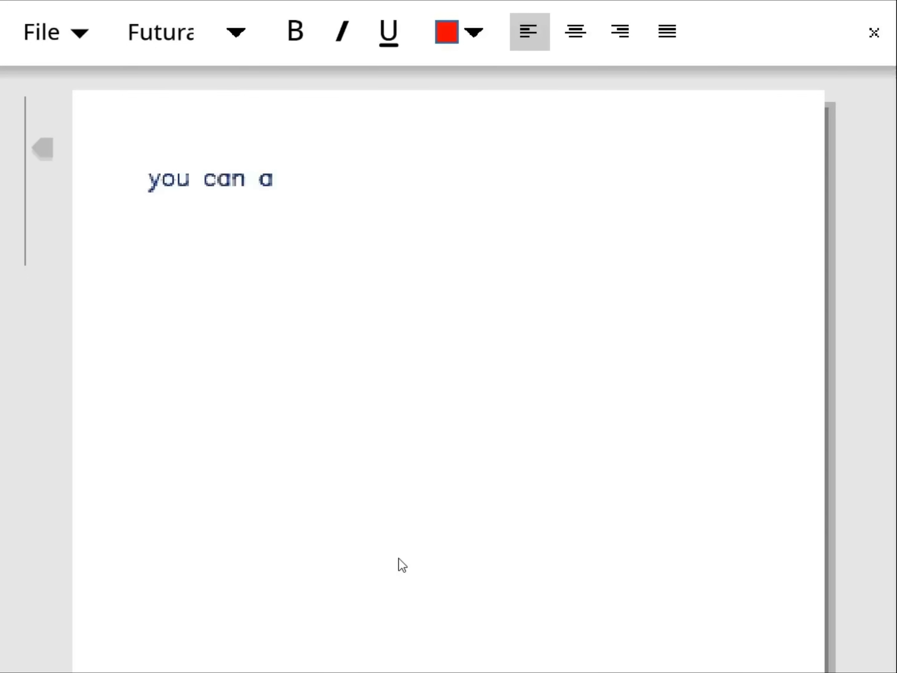
text(ctually)
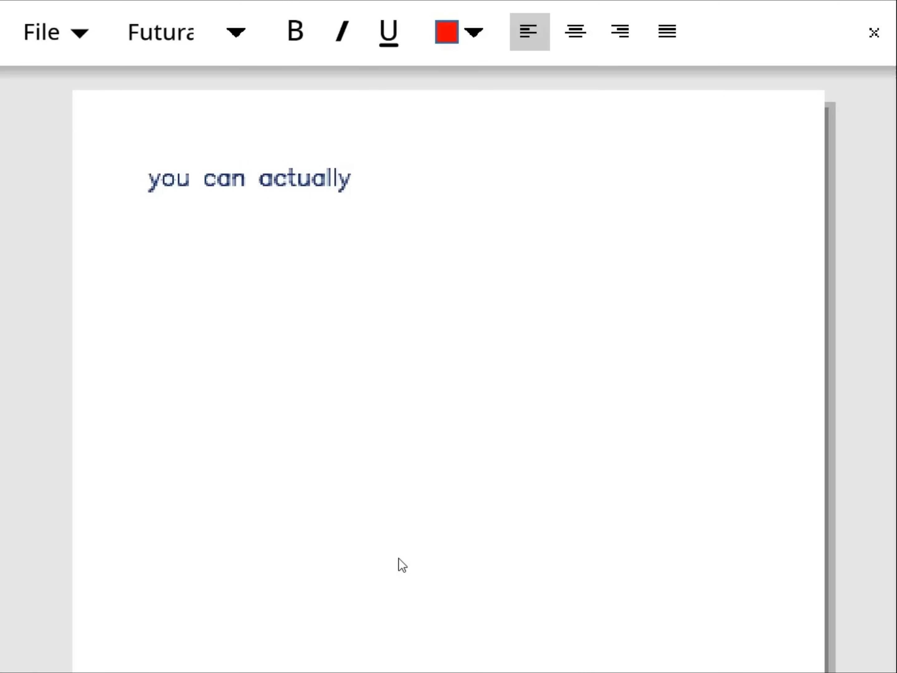
text(type on)
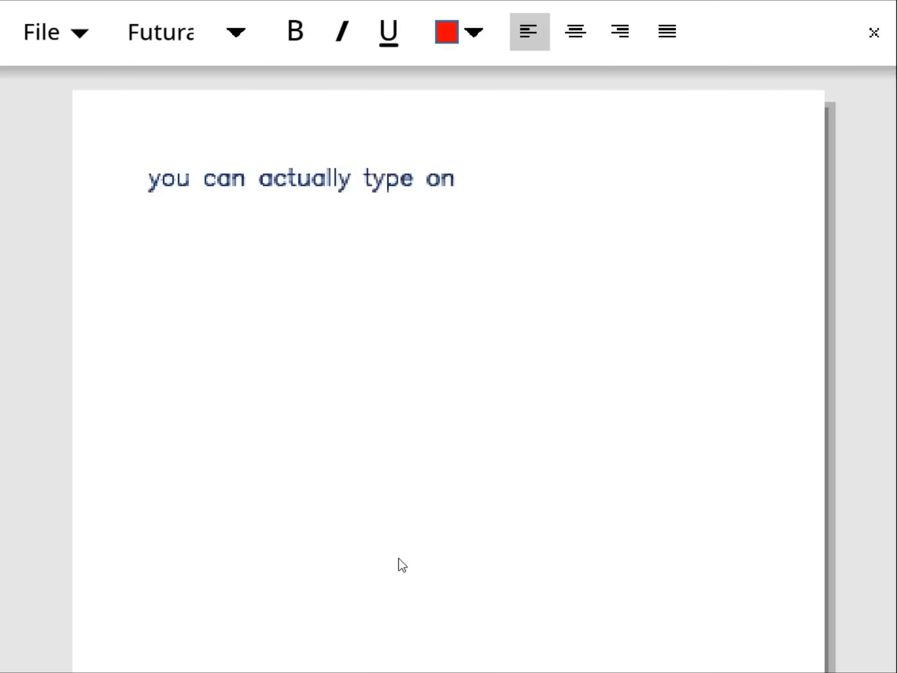
text(this thing)
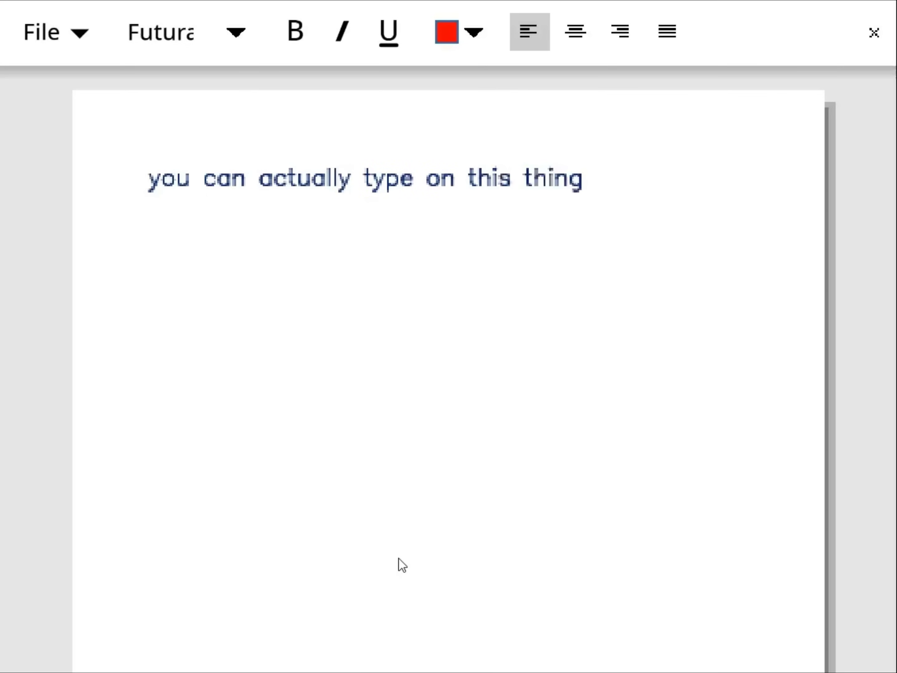
text(!)
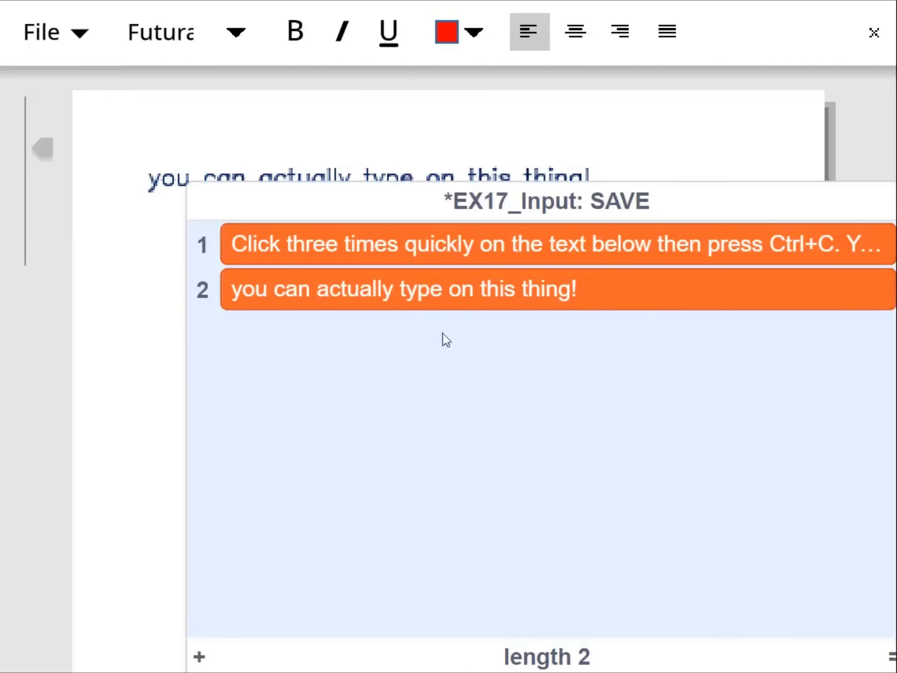
mouse_move(480, 210)
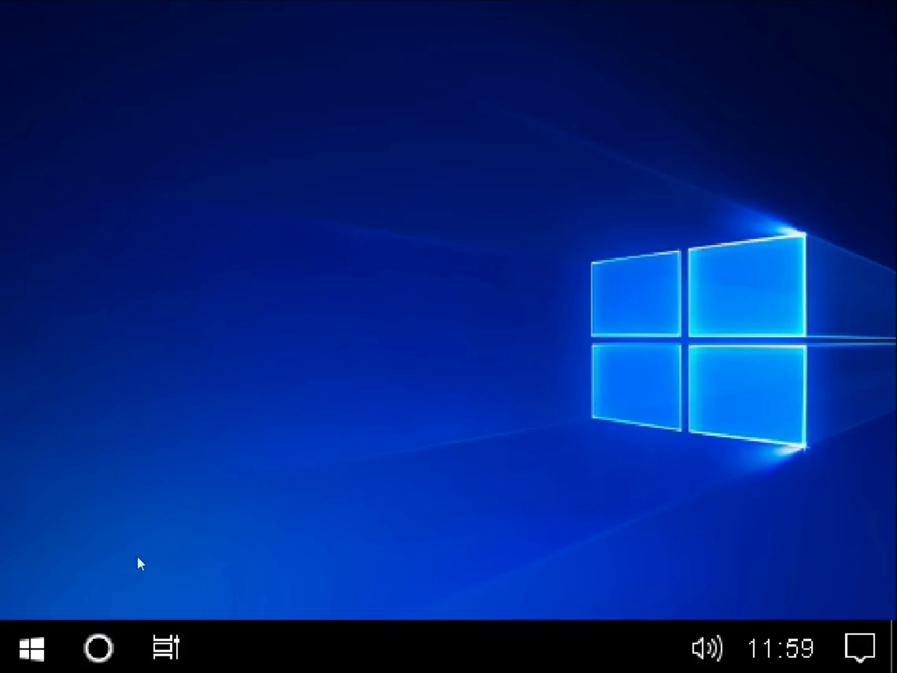
Step: Launch the Store from the Windows 10 simulator's Start menu
click(29, 646)
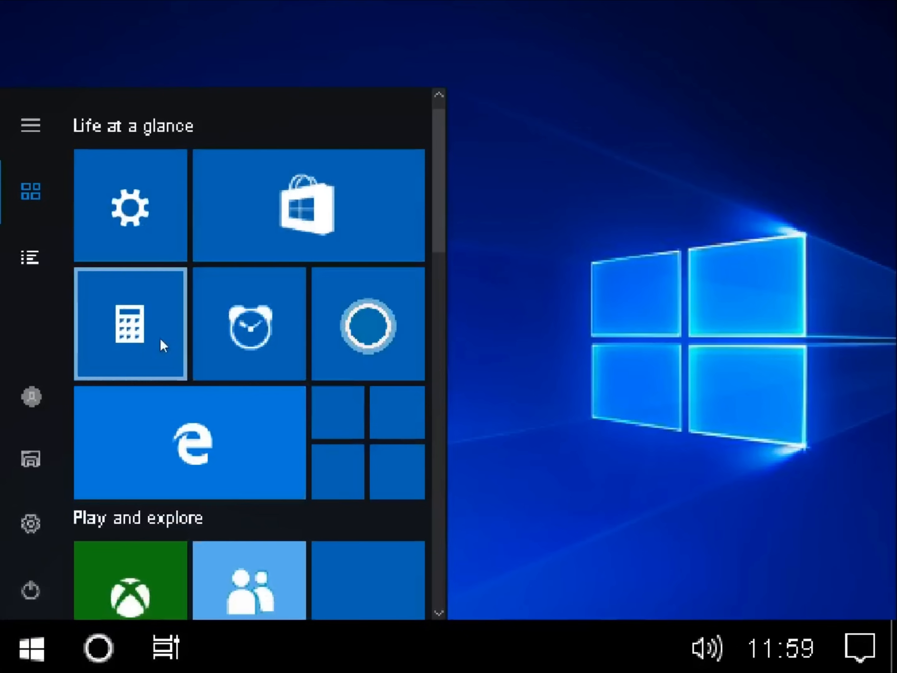
mouse_move(223, 228)
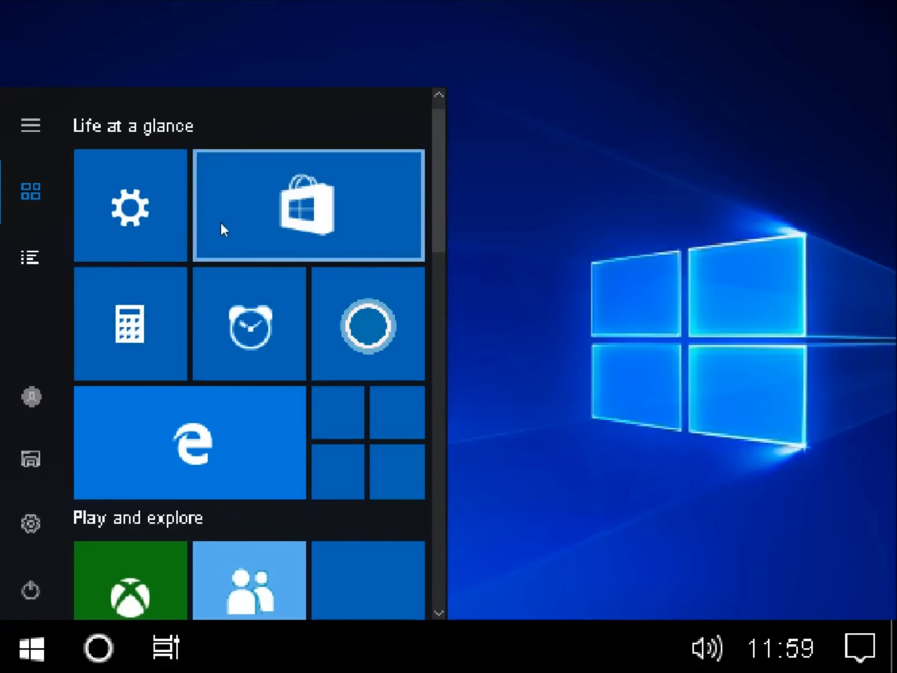
click(308, 206)
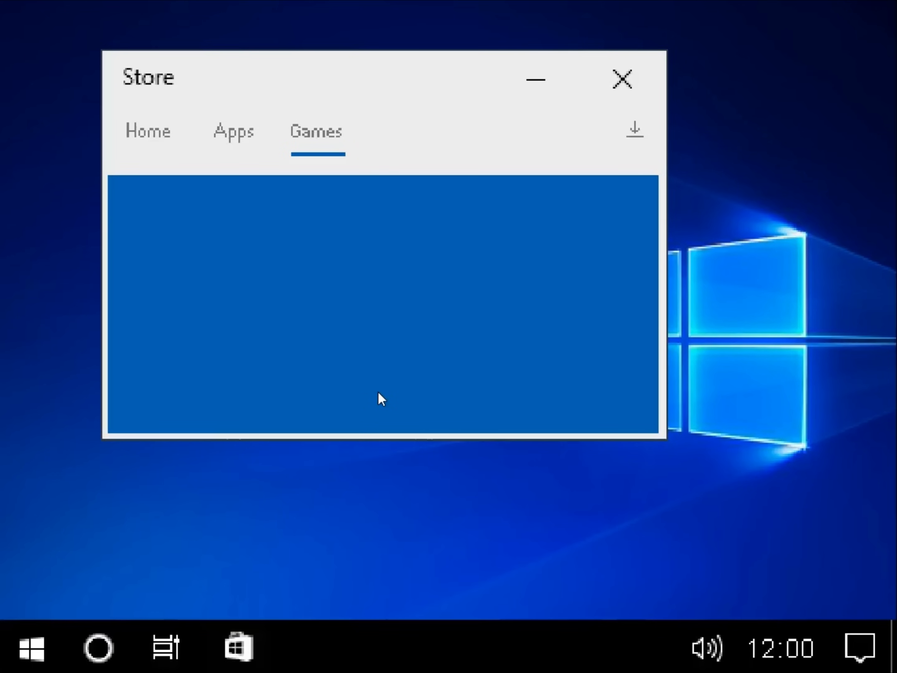
mouse_move(535, 80)
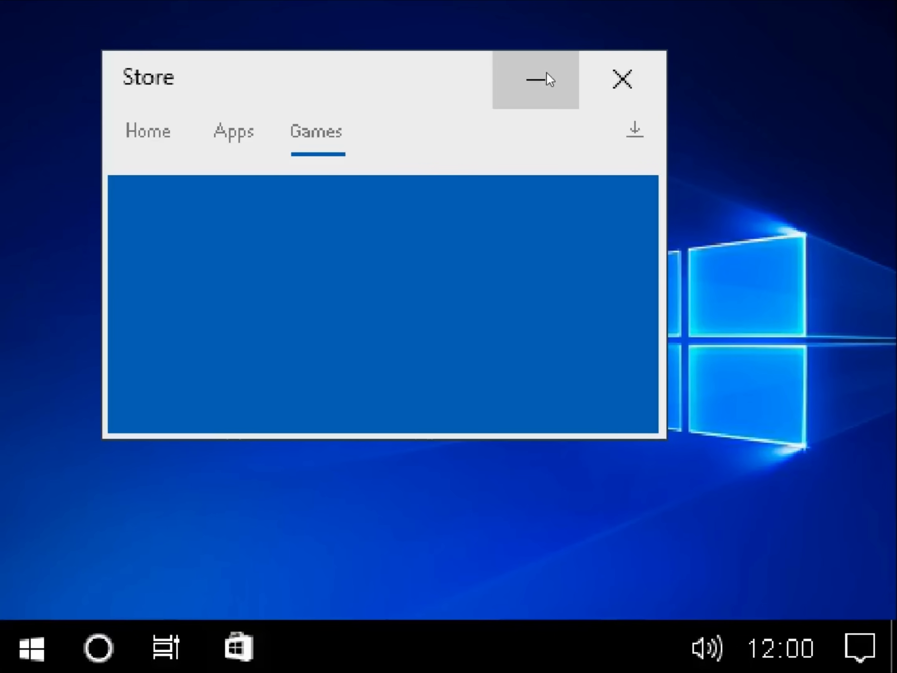
Step: Show the Store's Apps list and start downloading the 3D Platformer game
click(232, 132)
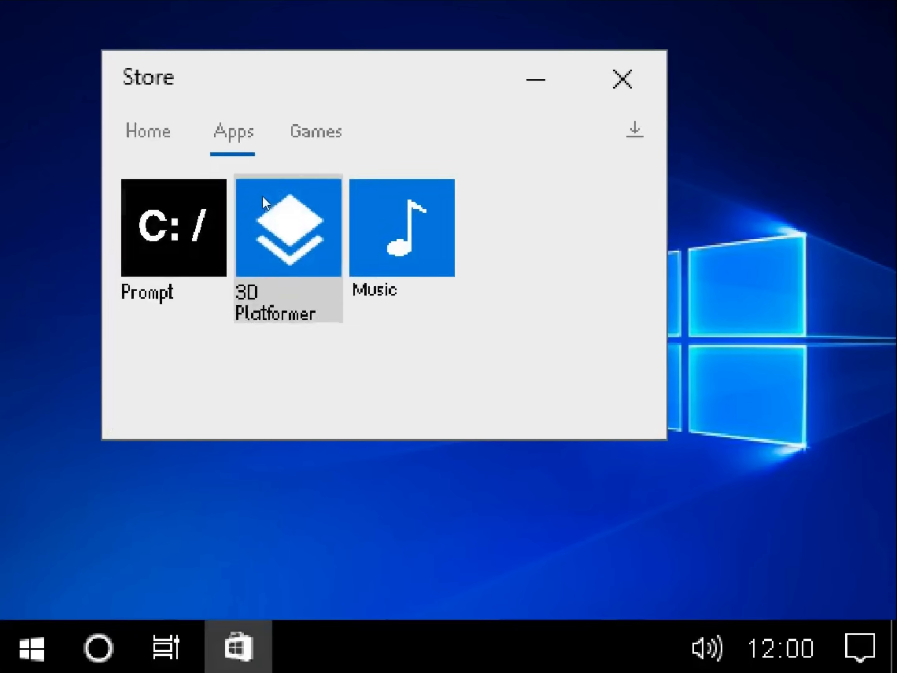
click(287, 227)
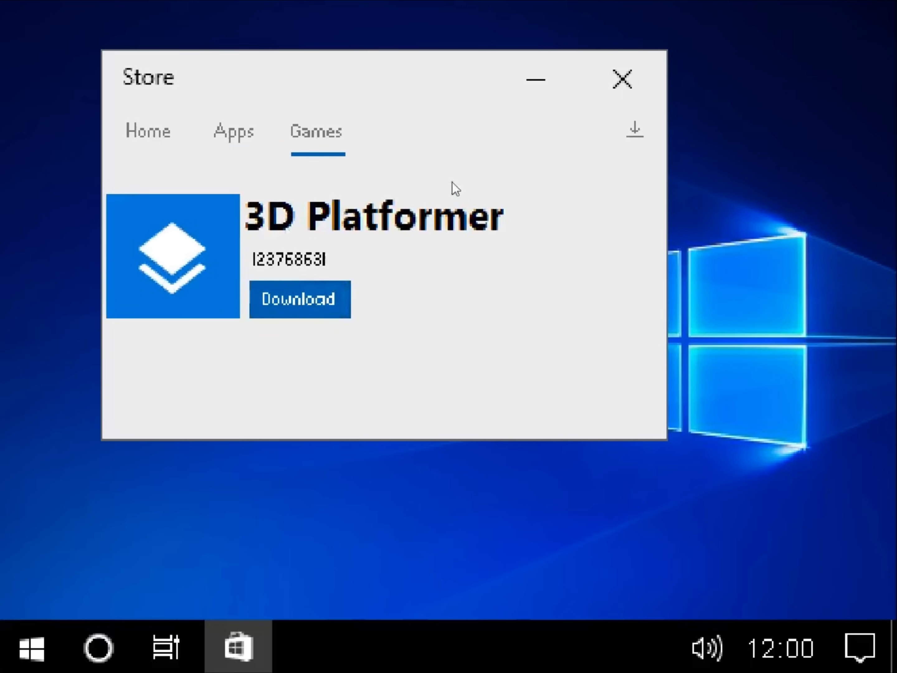
click(621, 79)
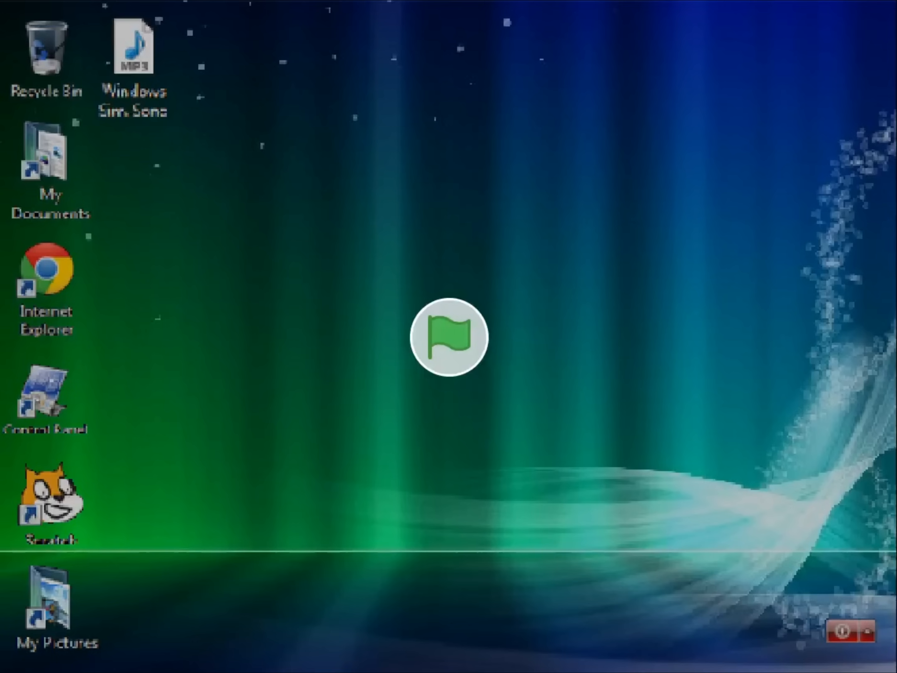
mouse_move(486, 420)
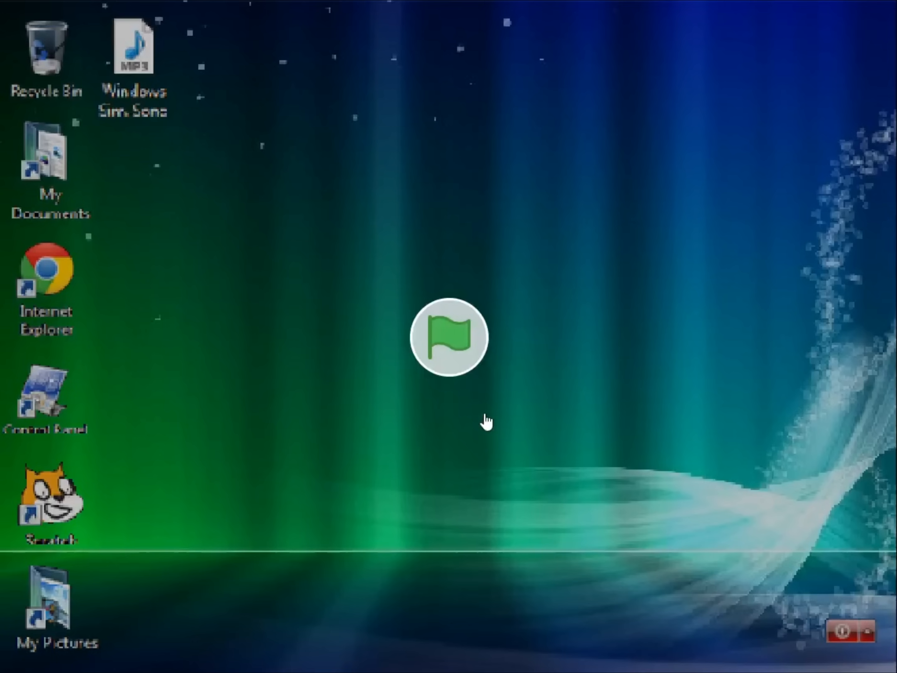
mouse_move(589, 415)
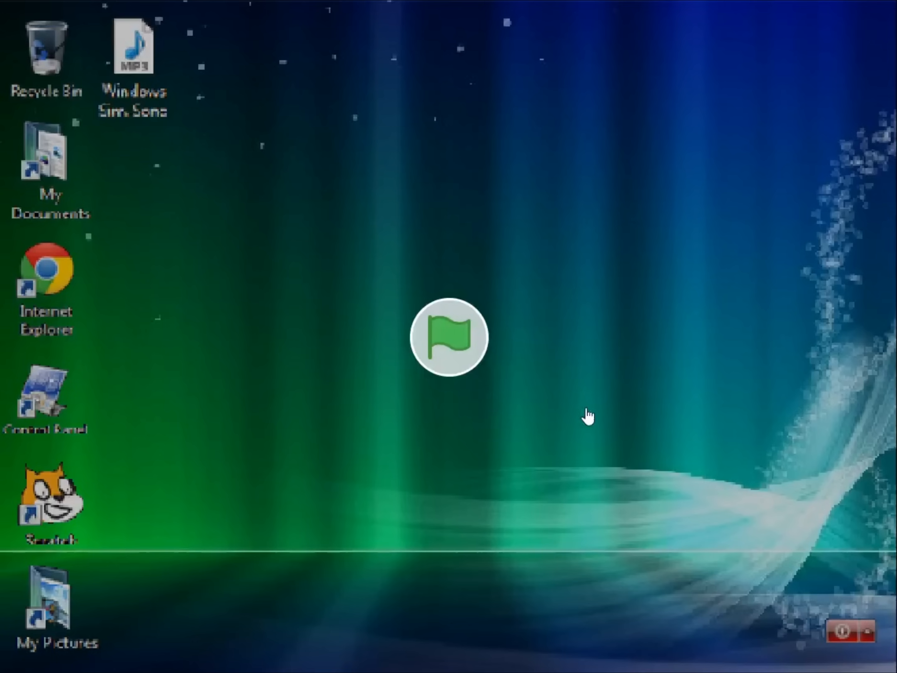
mouse_move(40, 323)
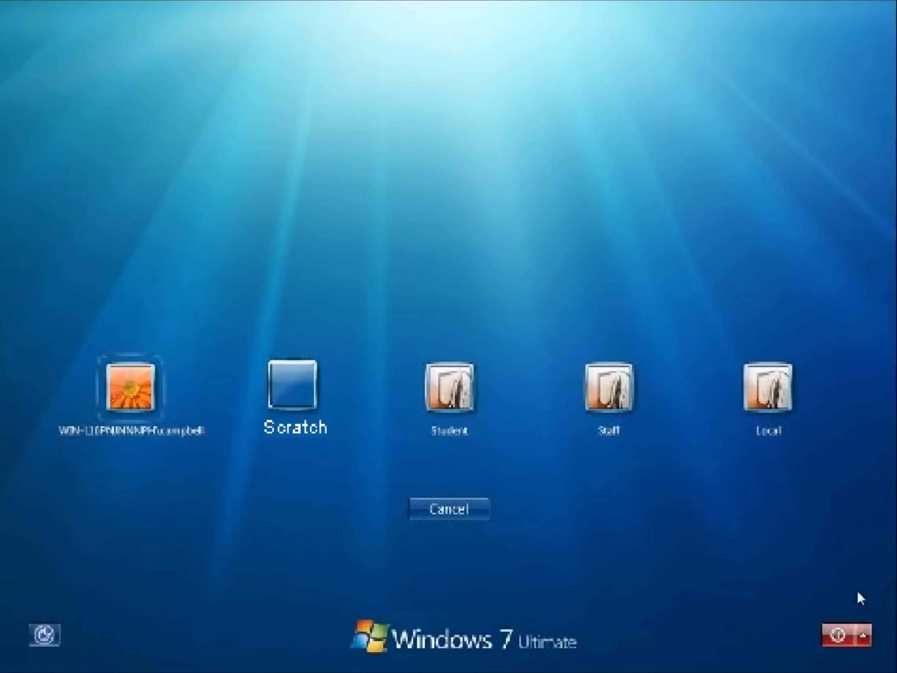
Step: Choose the Scratch account on the Windows 7 login screen to reach its password prompt
click(294, 388)
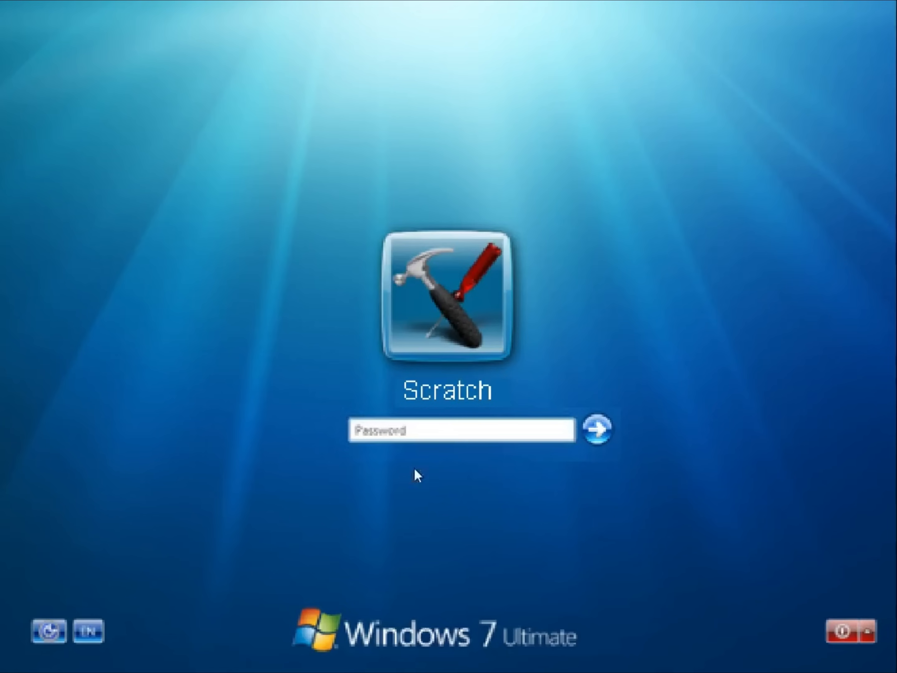
mouse_move(495, 430)
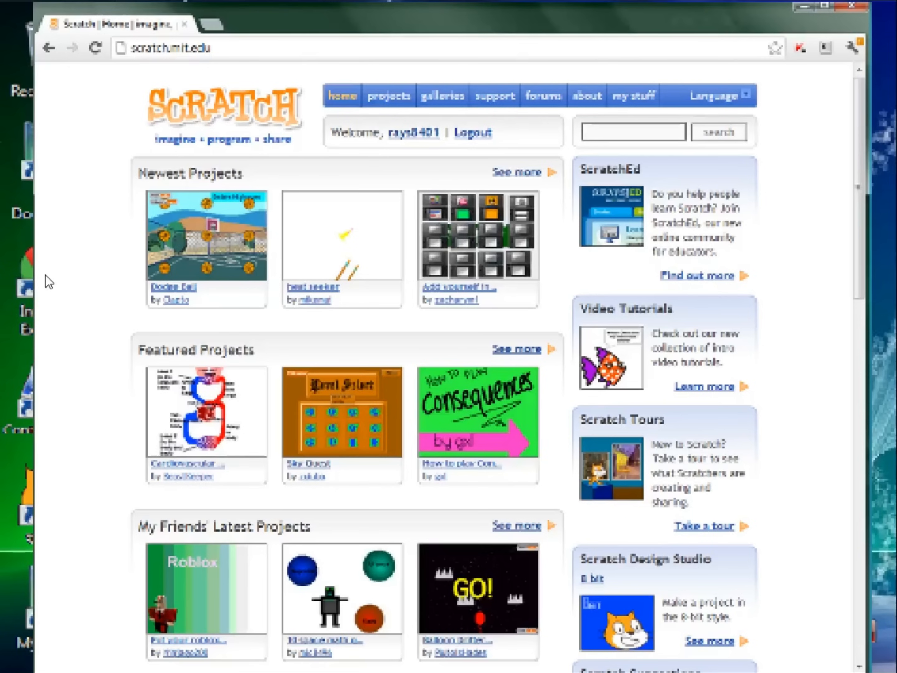
Step: Close the Scratch website window, then view and close the empty Recycle Bin
click(839, 7)
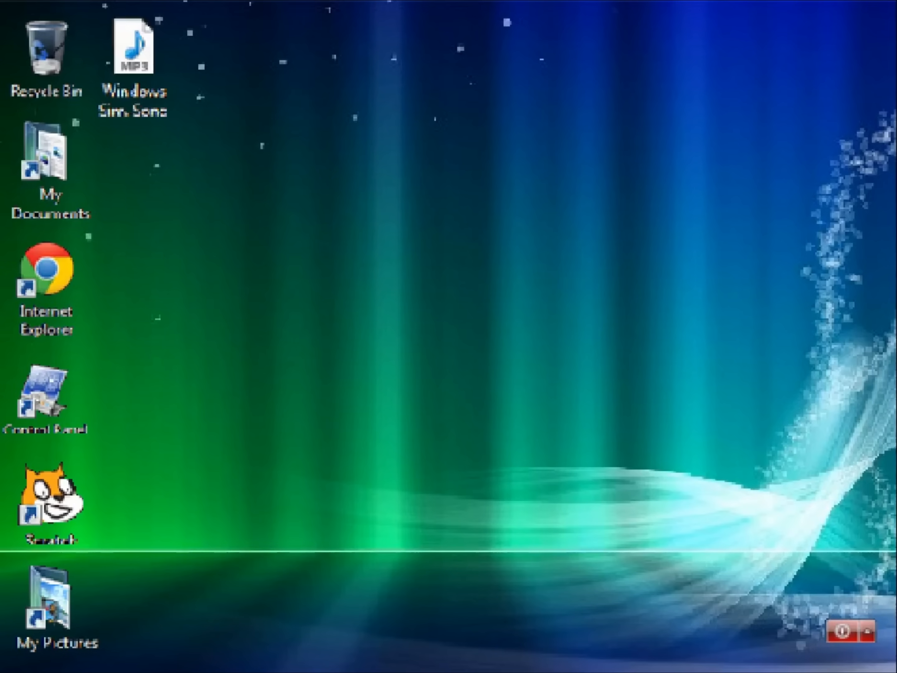
mouse_move(62, 280)
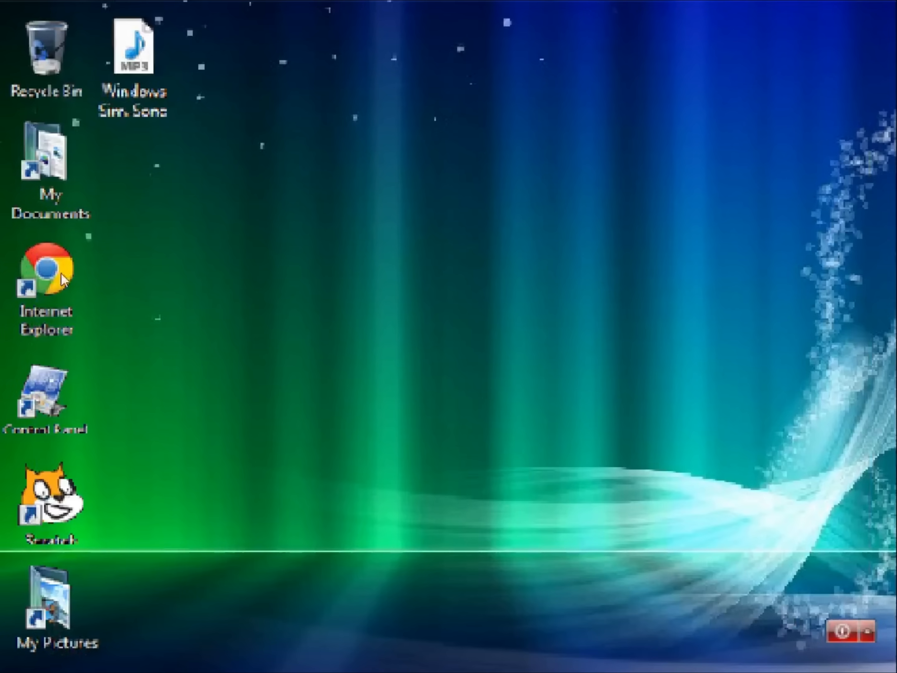
mouse_move(337, 267)
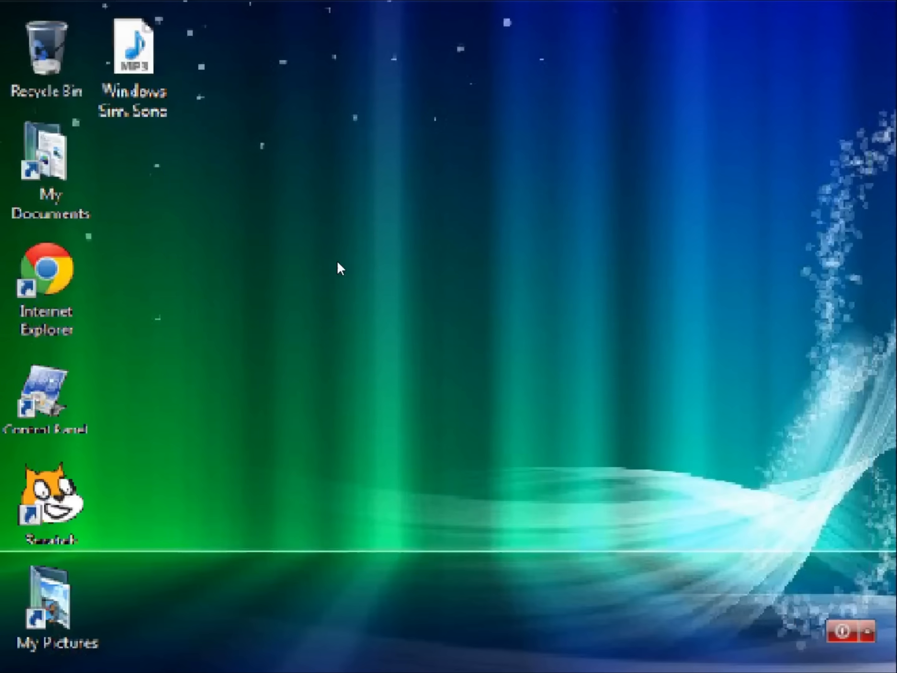
double_click(135, 45)
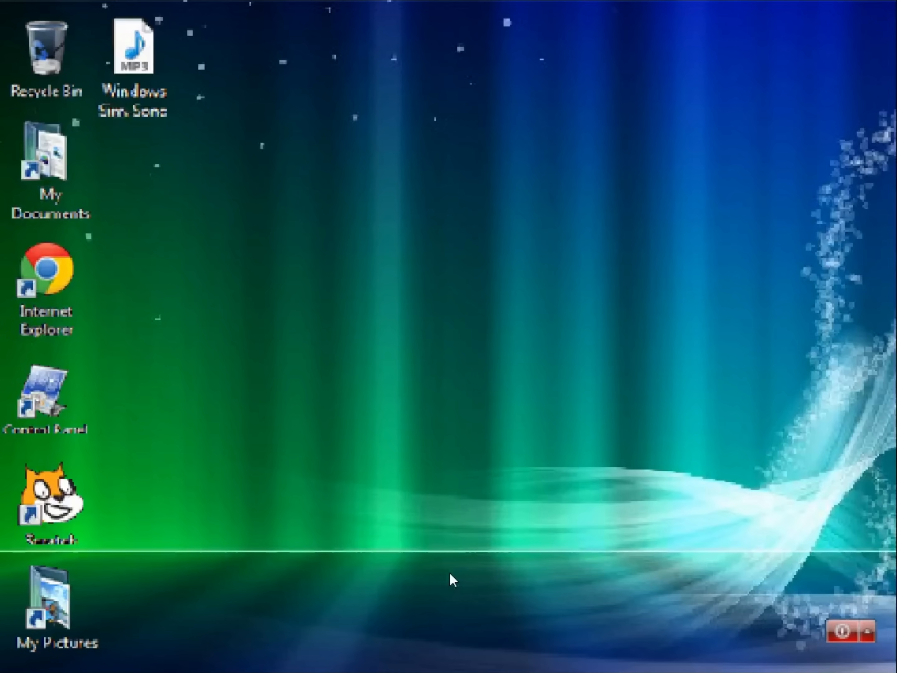
mouse_move(87, 71)
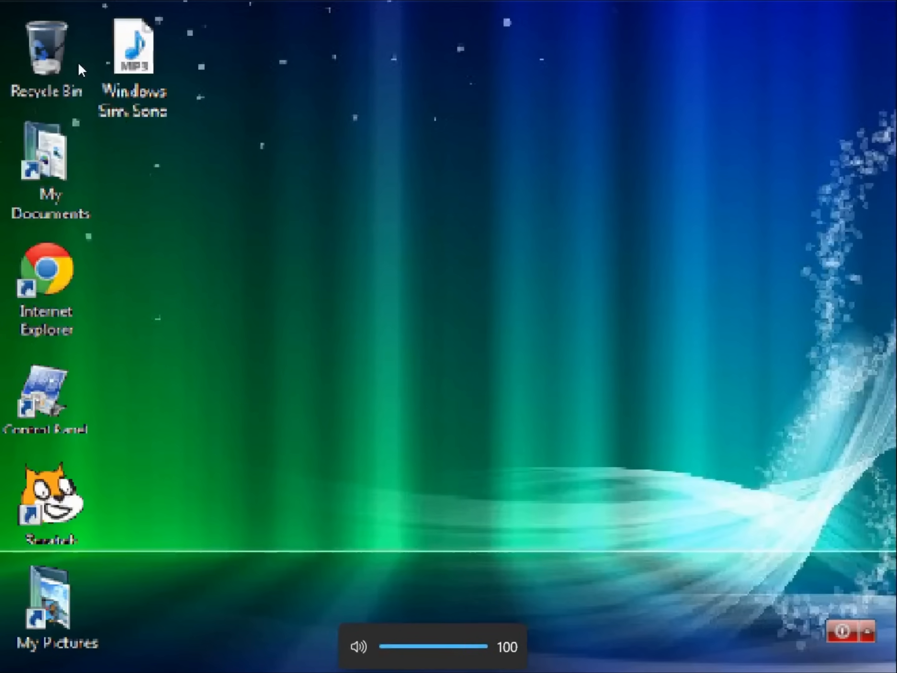
double_click(45, 43)
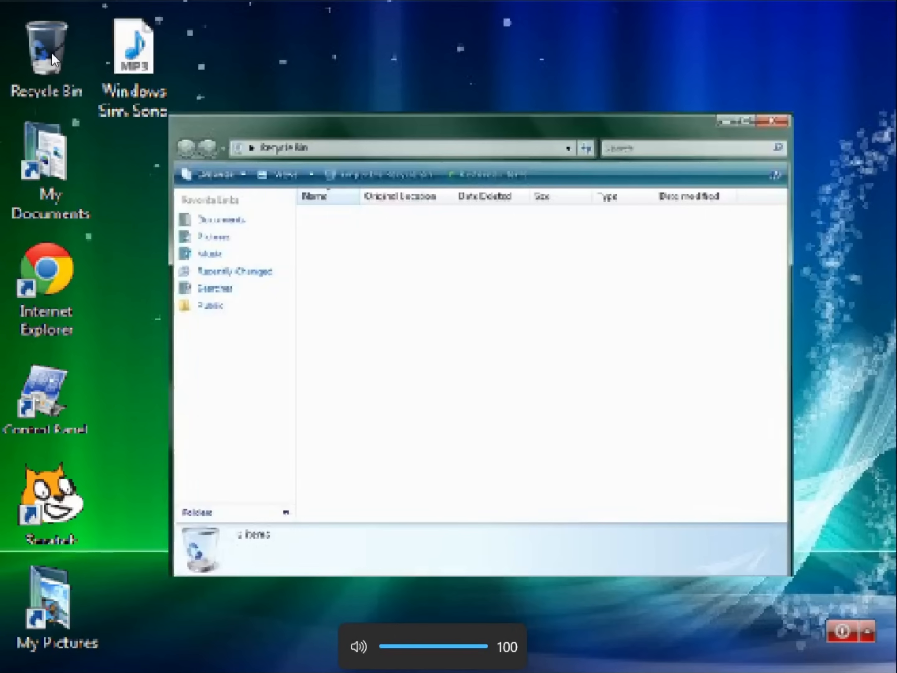
click(775, 121)
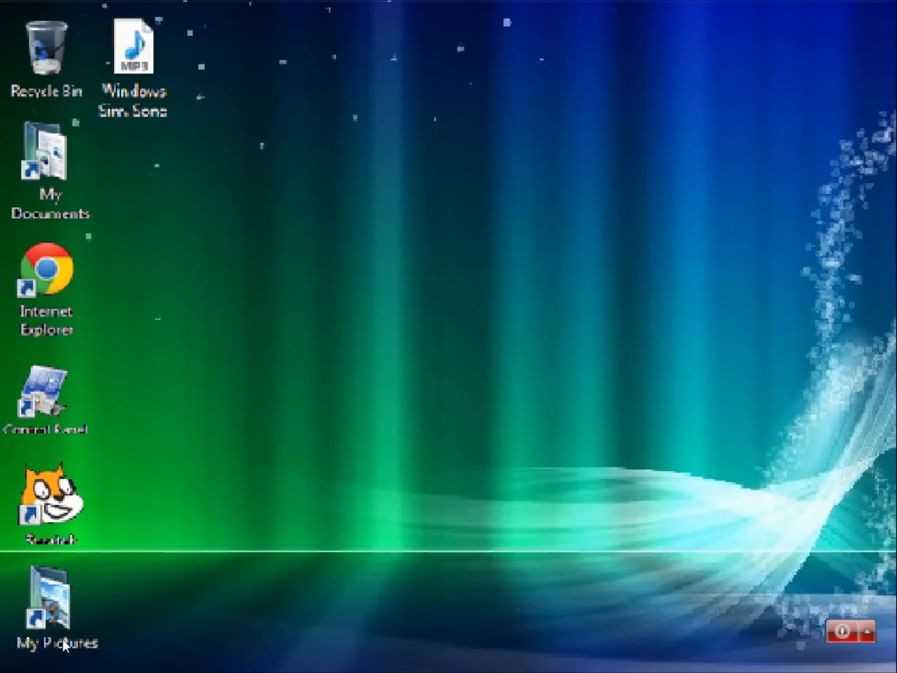
mouse_move(180, 343)
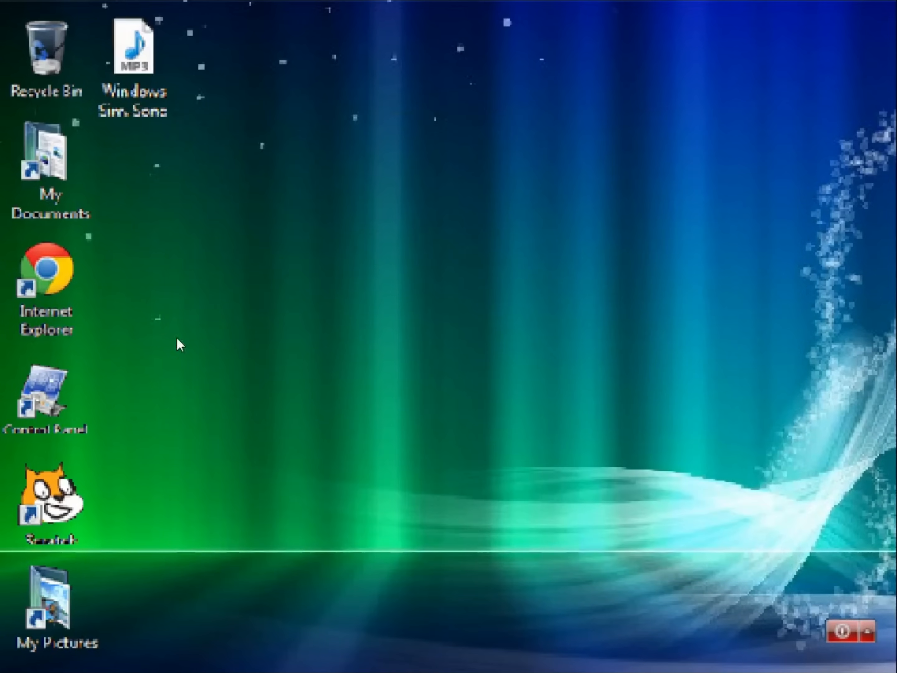
mouse_move(137, 441)
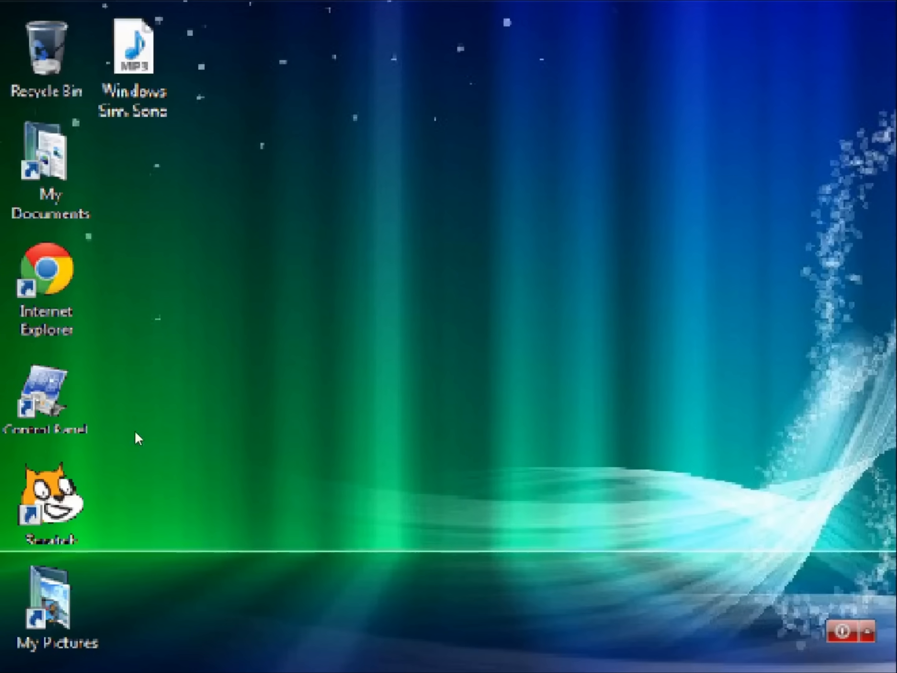
mouse_move(255, 175)
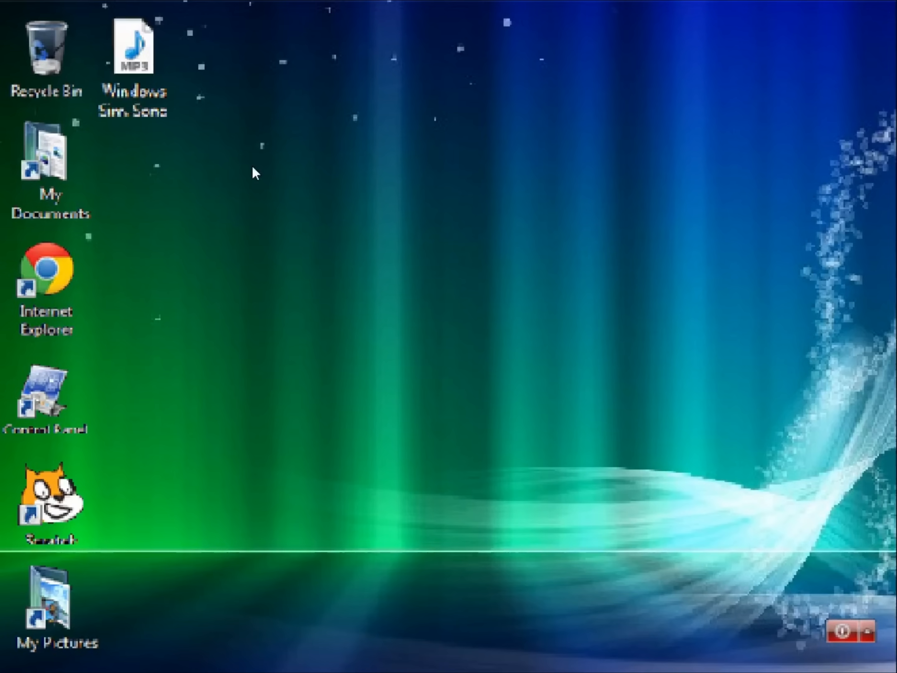
mouse_move(129, 347)
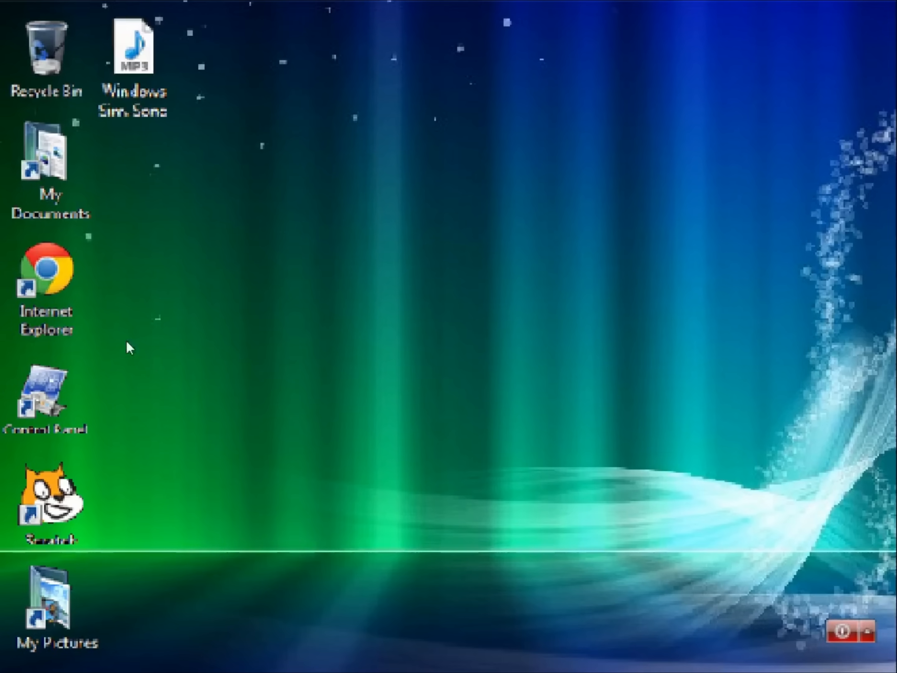
mouse_move(77, 397)
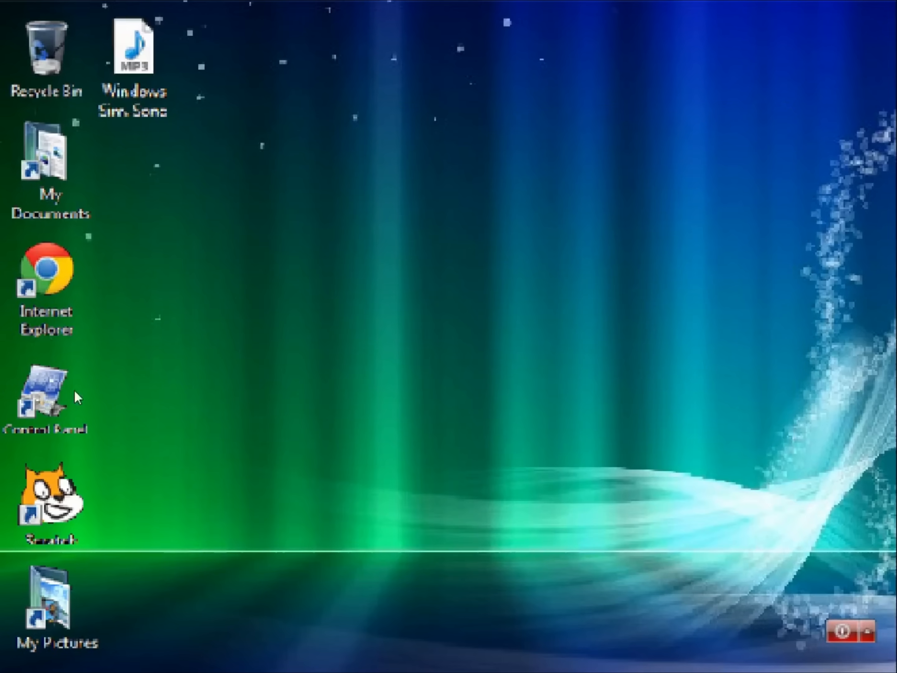
mouse_move(406, 197)
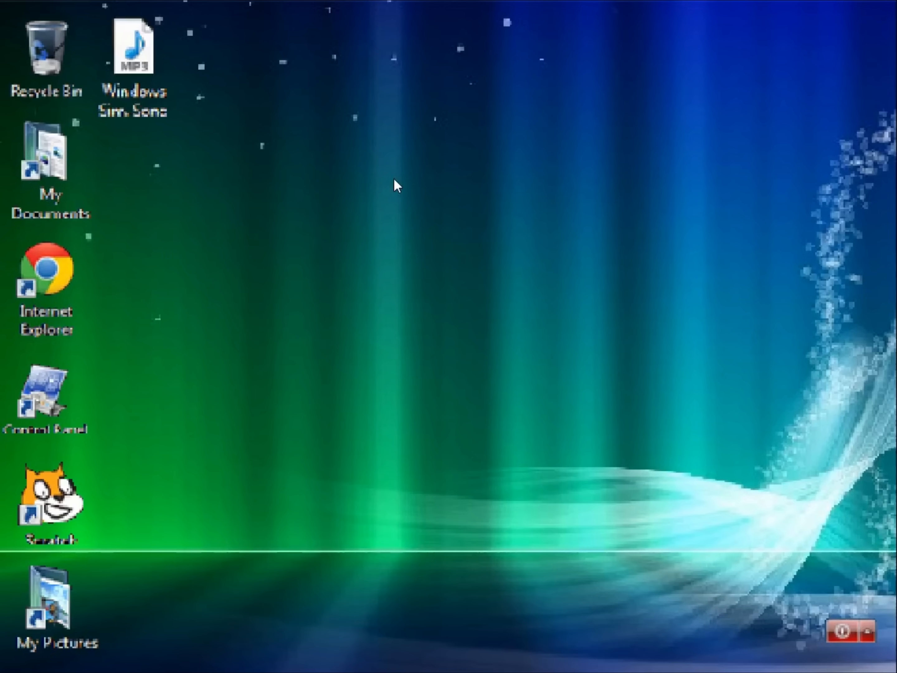
mouse_move(394, 427)
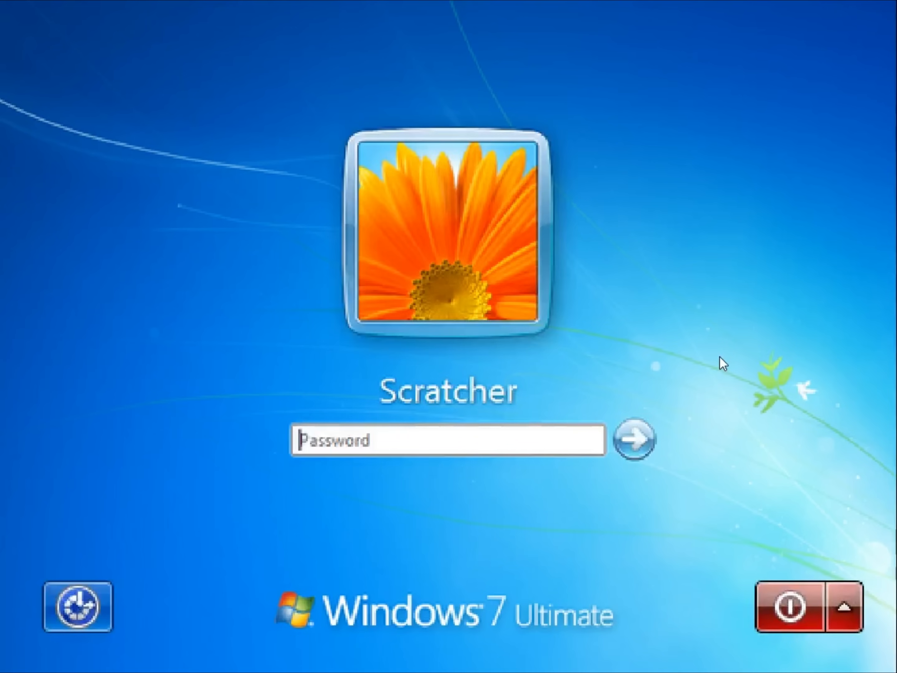
Step: Log in to the Scratcher account on the other Windows 7 simulator
click(635, 439)
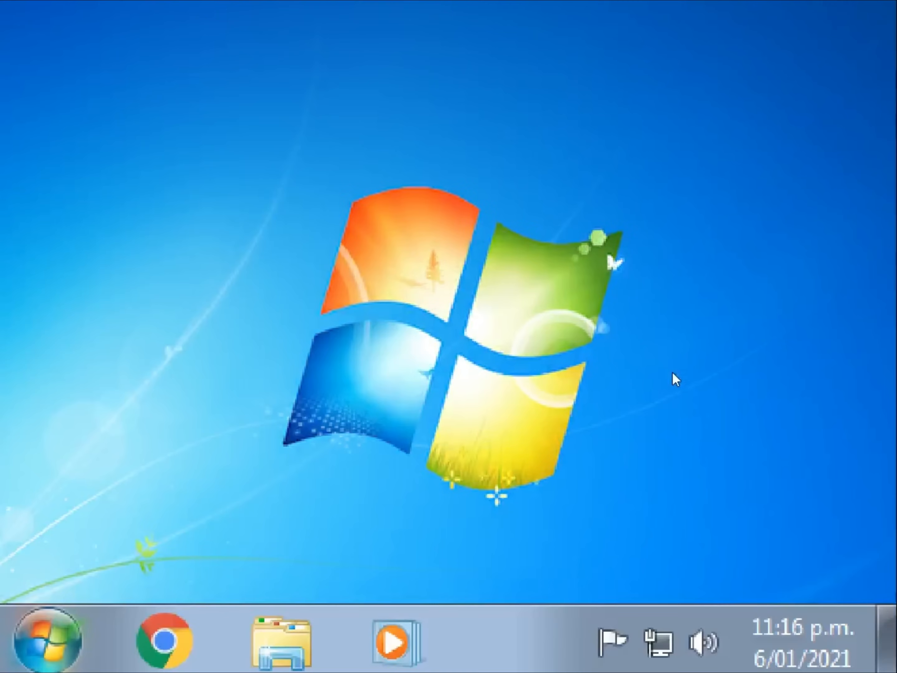
Step: Bring up the Libraries file window from the taskbar, hide it and restore it
click(45, 639)
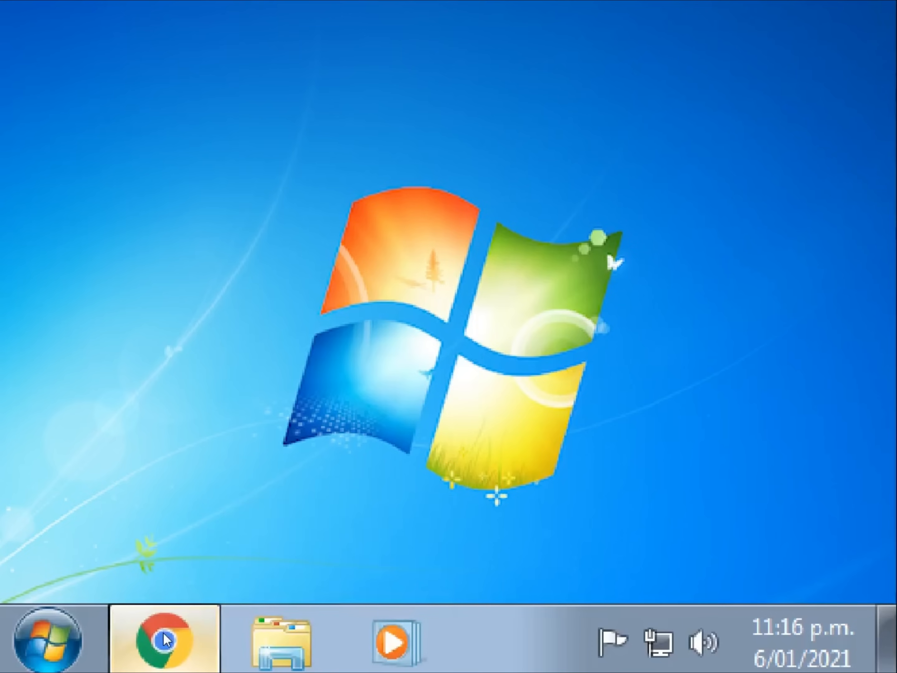
click(275, 639)
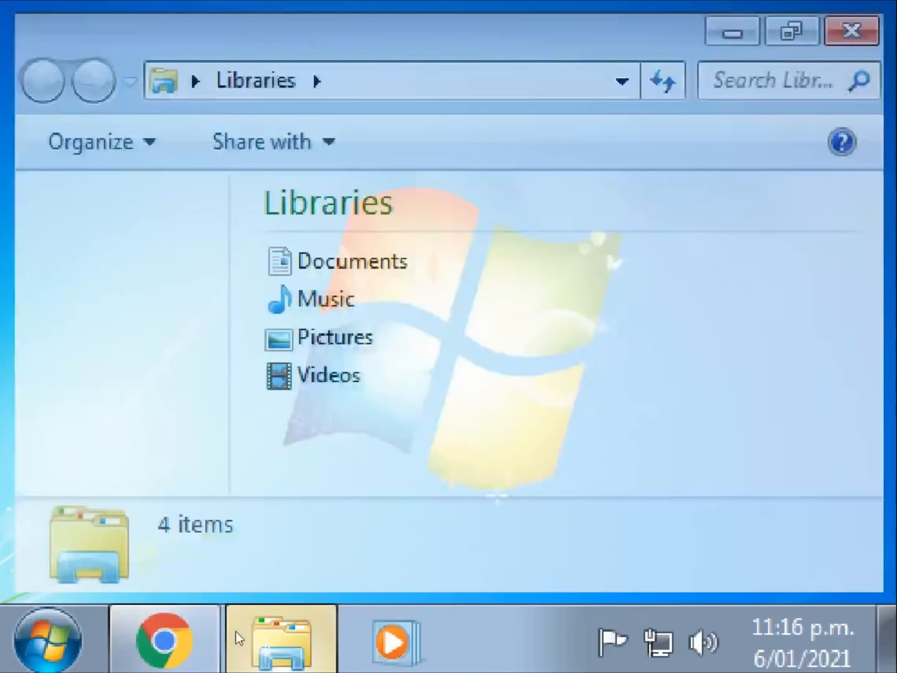
click(791, 31)
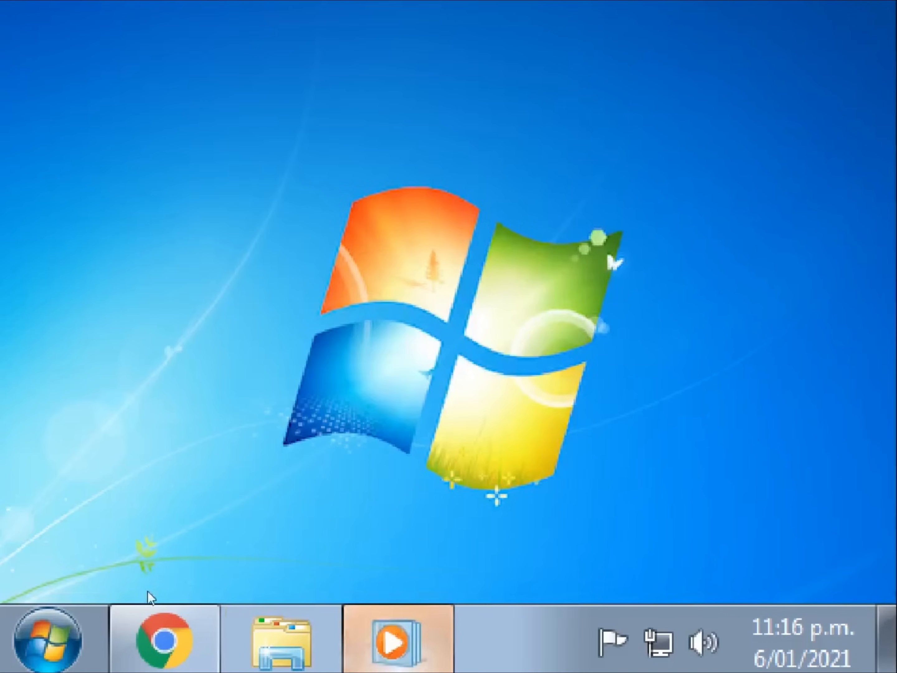
click(44, 636)
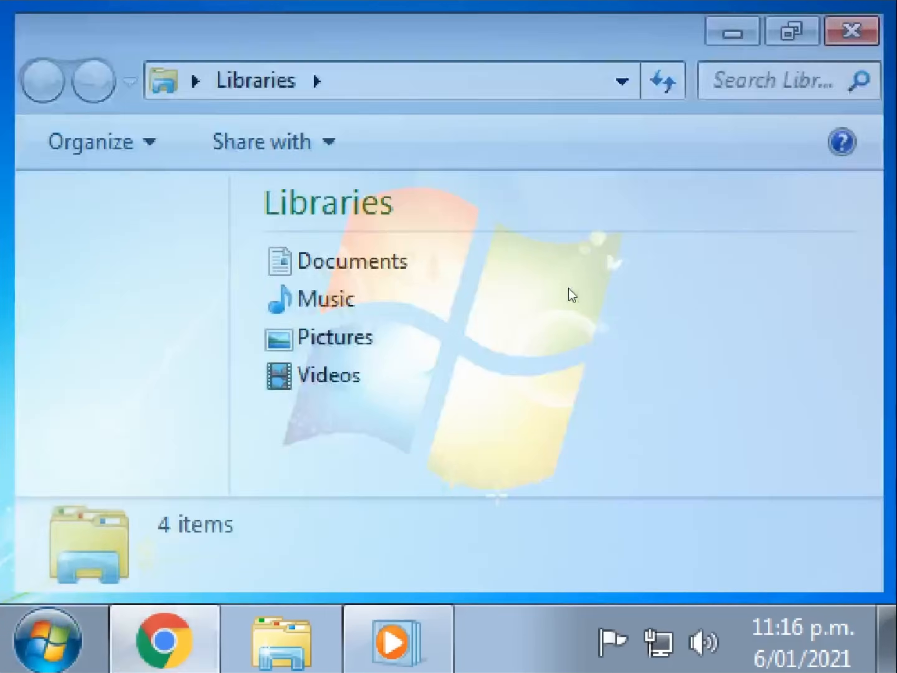
Step: Browse Pictures, Music and Disk (C:), selecting Program Files (x86) and Users
double_click(347, 337)
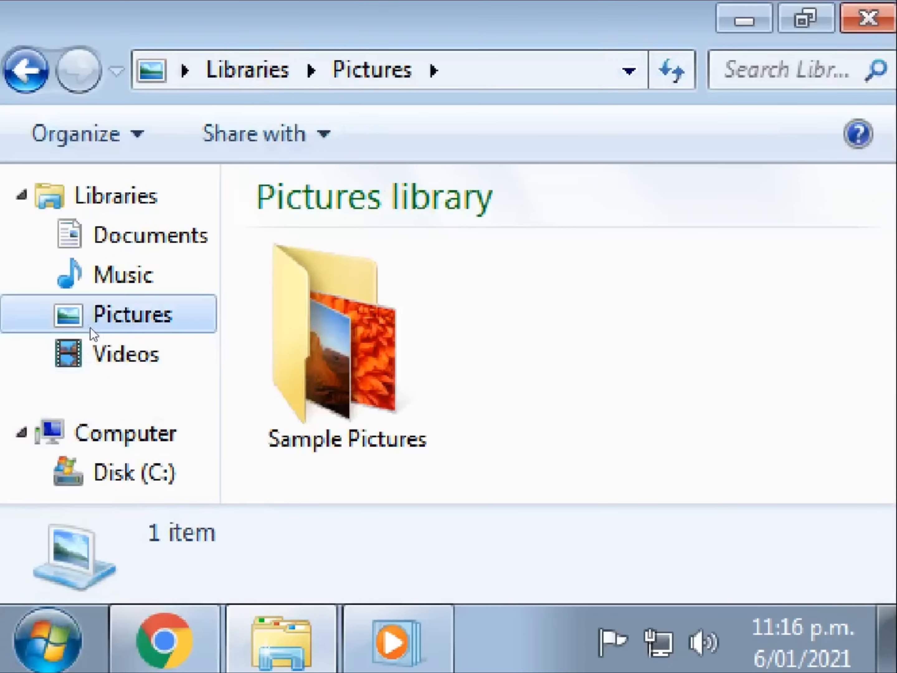
click(123, 353)
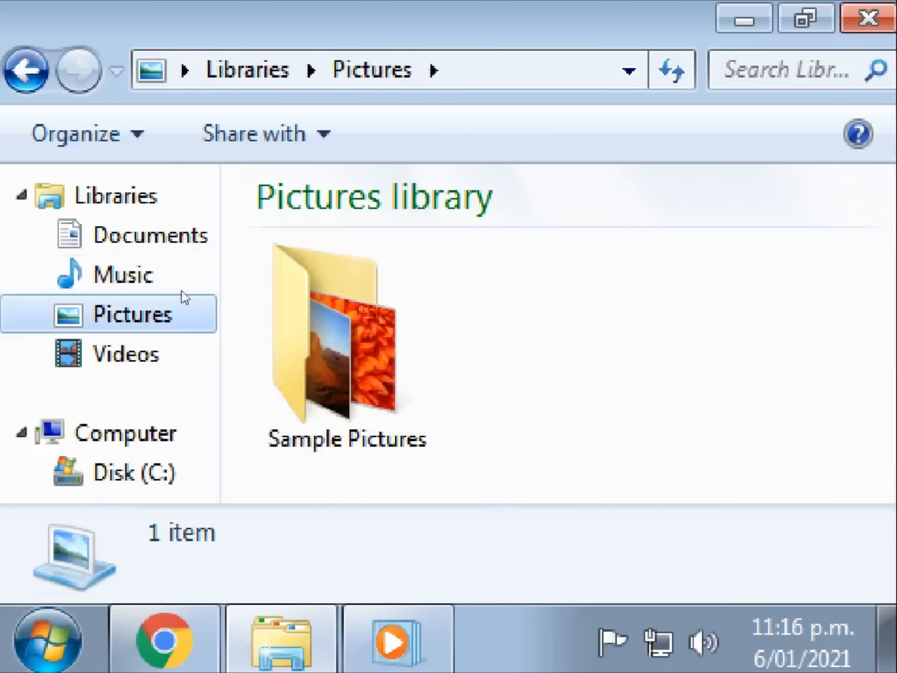
click(121, 275)
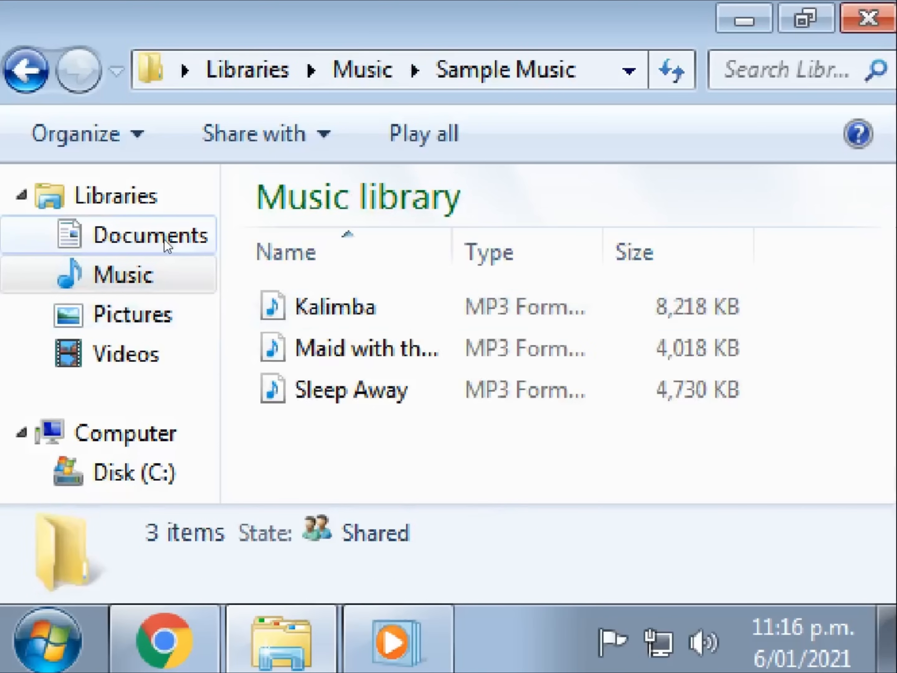
click(134, 473)
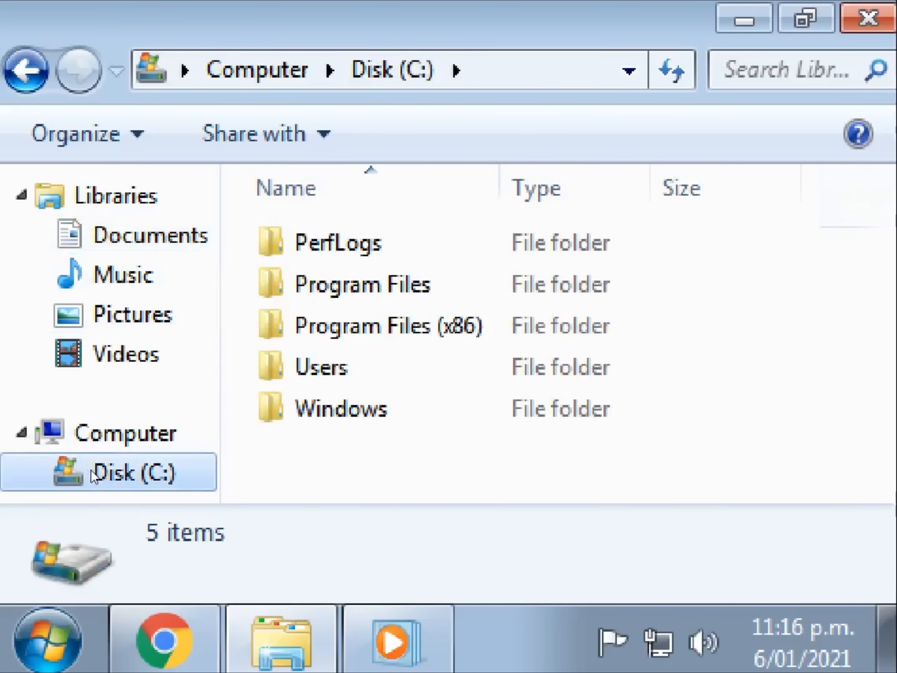
click(366, 326)
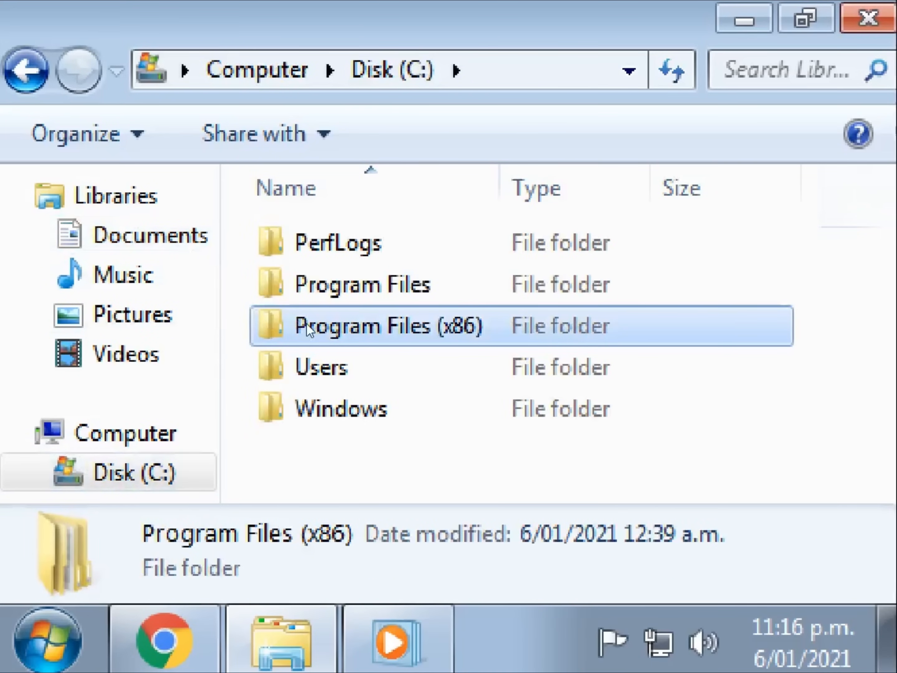
click(320, 367)
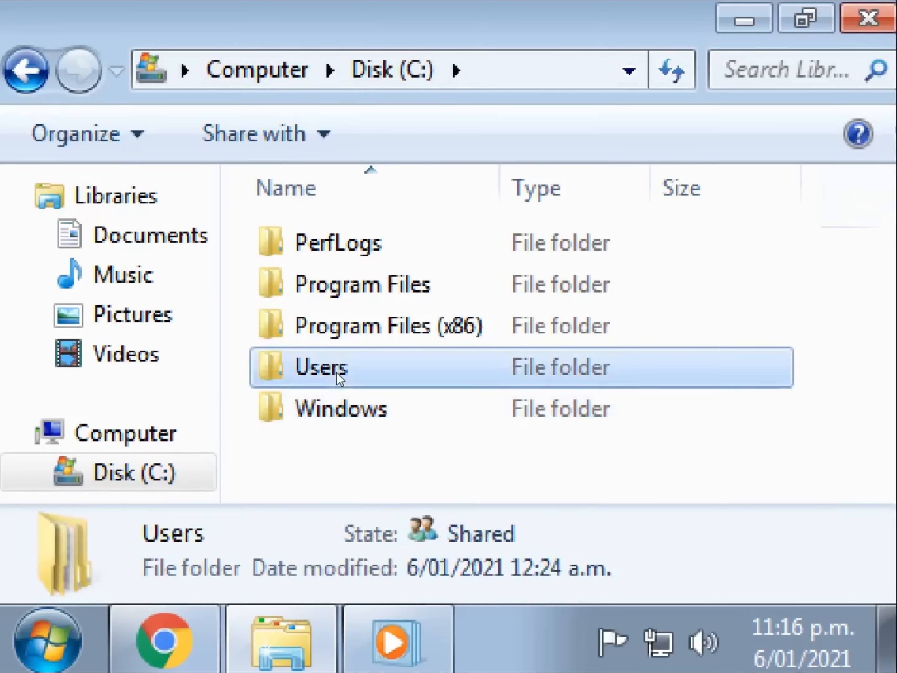
click(116, 195)
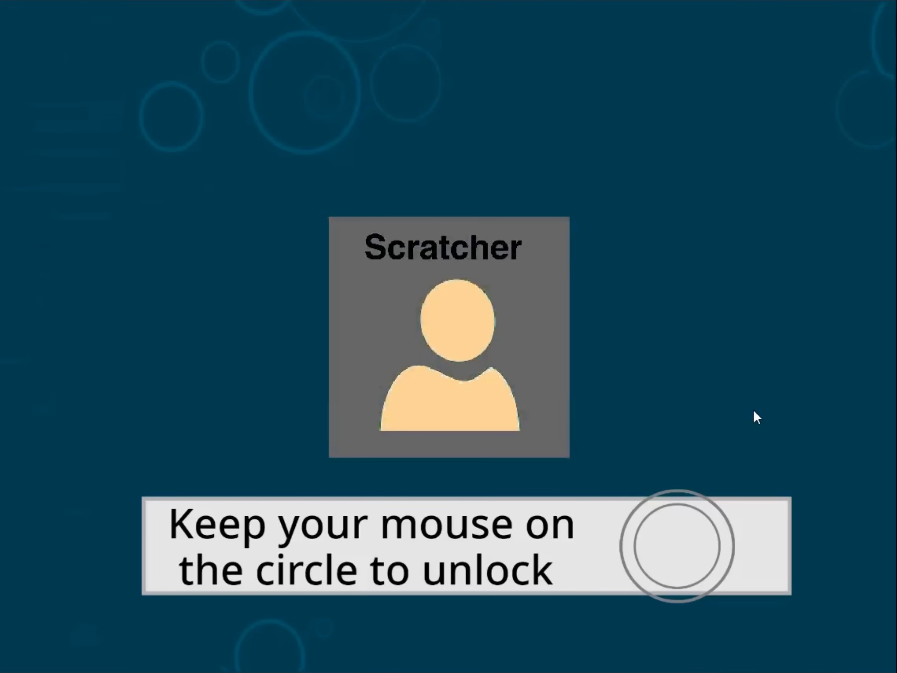
mouse_move(690, 529)
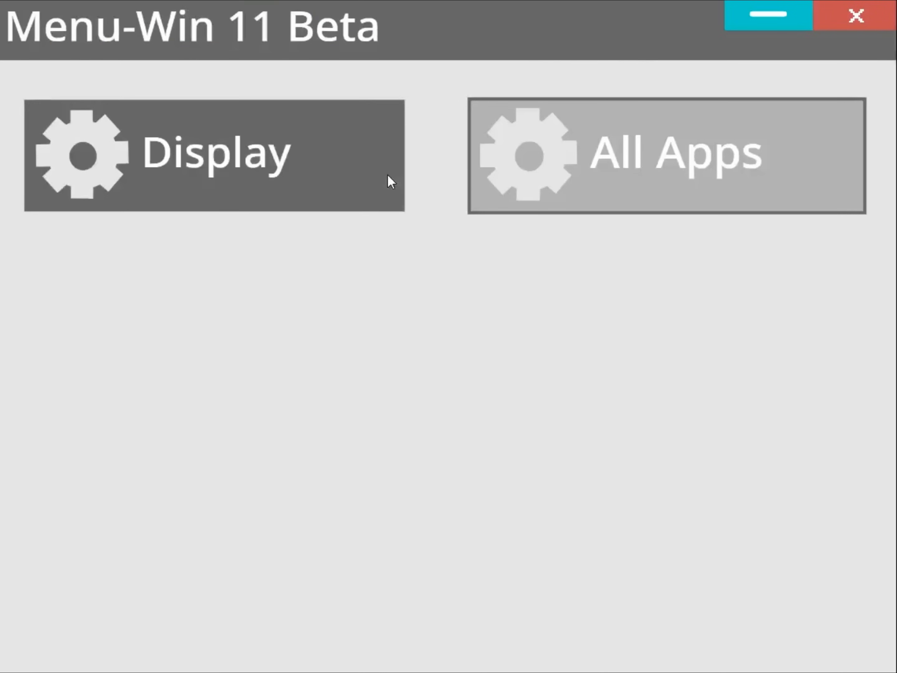
click(666, 154)
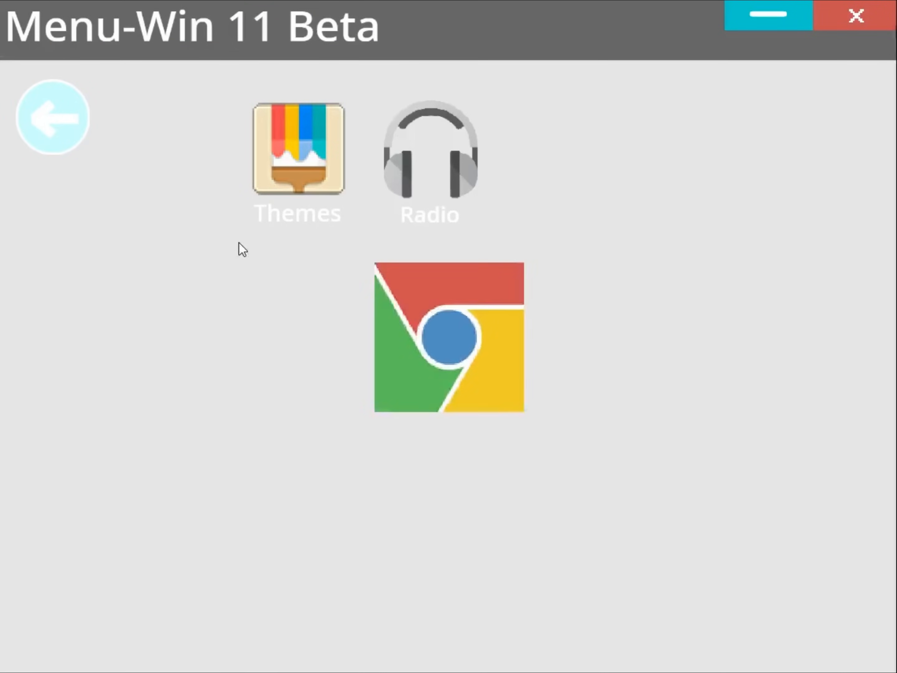
click(448, 336)
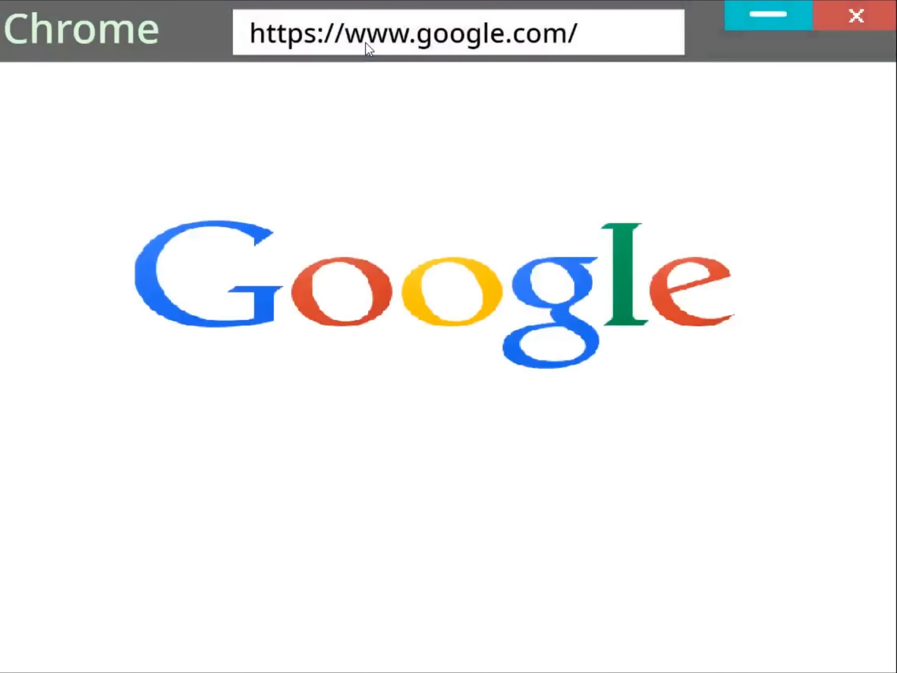
text(https://www.ifunny.com/)
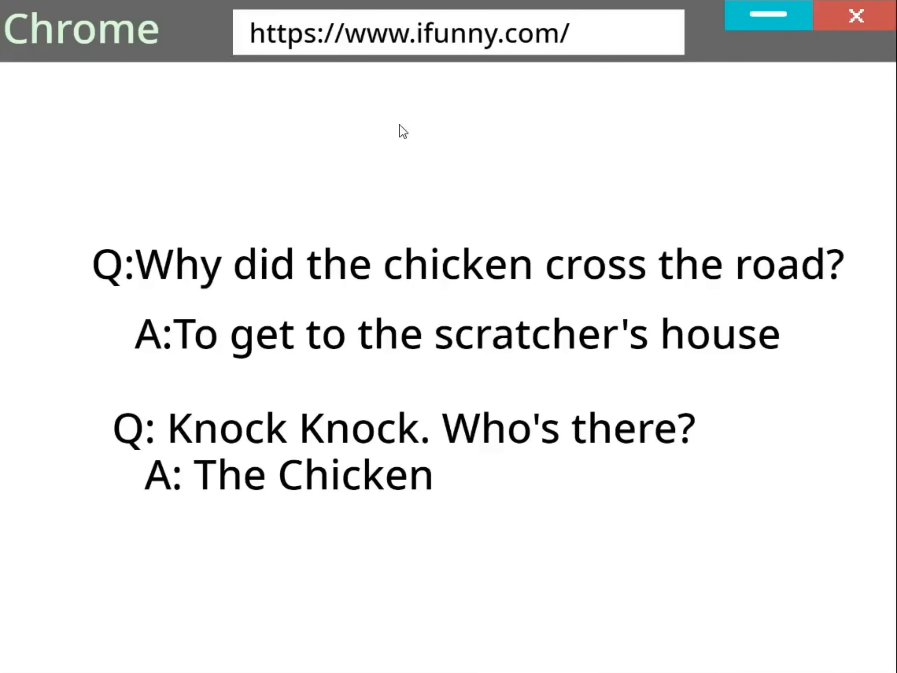
mouse_move(389, 137)
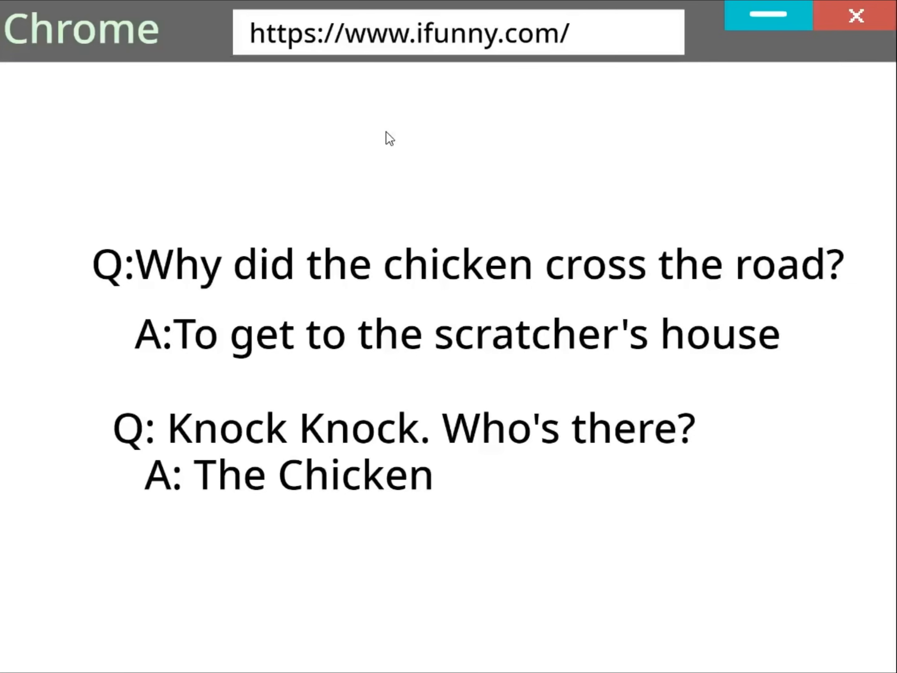
mouse_move(375, 160)
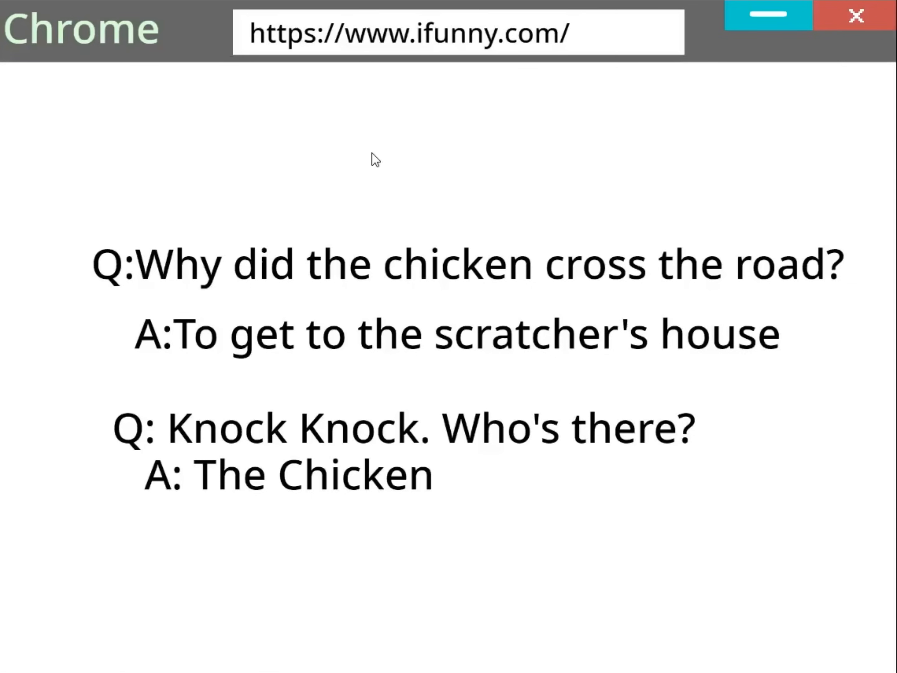
mouse_move(415, 41)
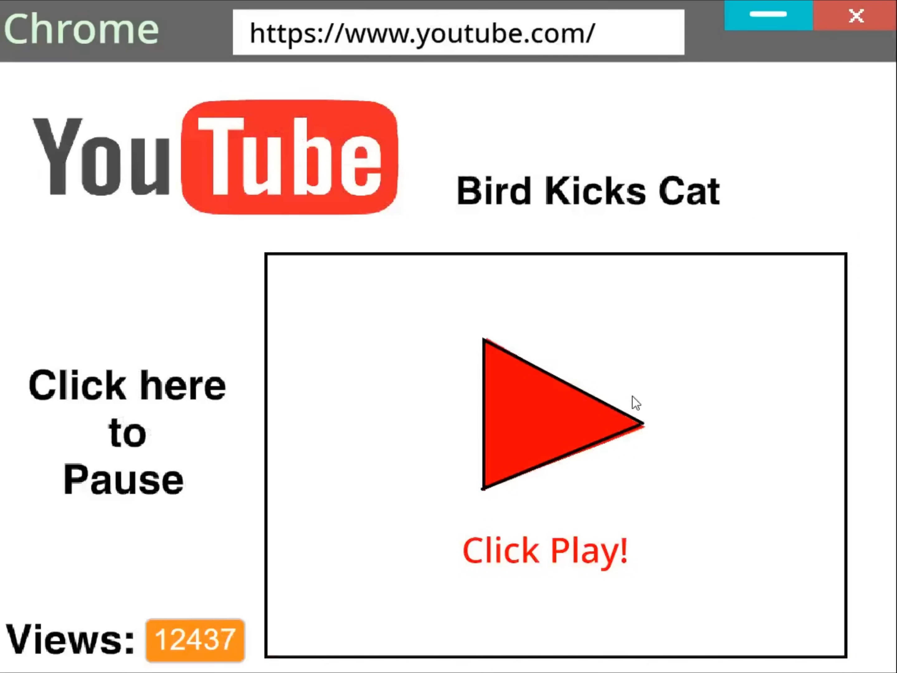
Step: Play the Bird Kicks Cat video, inflate its view count with the auto clicker, then close Chrome
click(549, 414)
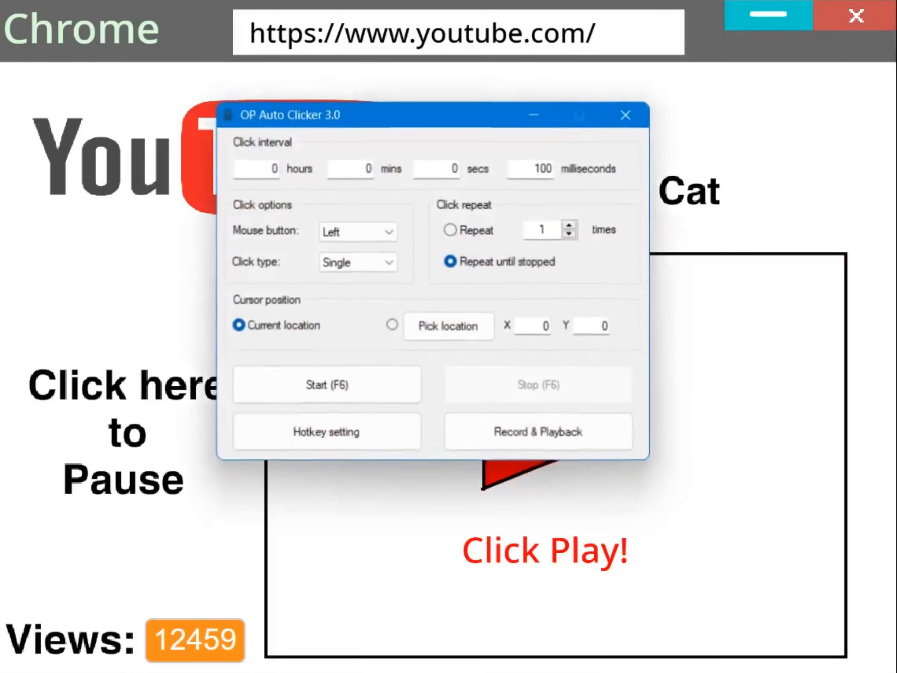
drag(431, 115, 515, 185)
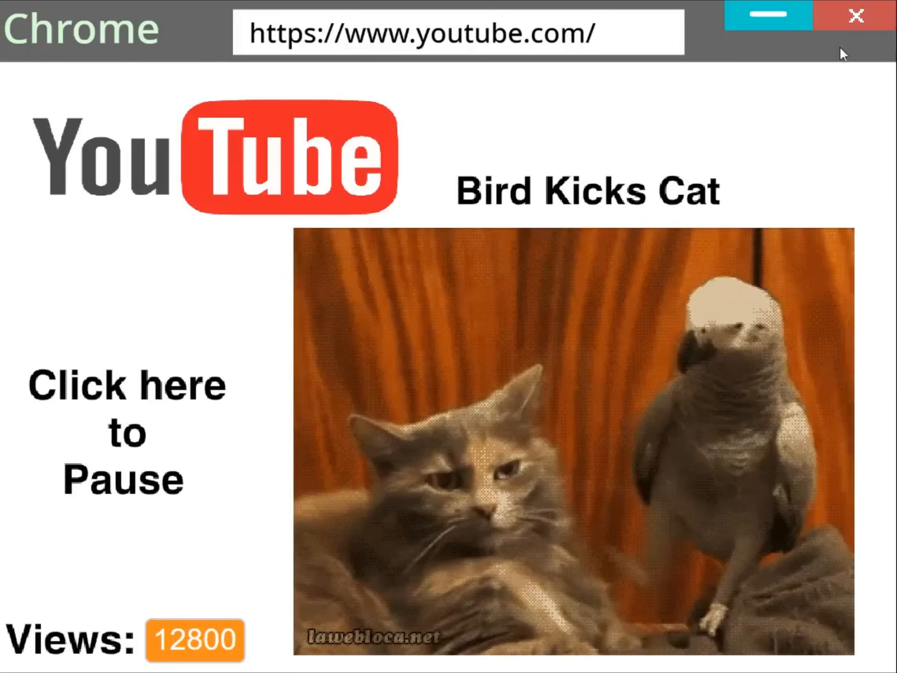
click(854, 17)
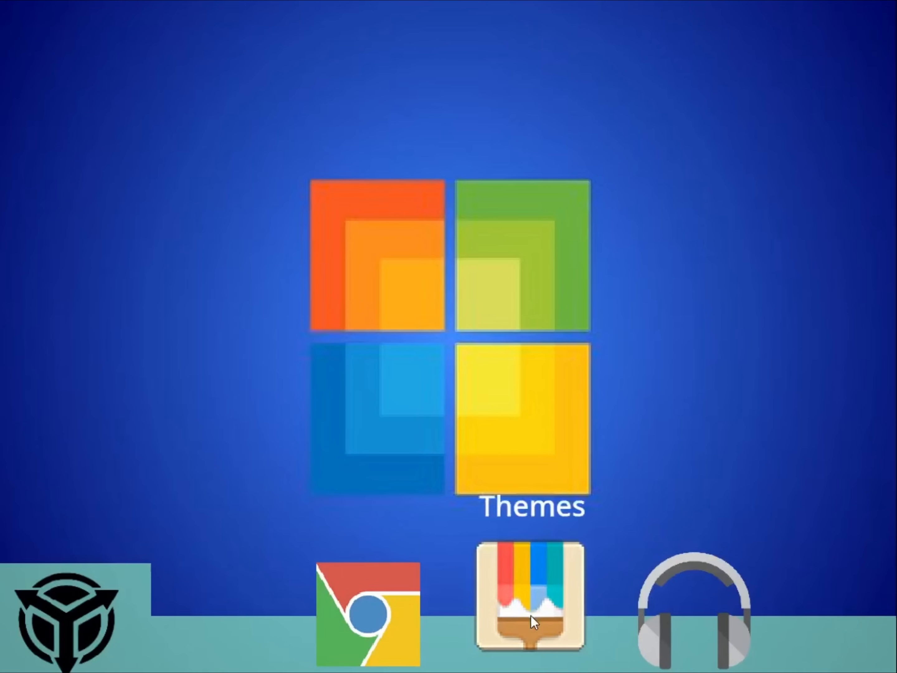
Step: Apply the mountain wallpaper via the Themes icon, then load the Windows 3.1 project
click(530, 599)
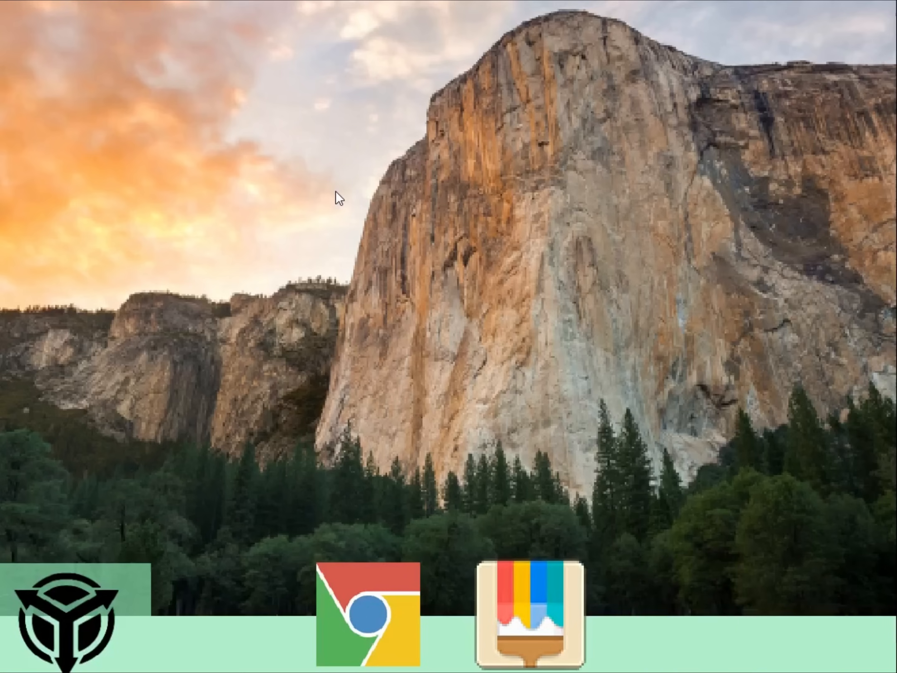
drag(532, 614, 435, 341)
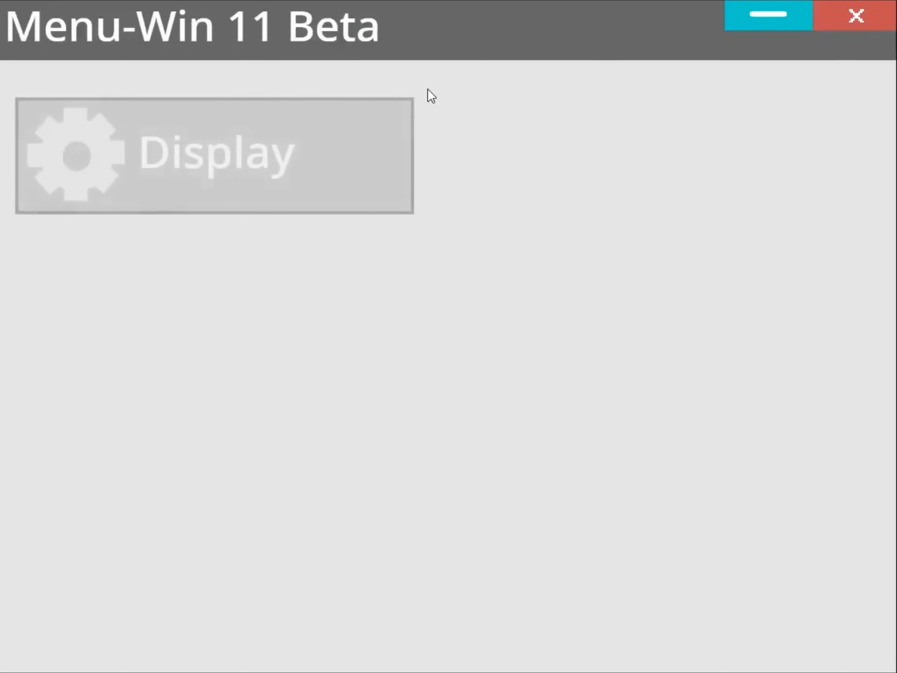
click(214, 155)
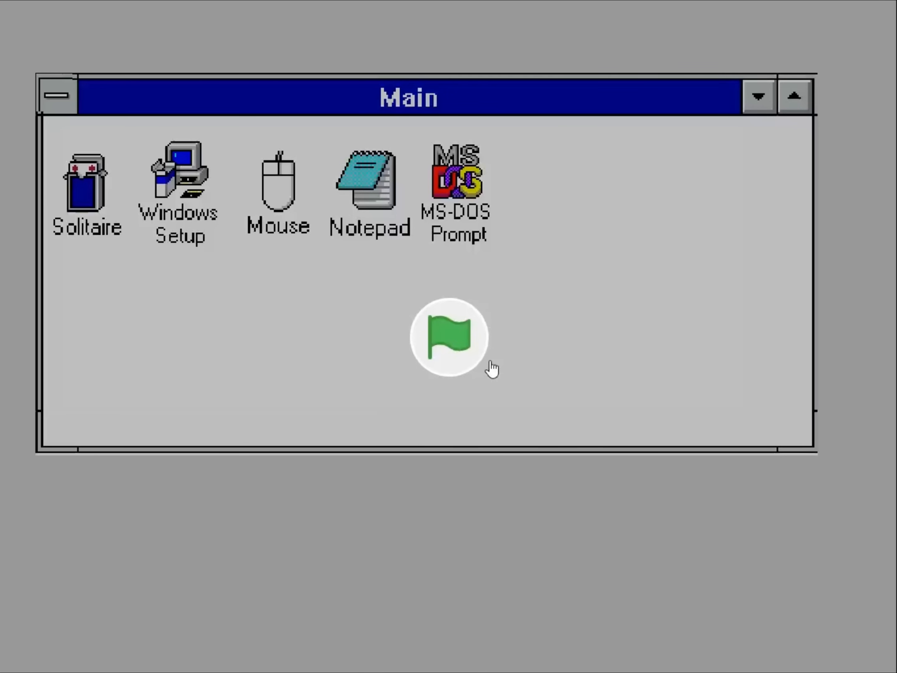
Step: Run the Windows 3.1 simulator, enter a command in MS-DOS Prompt and exit back to Main
click(449, 336)
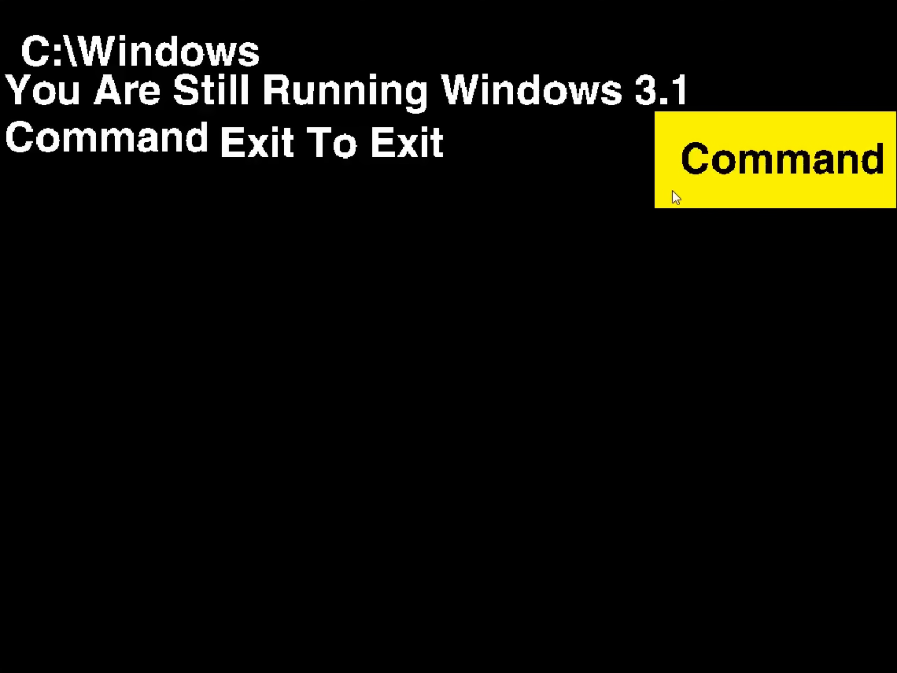
mouse_move(720, 186)
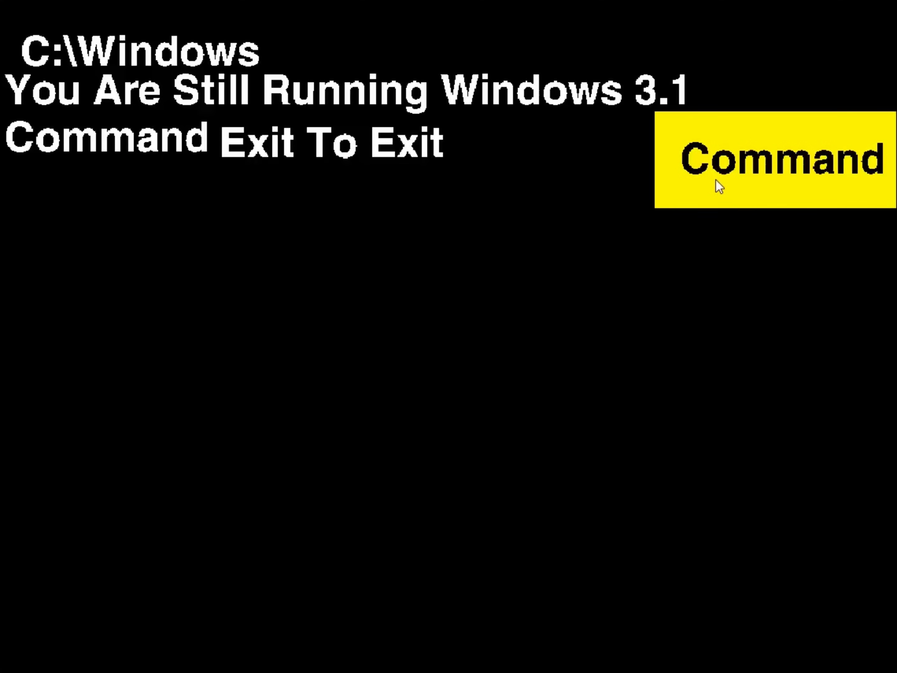
click(774, 160)
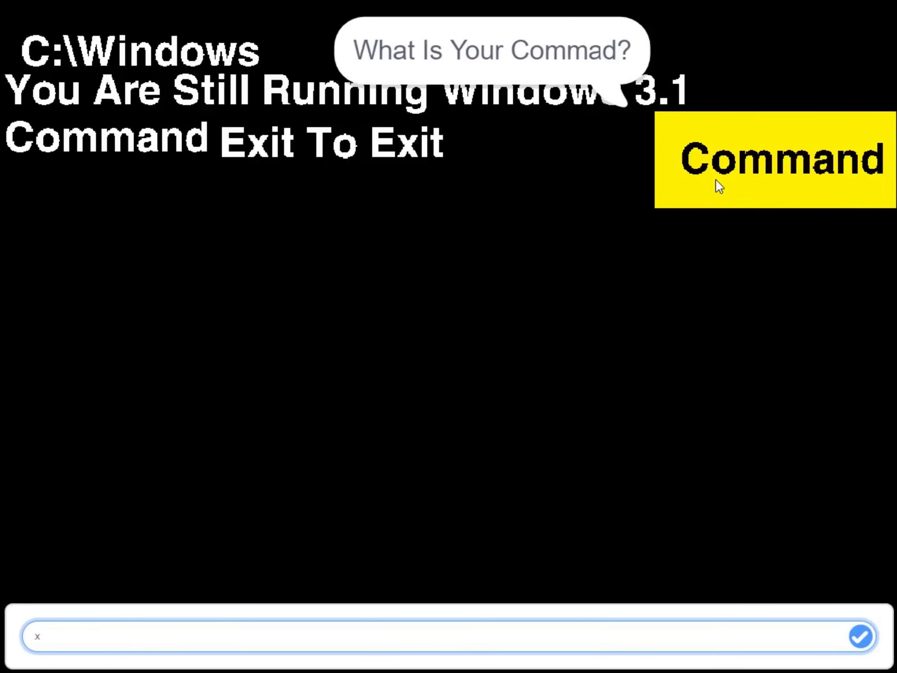
click(776, 157)
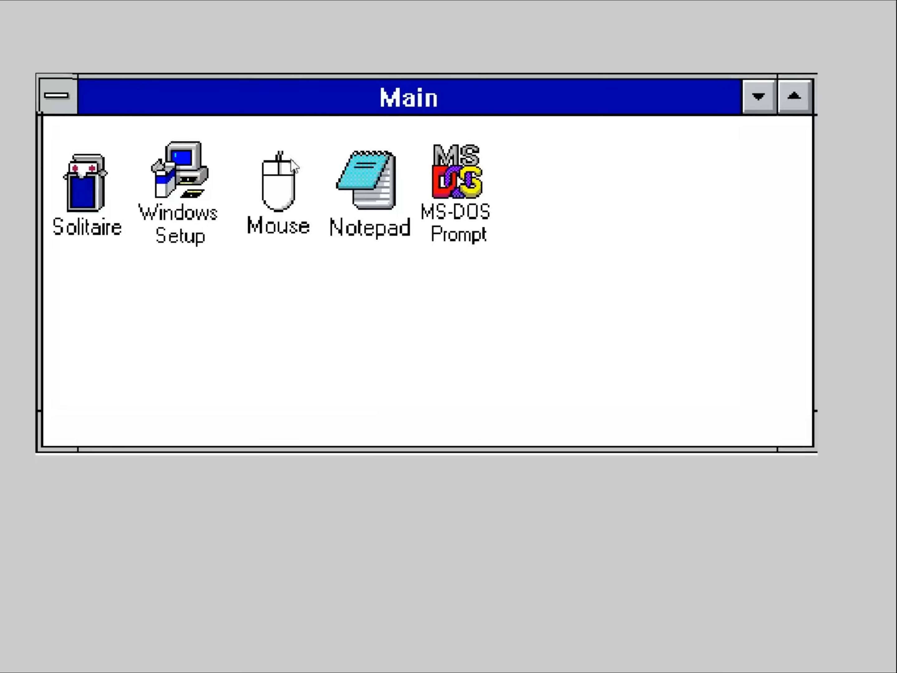
mouse_move(378, 283)
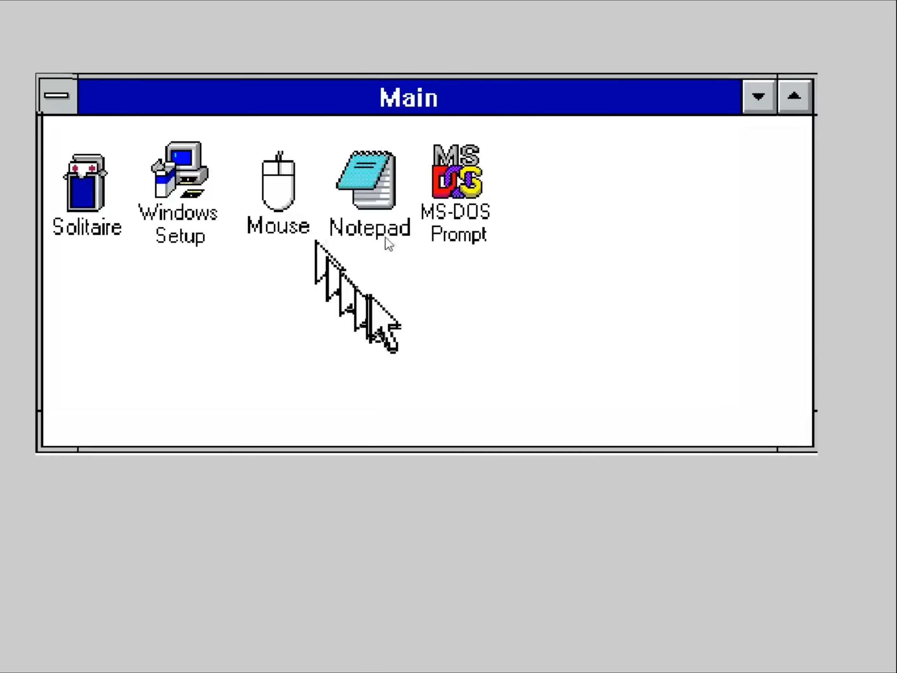
mouse_move(262, 256)
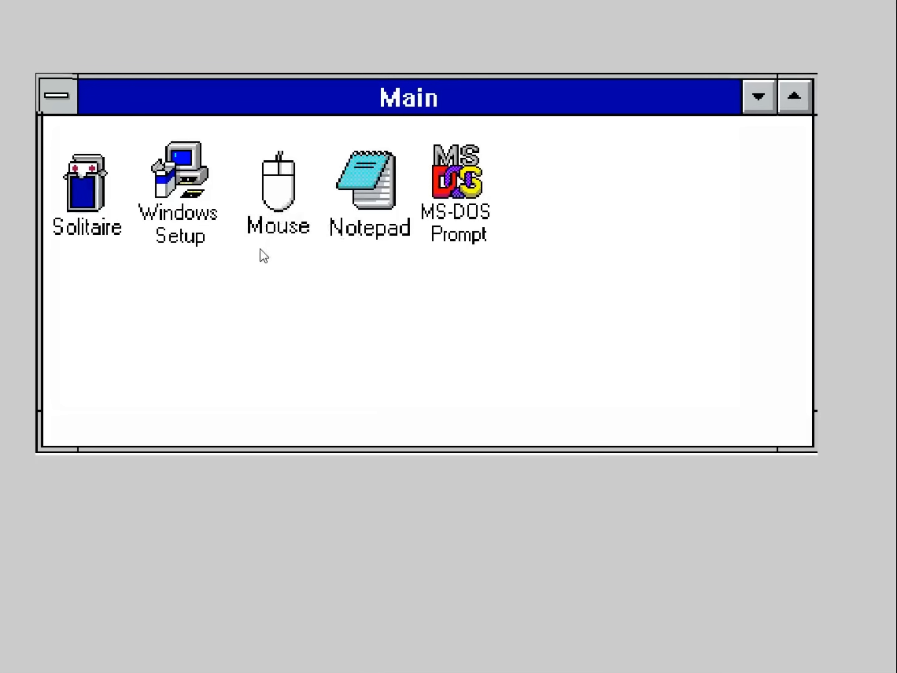
Step: Look at Windows Setup and launch Solitaire in the Windows 3.1 simulator
double_click(179, 184)
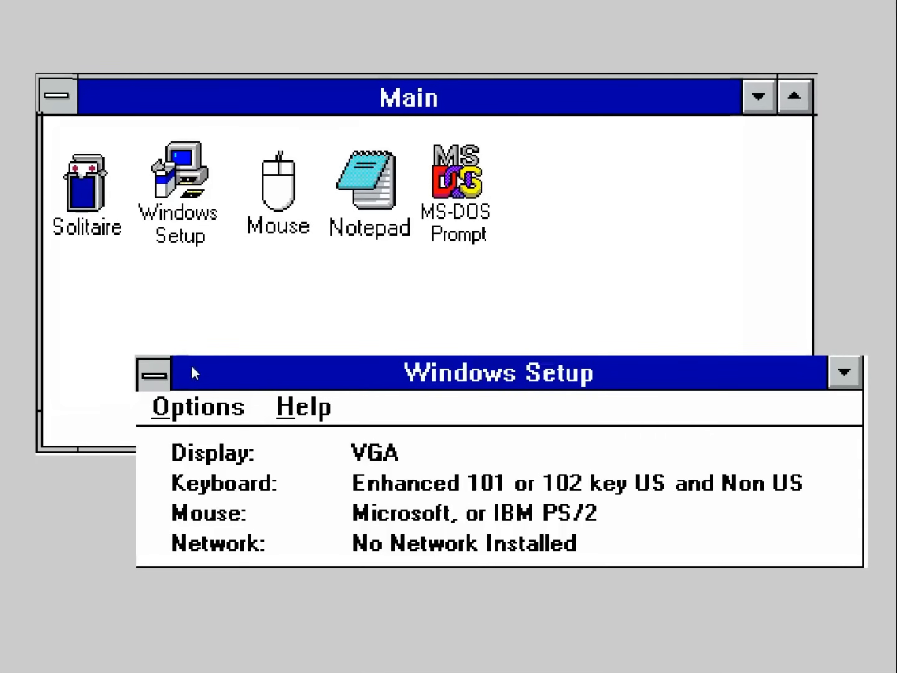
double_click(87, 192)
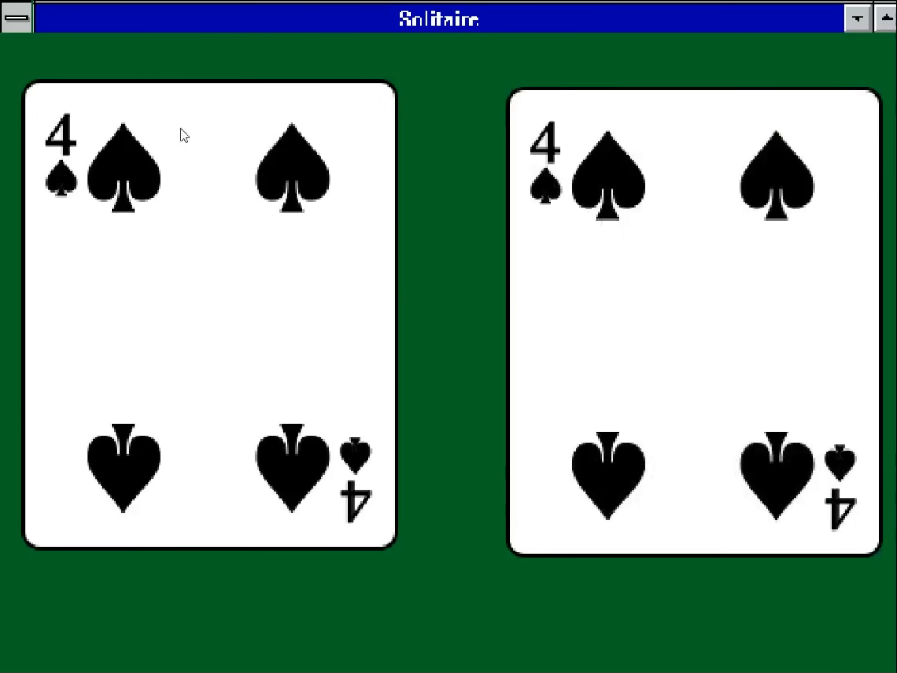
mouse_move(32, 40)
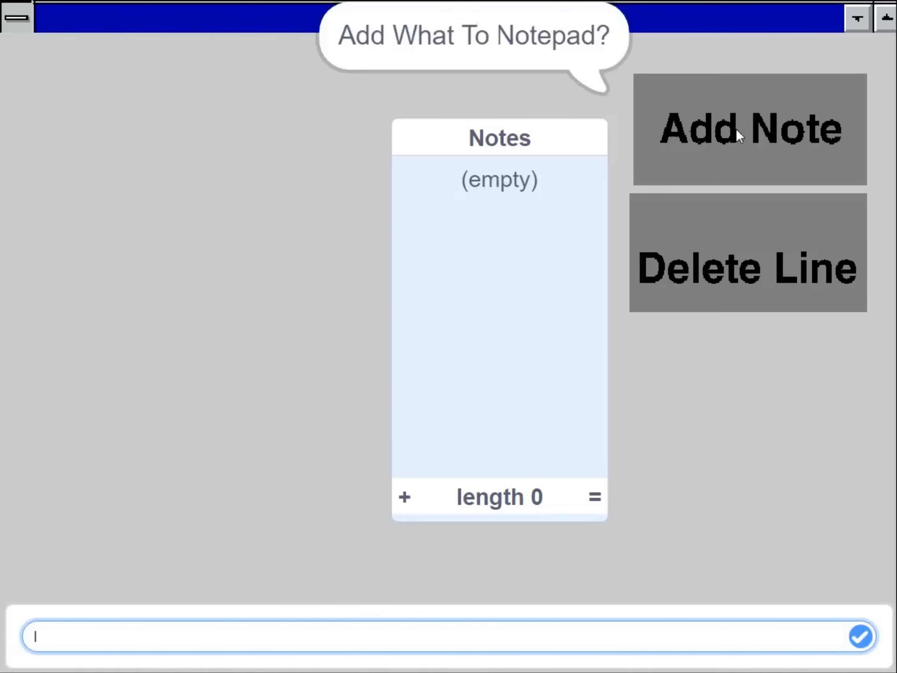
Step: Add the note 'ok so this kinda works' in Notepad, then ask to exit Windows
text(ok so this in)
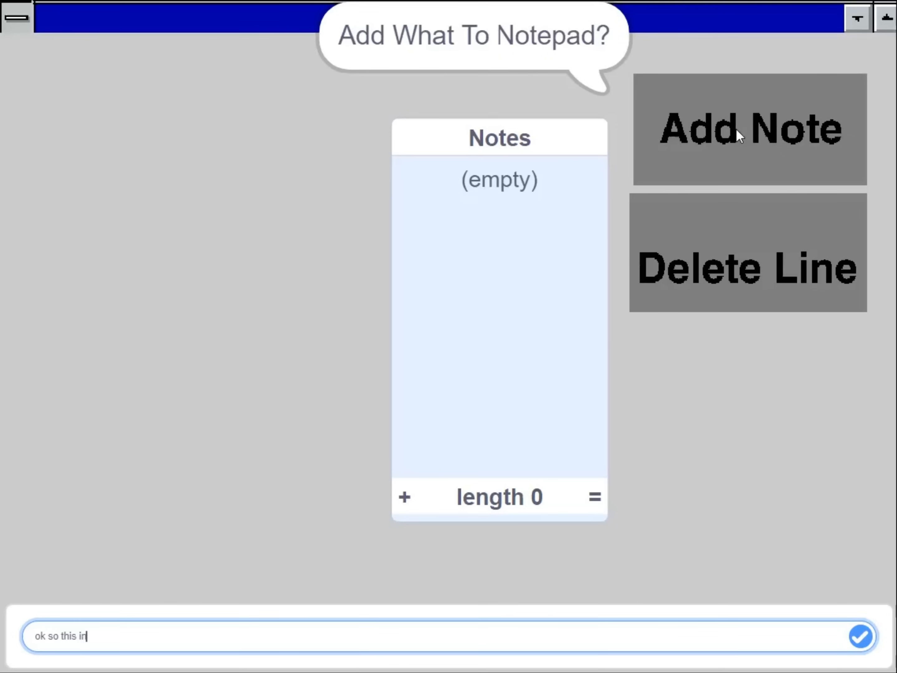
text(kinda wors)
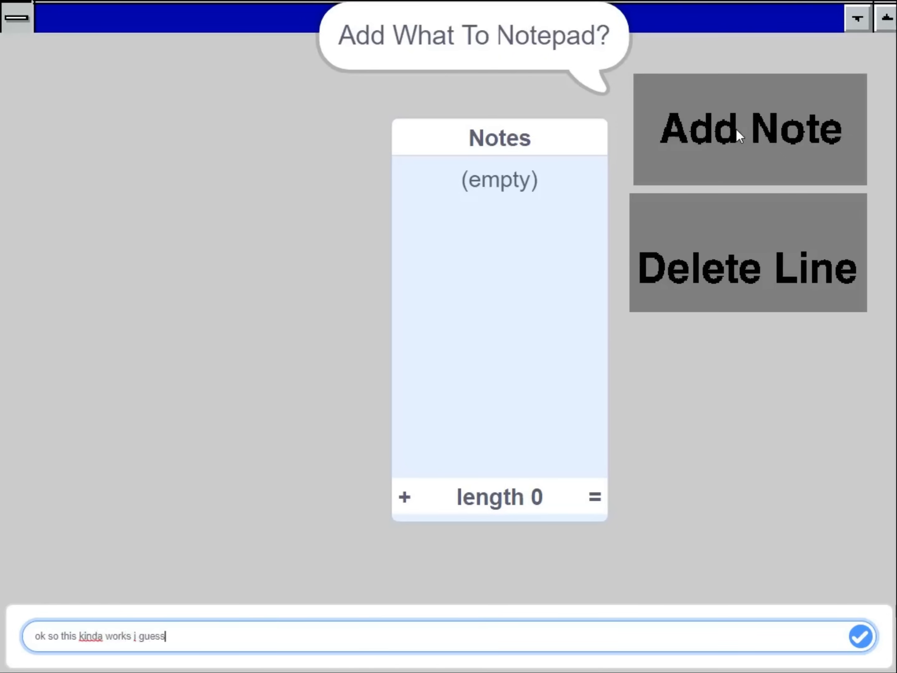
click(748, 128)
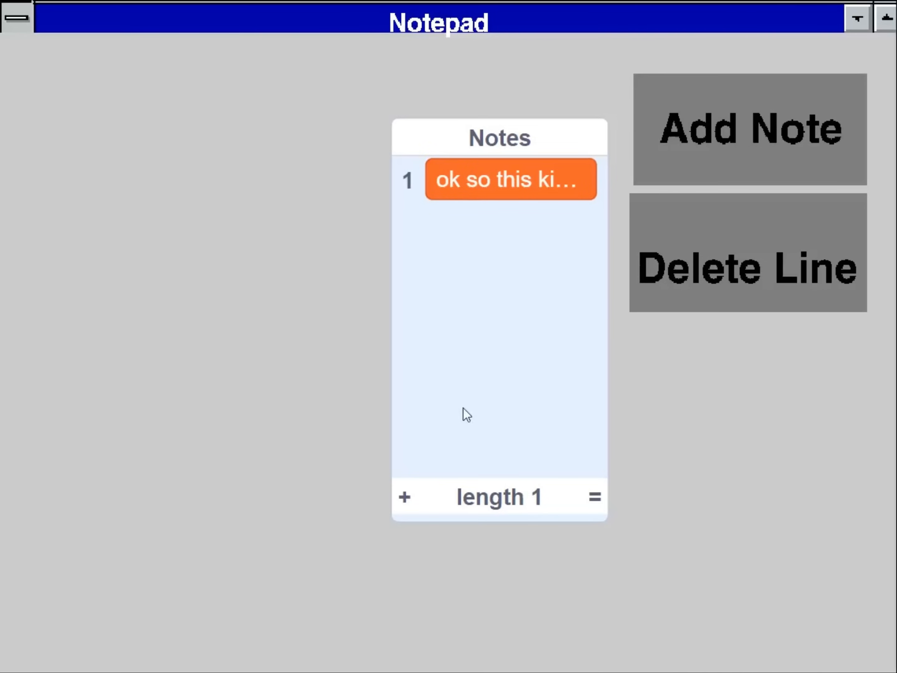
mouse_move(600, 502)
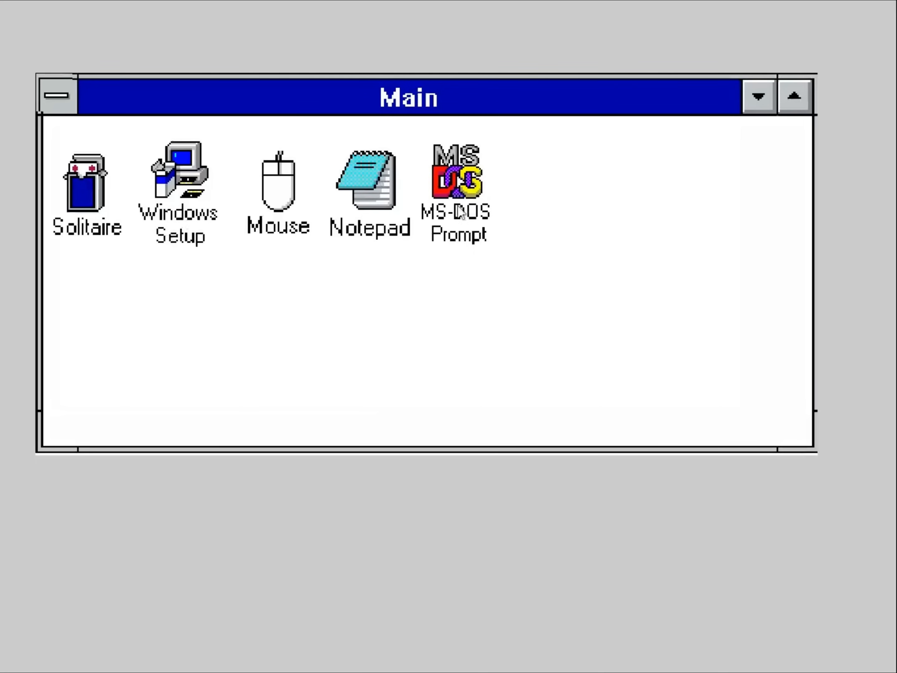
click(56, 96)
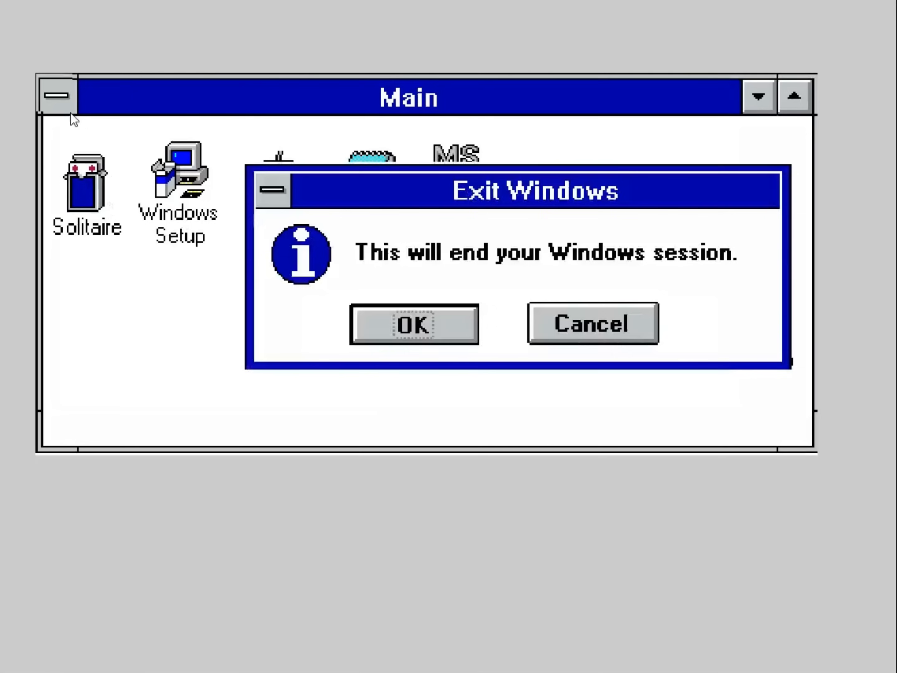
Step: End the Windows 3.1 session and launch Write.exe from the MS DOS Executive
click(413, 324)
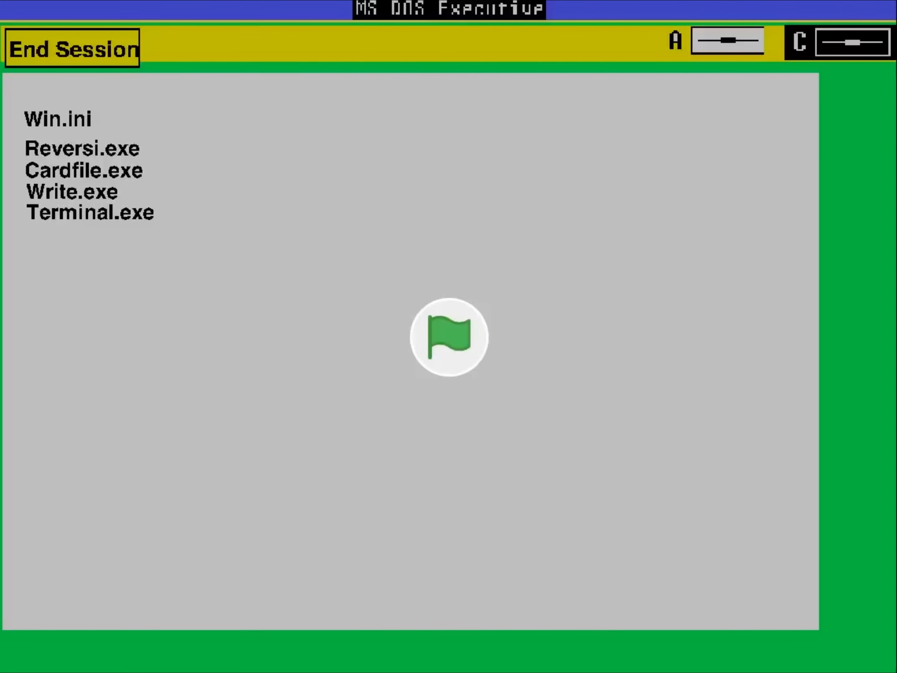
mouse_move(466, 434)
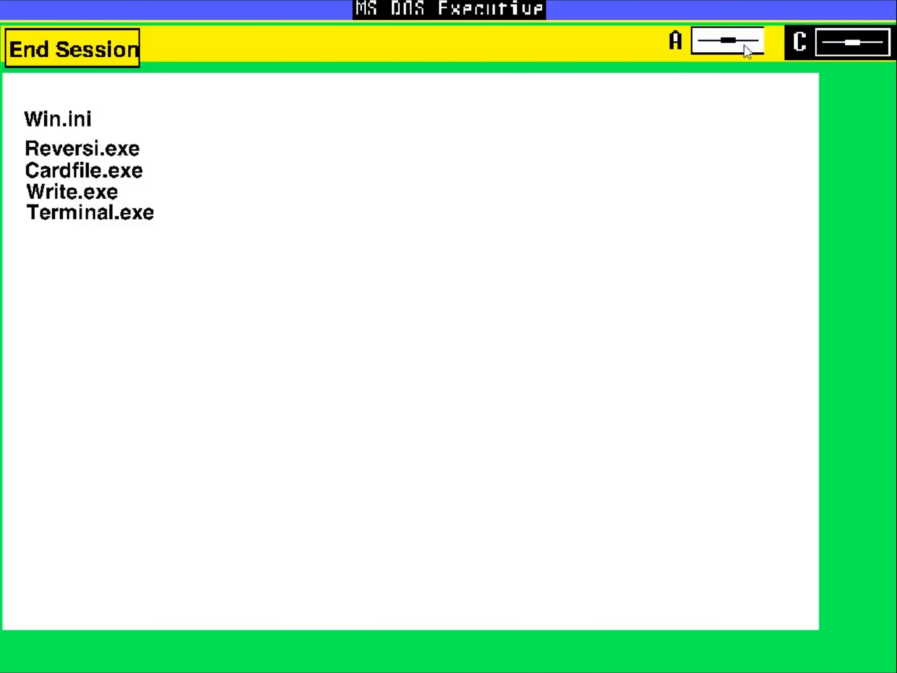
mouse_move(98, 156)
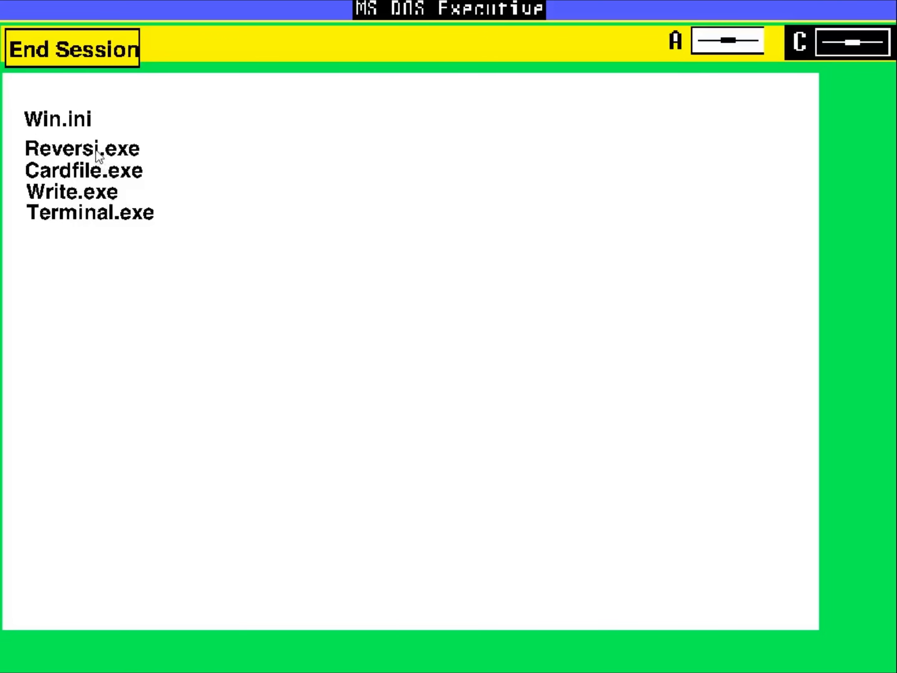
double_click(83, 148)
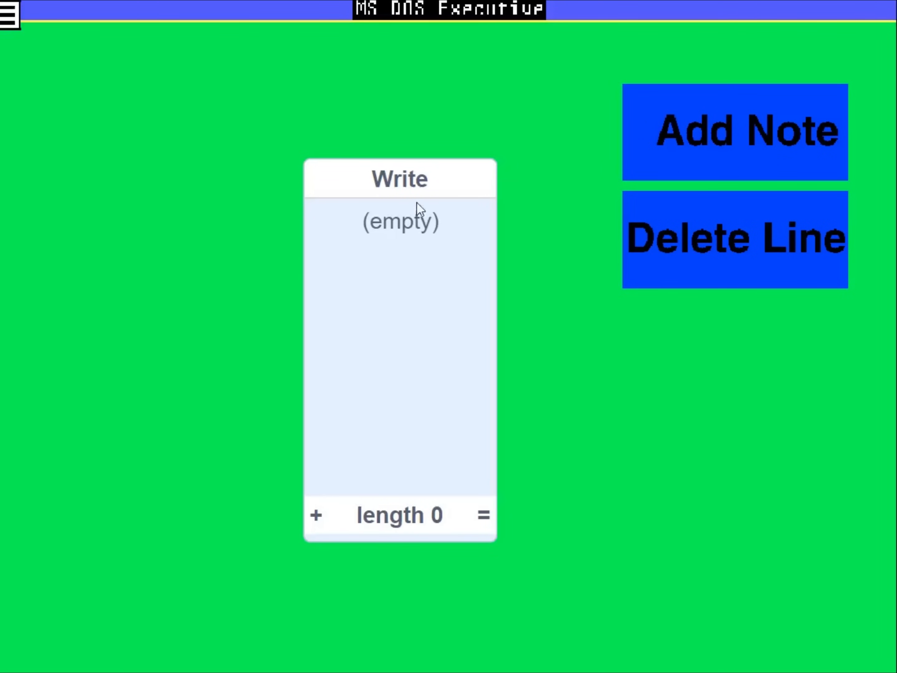
Step: Add the lines 'was this', 'made by', 'the same', 'developer' to the Write notes
click(734, 132)
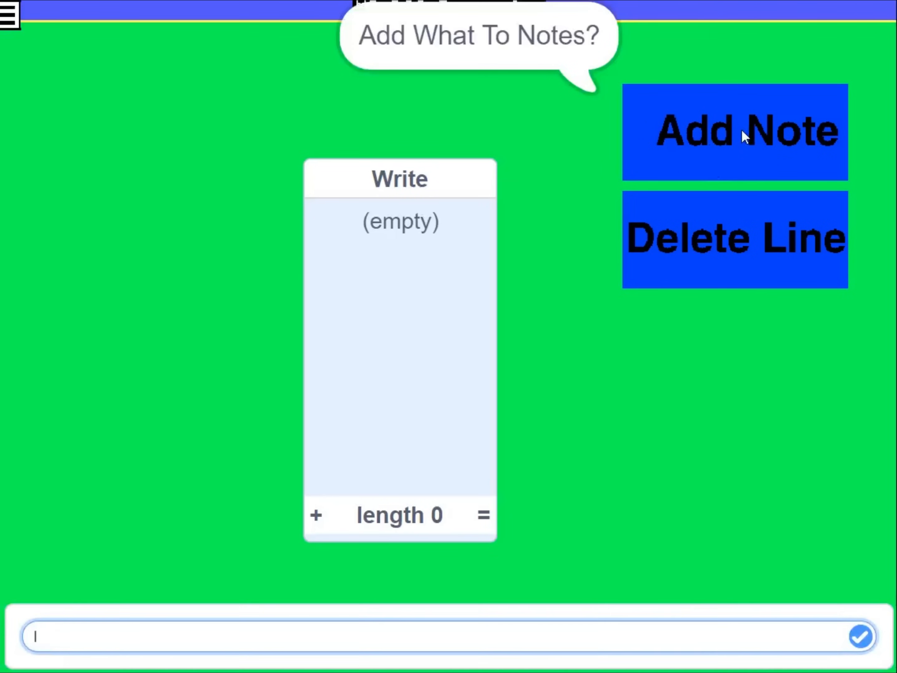
text(was this made)
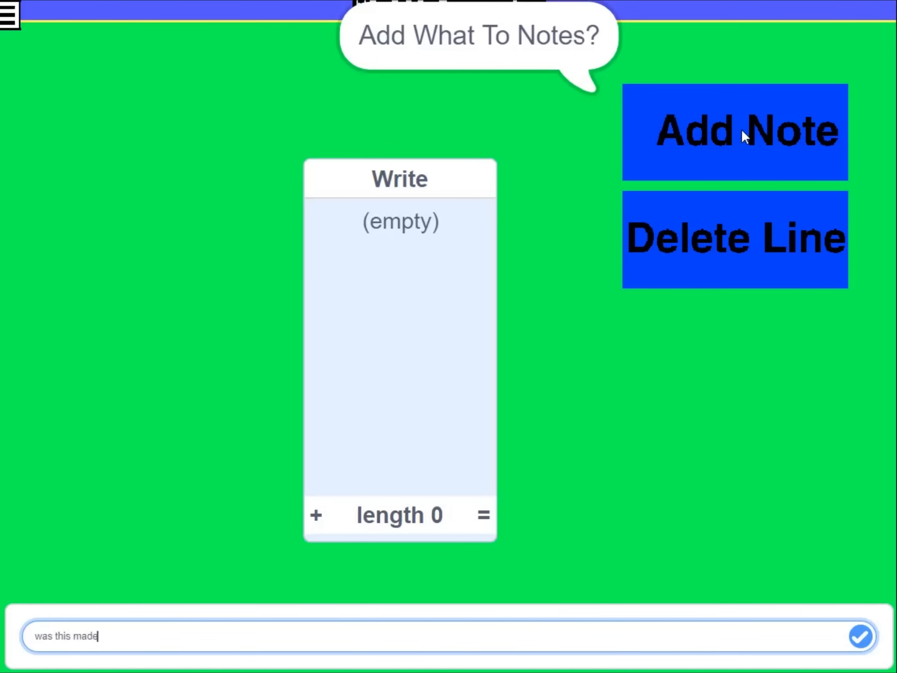
key(Backspace)
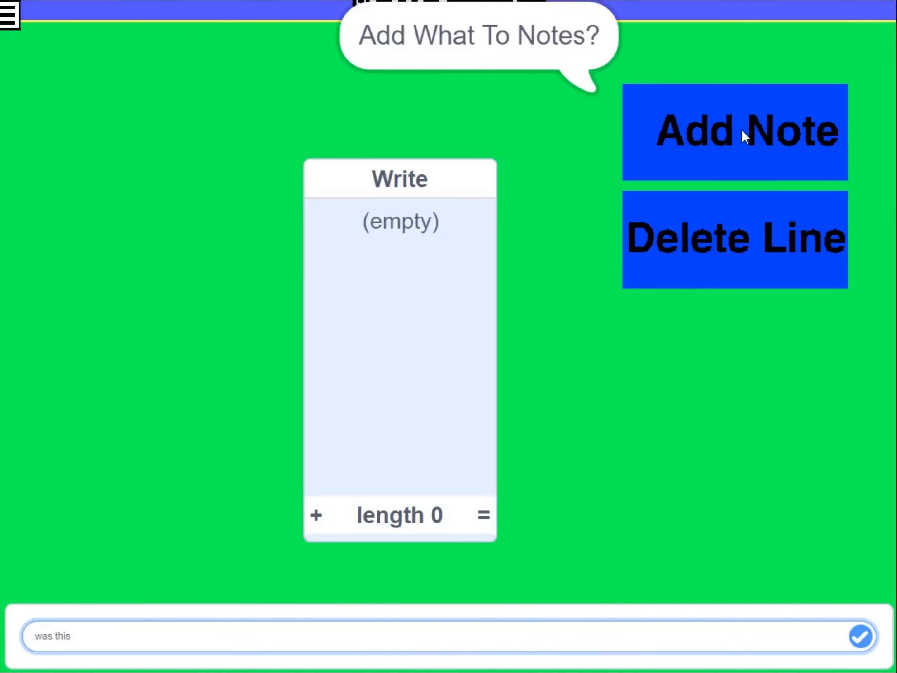
click(860, 635)
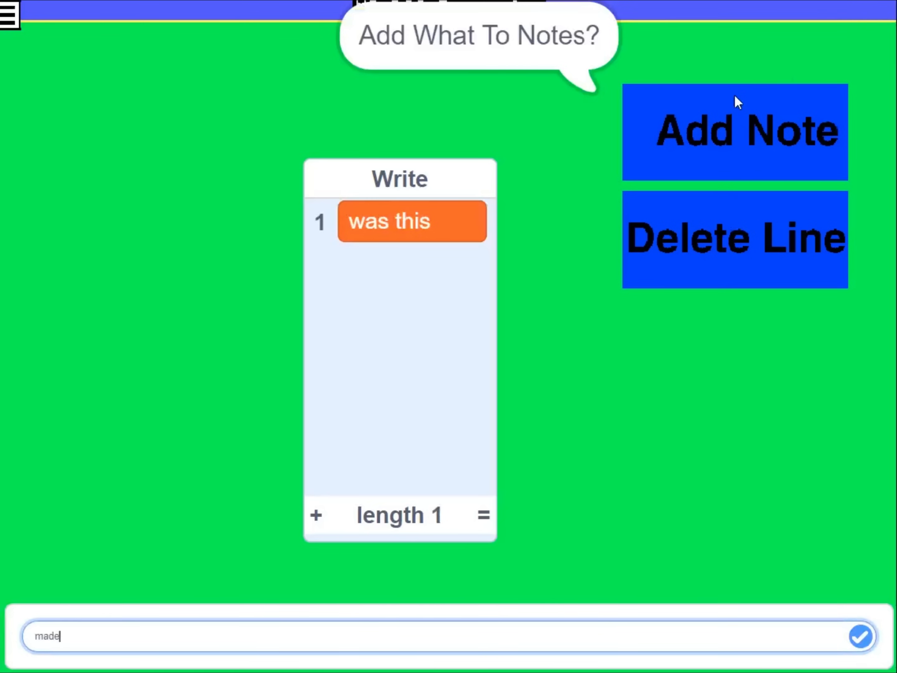
click(734, 131)
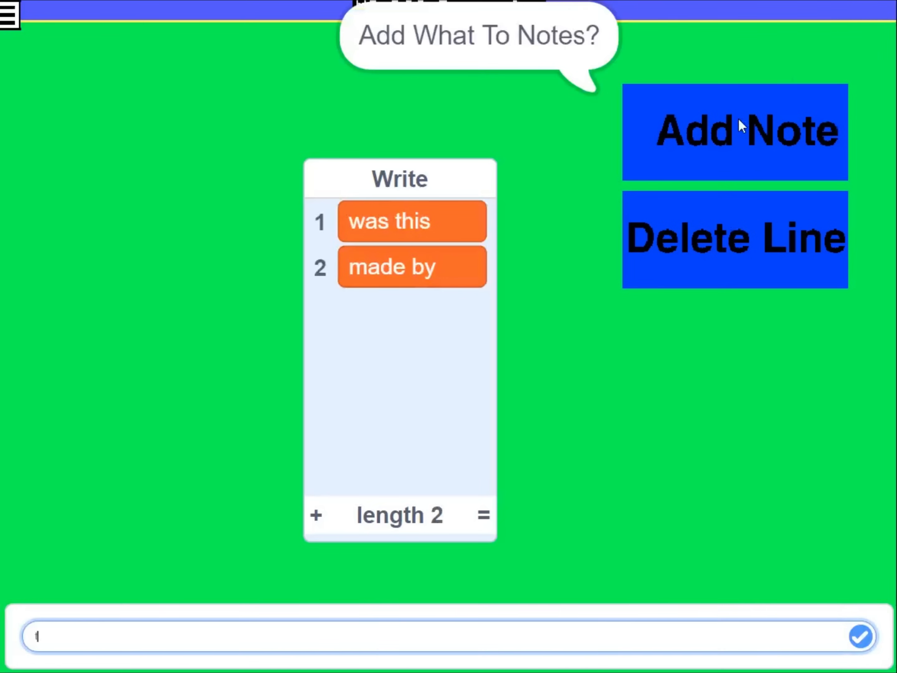
click(734, 132)
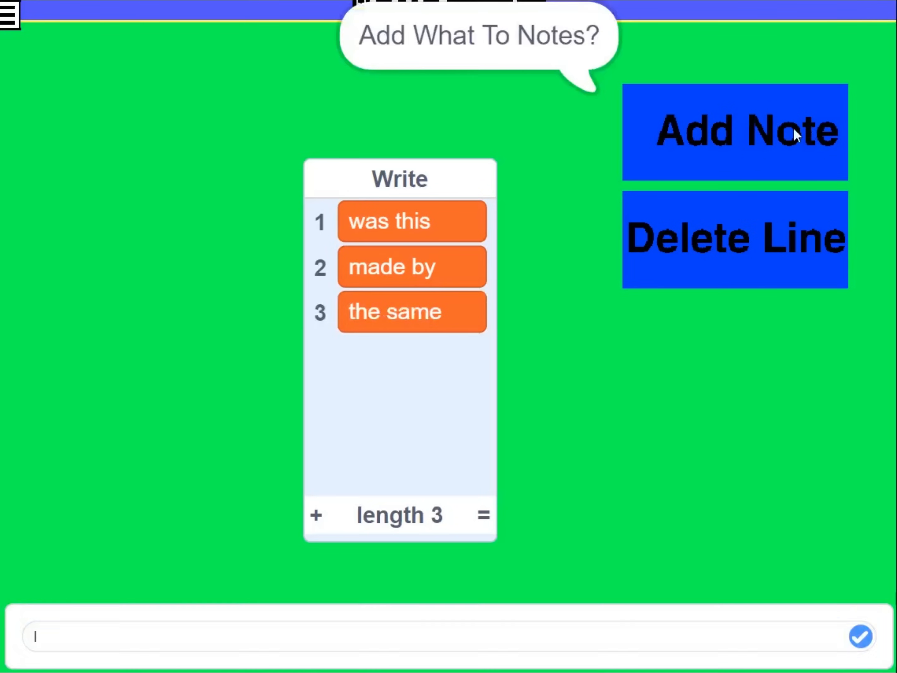
text(devel)
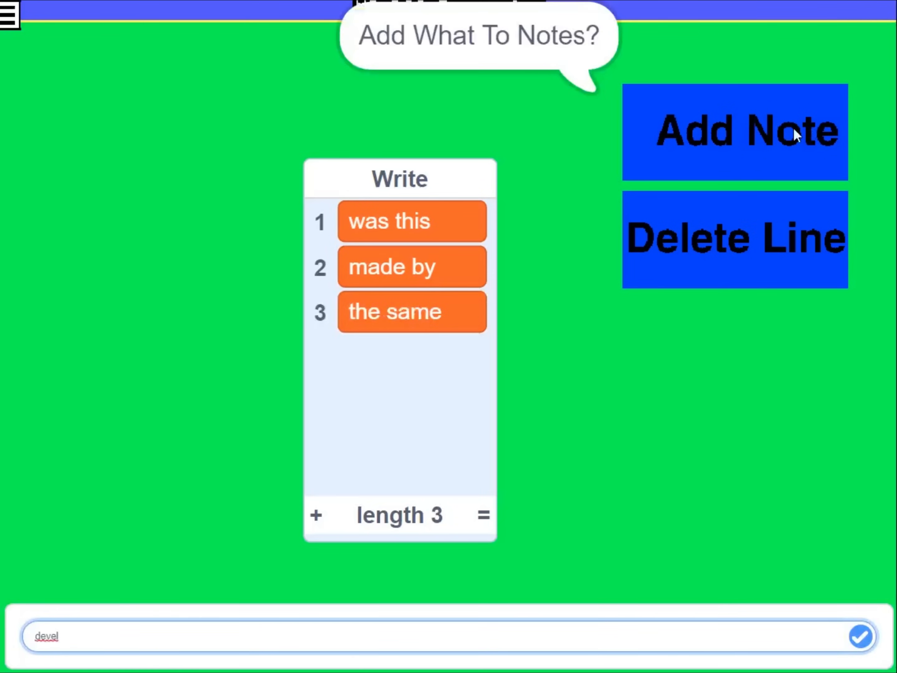
click(734, 132)
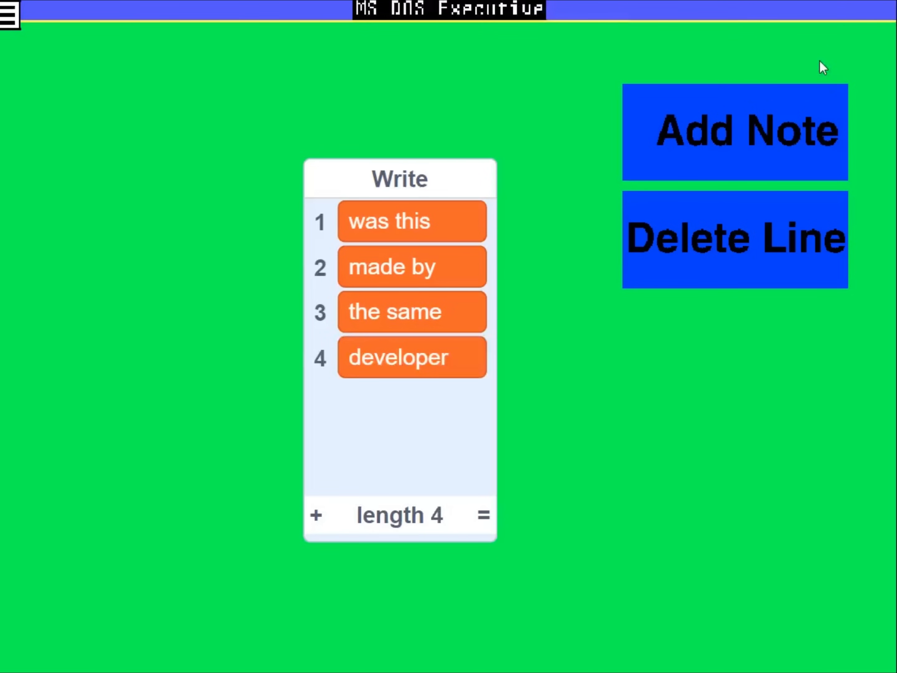
Step: Add the lines 'as that', 'windows 3.1', 'project?' to complete the question
click(735, 131)
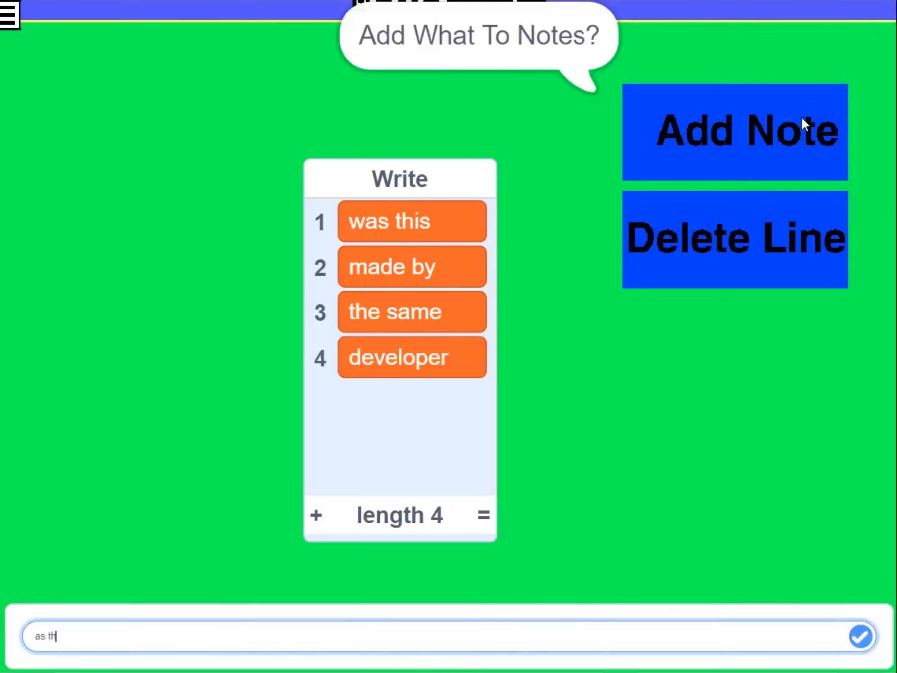
click(734, 131)
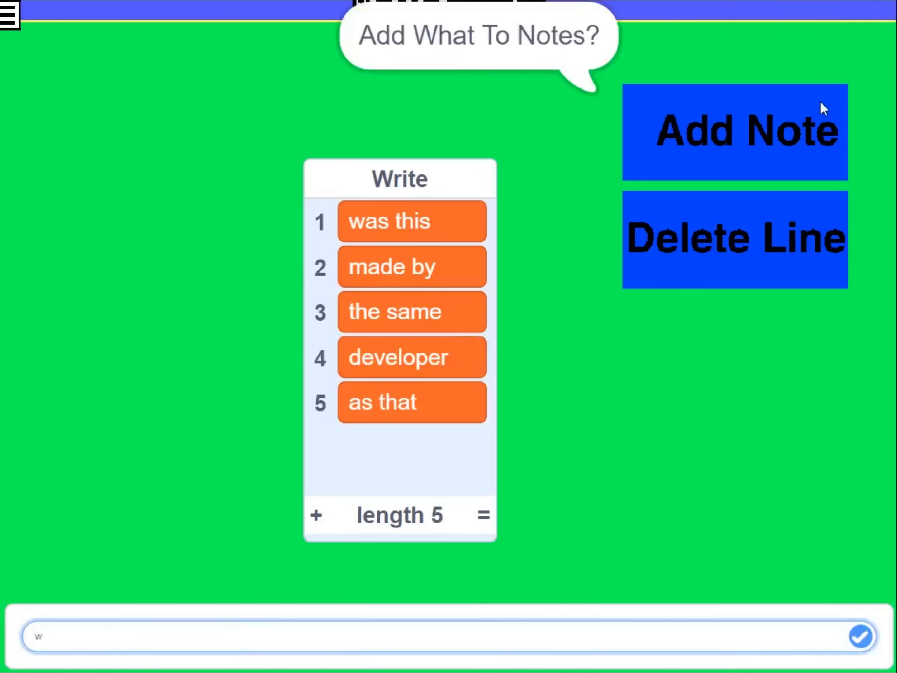
click(859, 636)
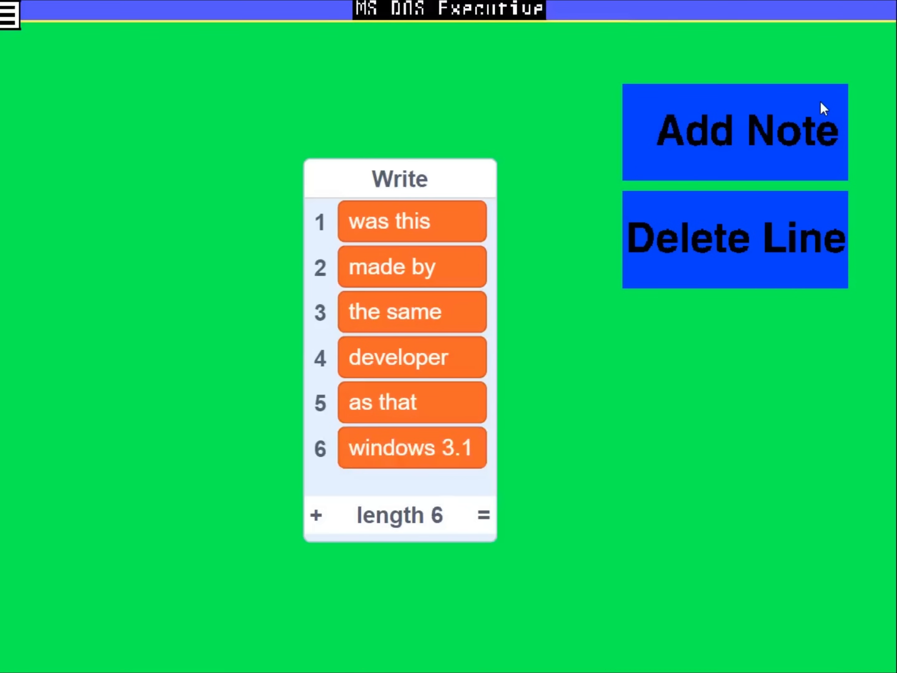
click(734, 132)
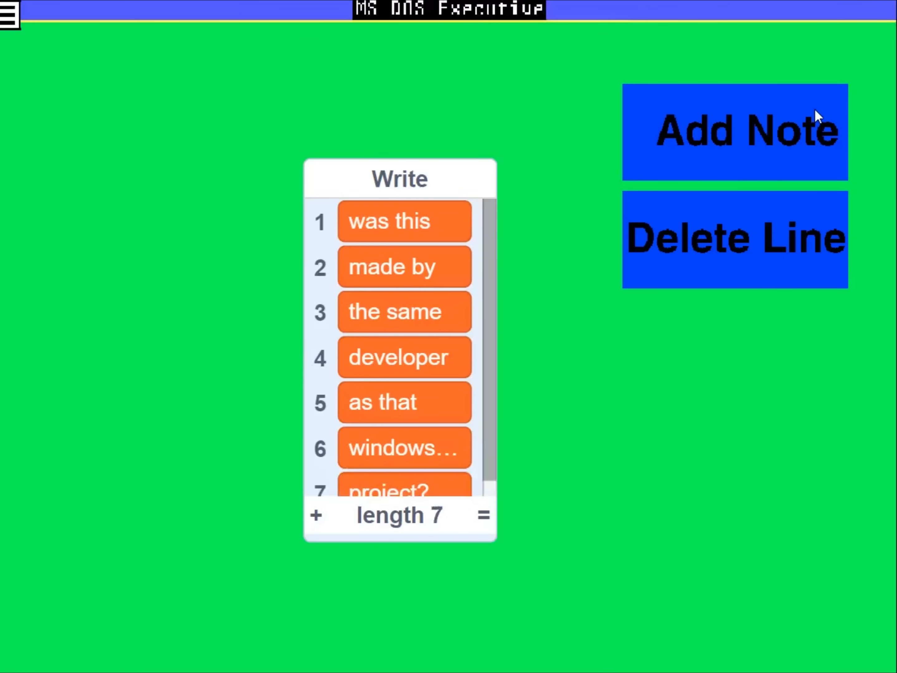
mouse_move(489, 269)
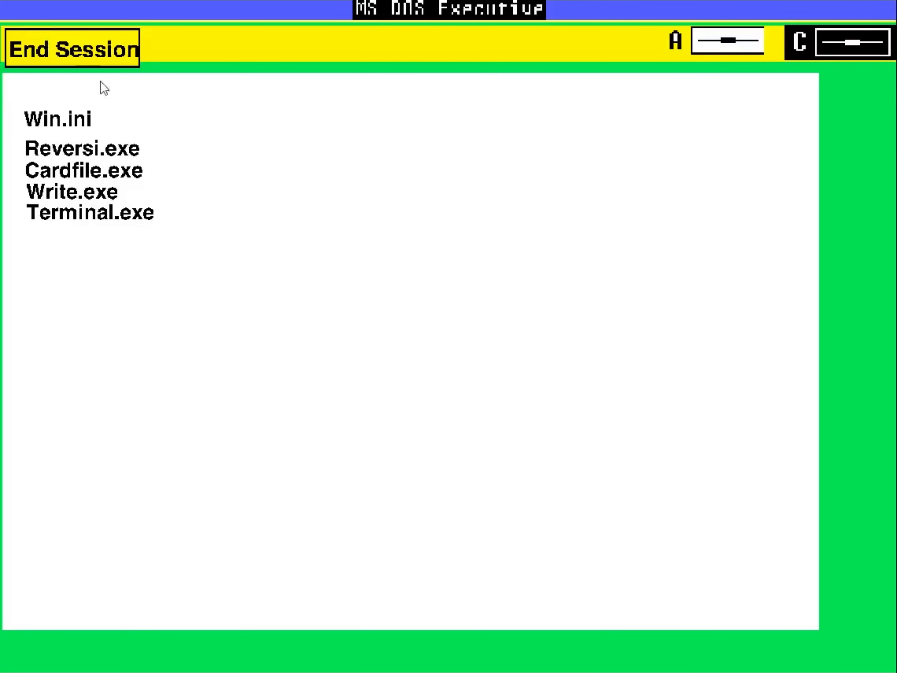
mouse_move(117, 222)
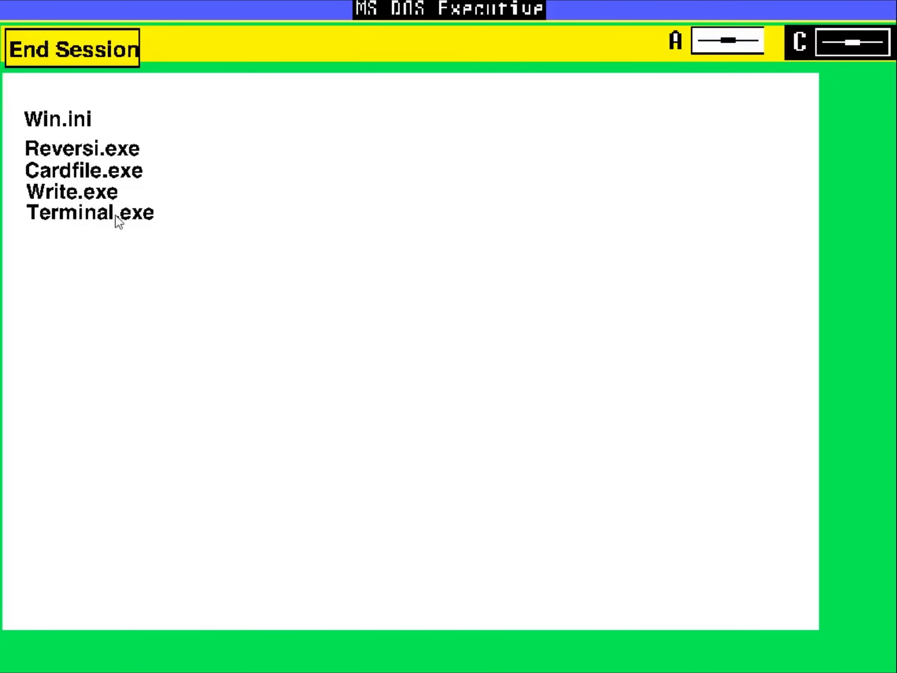
Step: Launch Terminal.exe and enter the win command below exit
double_click(90, 213)
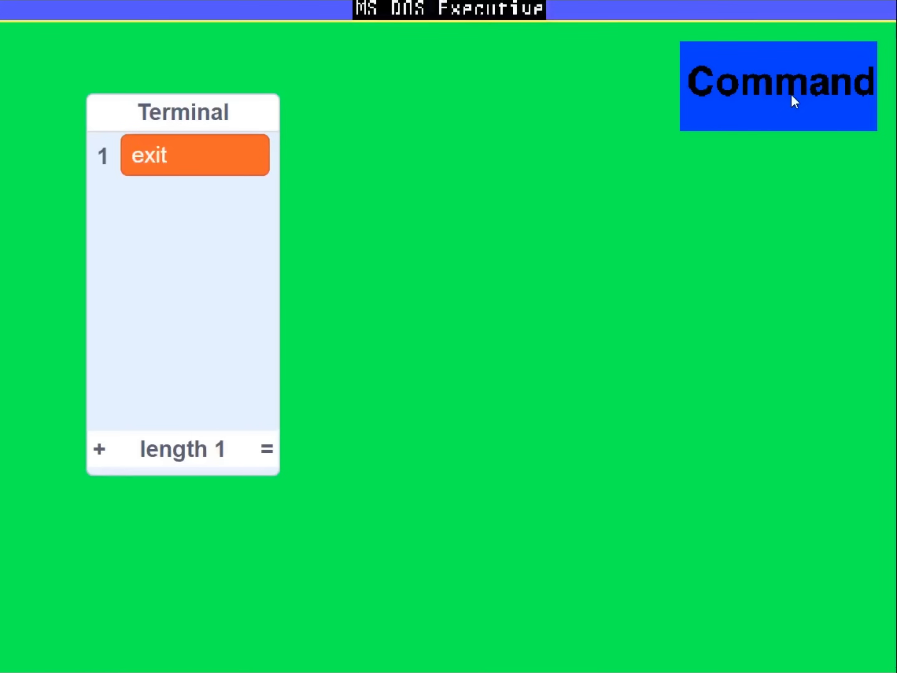
mouse_move(275, 76)
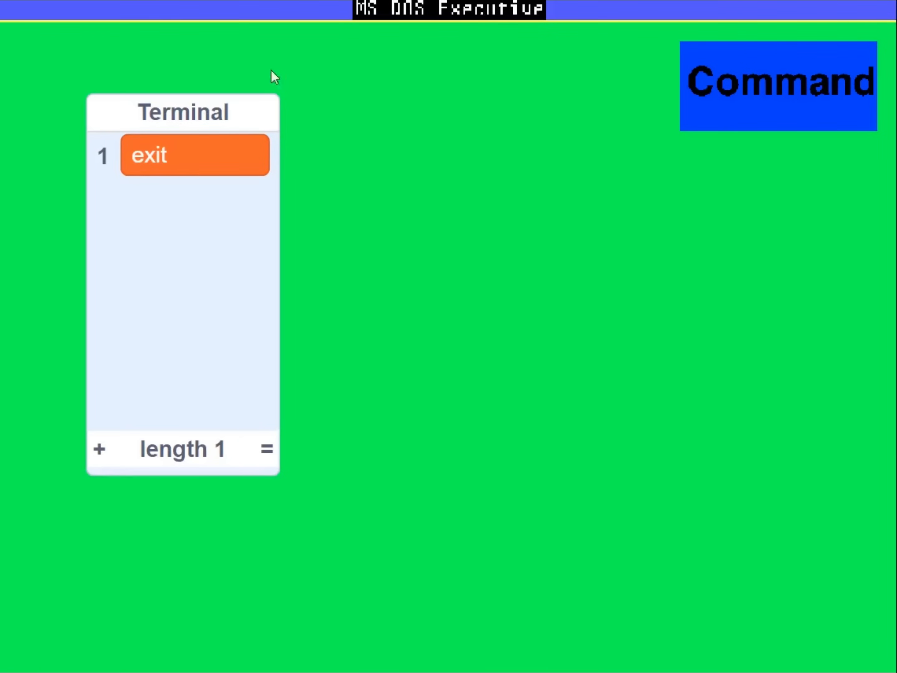
click(777, 86)
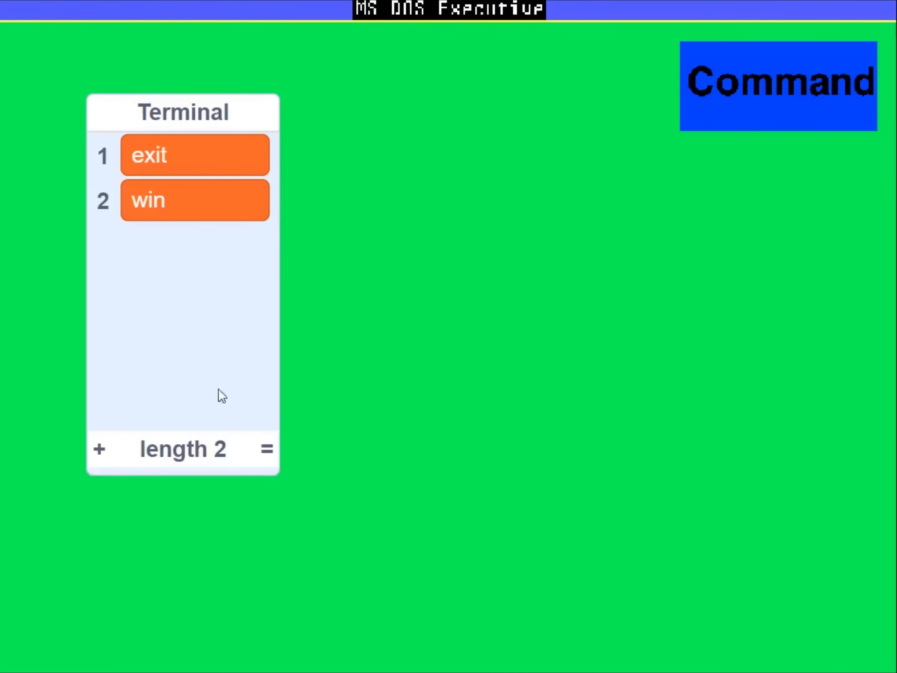
mouse_move(333, 465)
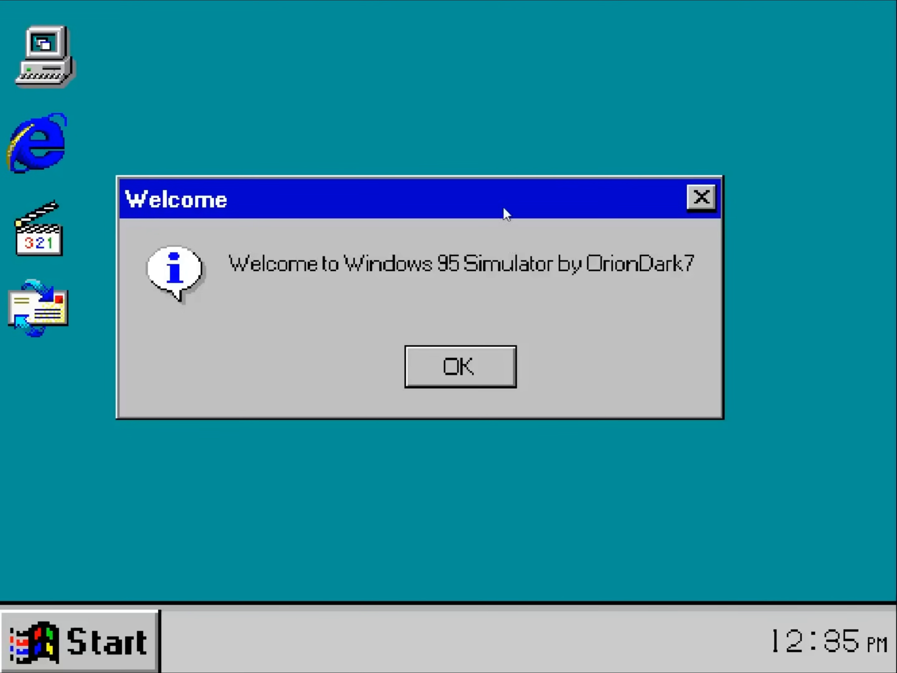
Step: Dismiss the Windows 95 welcome and open Hard Drive (C:), trying the restricted WINDOWS folder
click(459, 366)
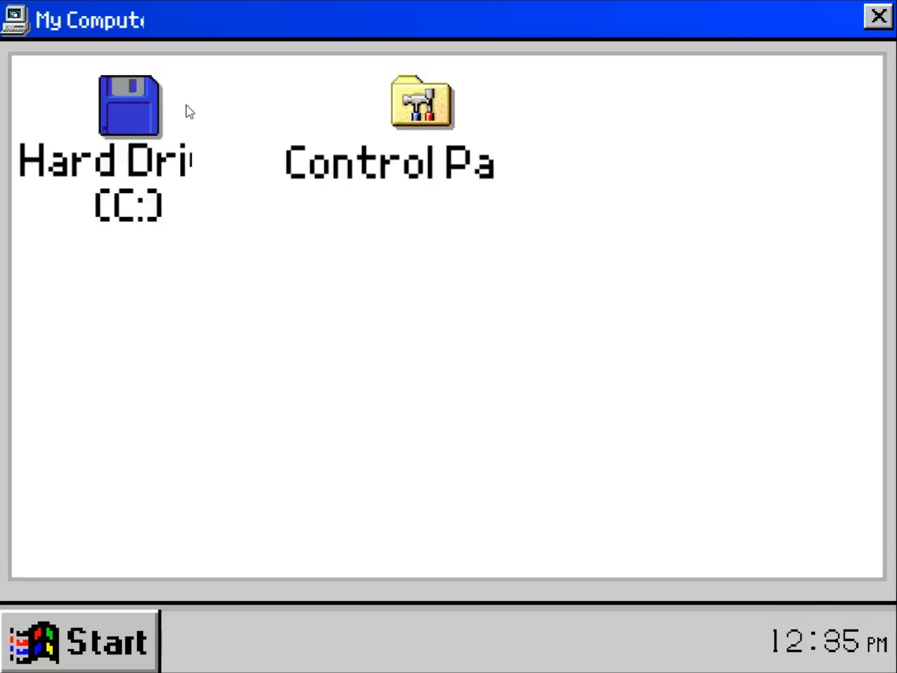
double_click(127, 106)
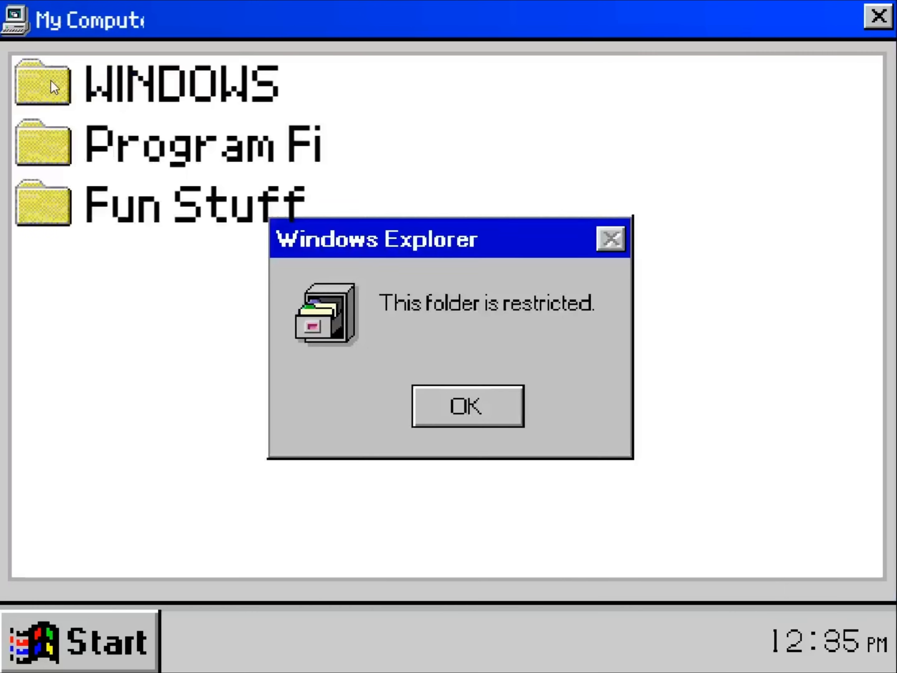
click(466, 406)
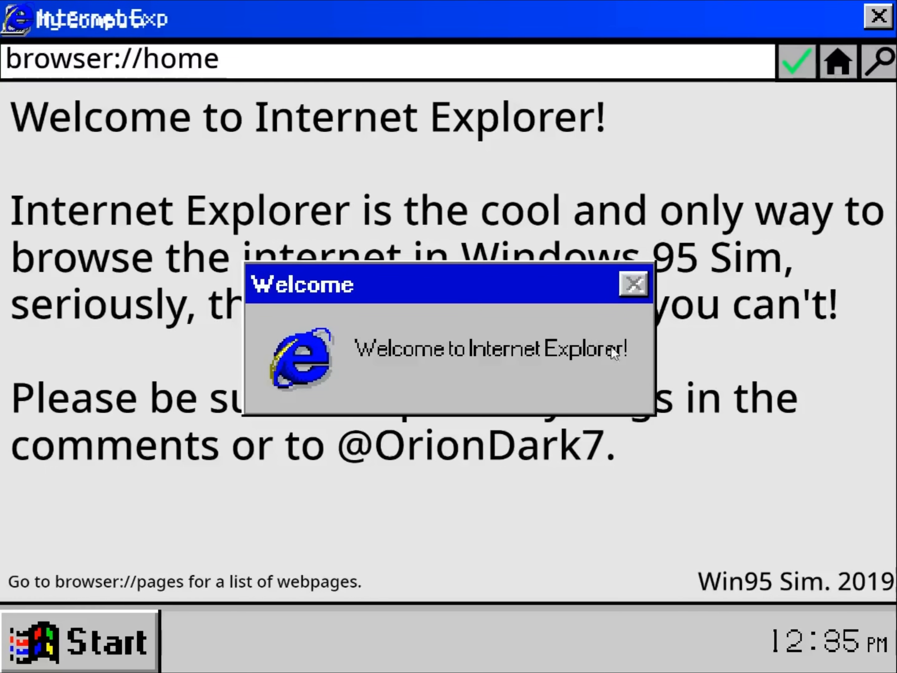
Step: Dismiss the Internet Explorer welcome and browse to browser://pages
click(634, 285)
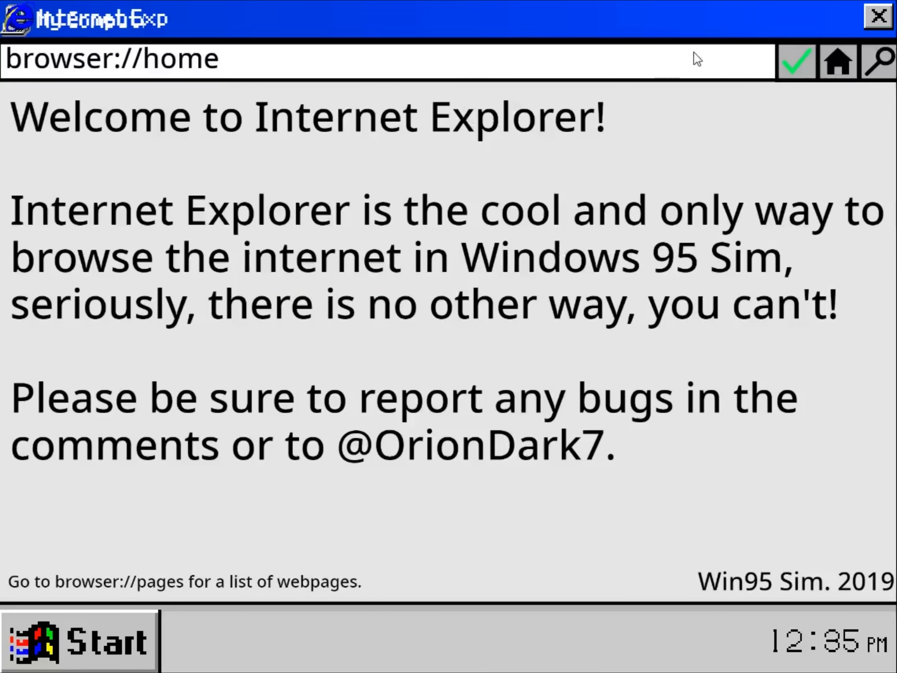
click(879, 60)
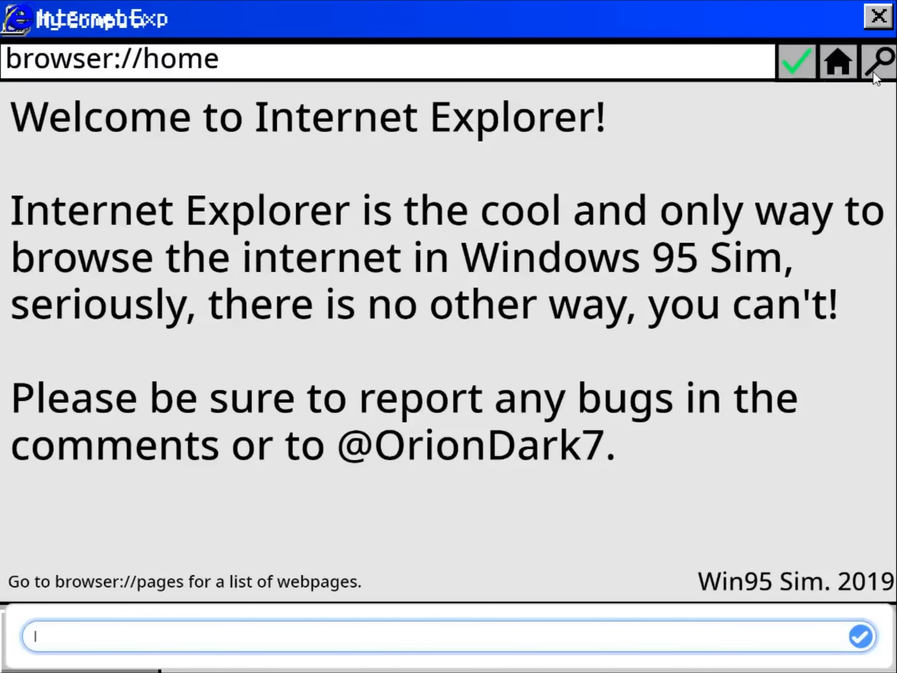
text(browserL)
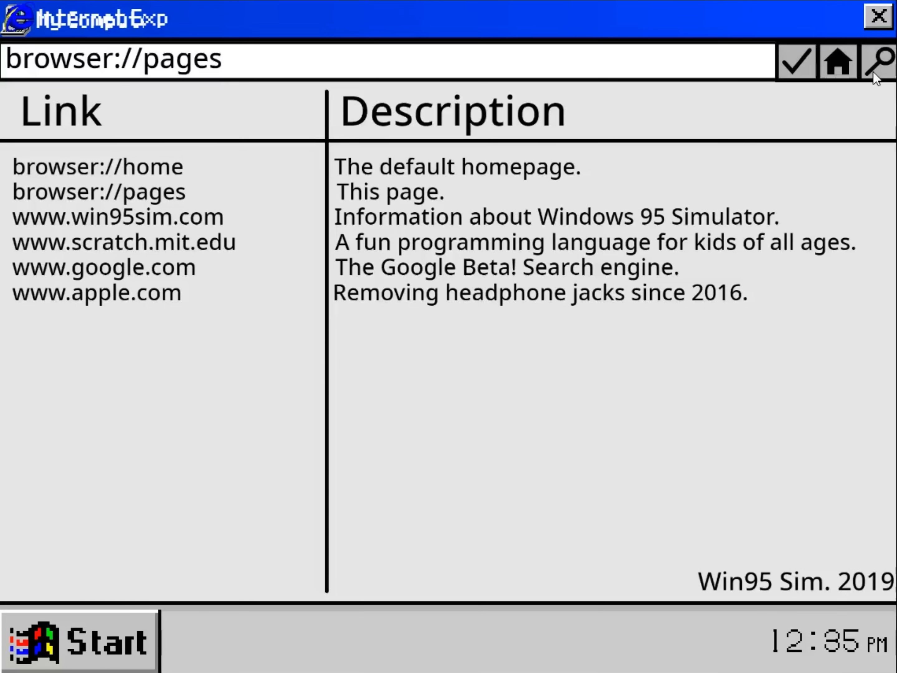
mouse_move(640, 88)
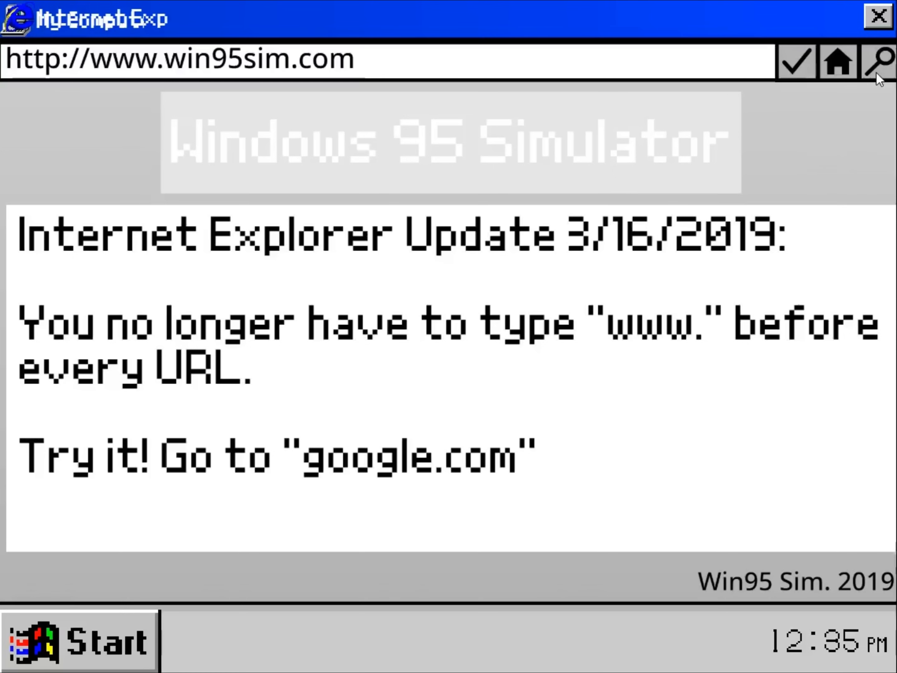
mouse_move(869, 72)
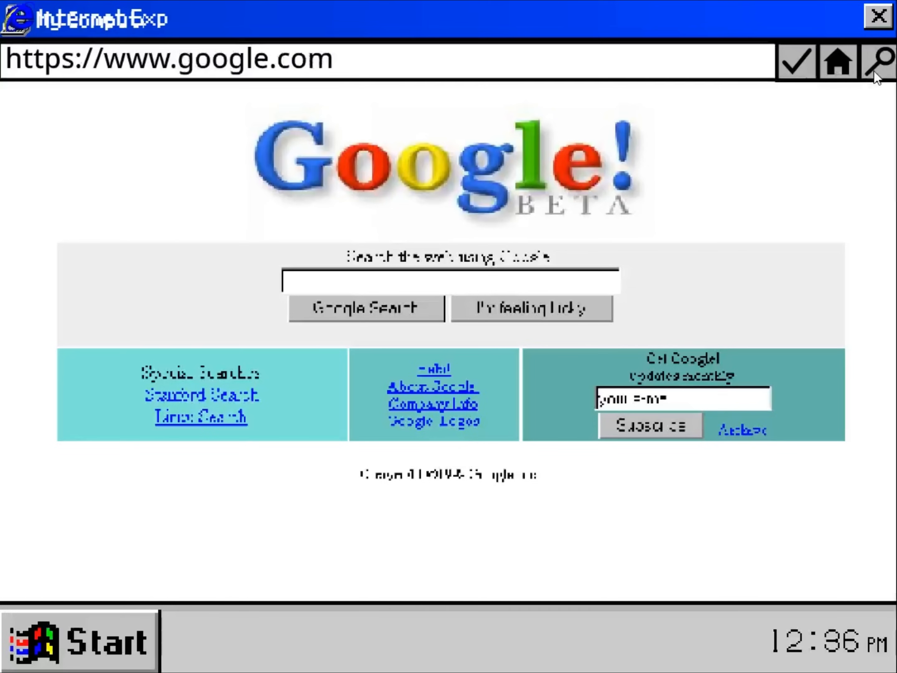
text(www.google.c)
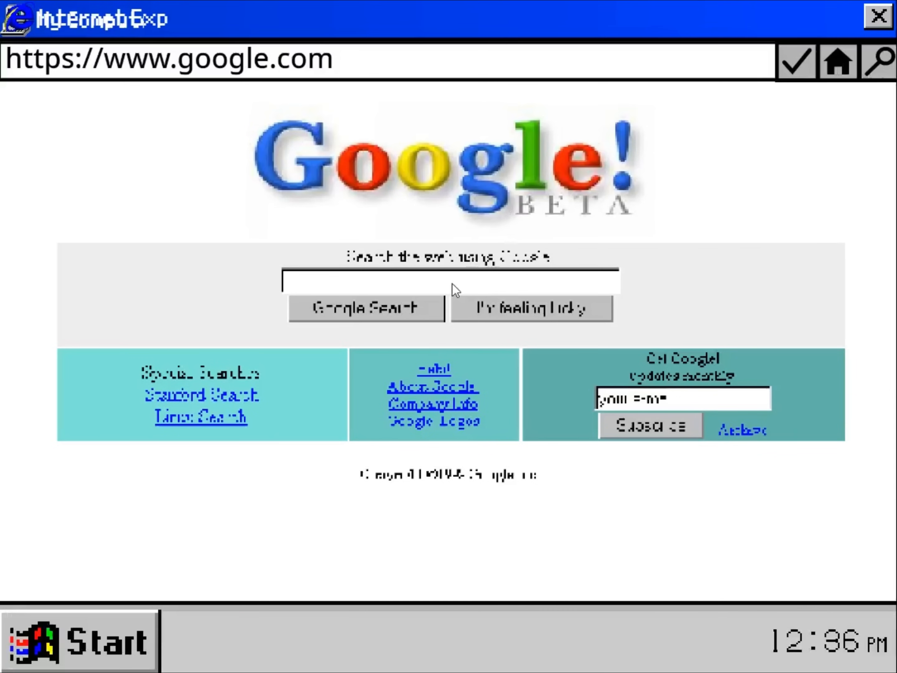
click(879, 17)
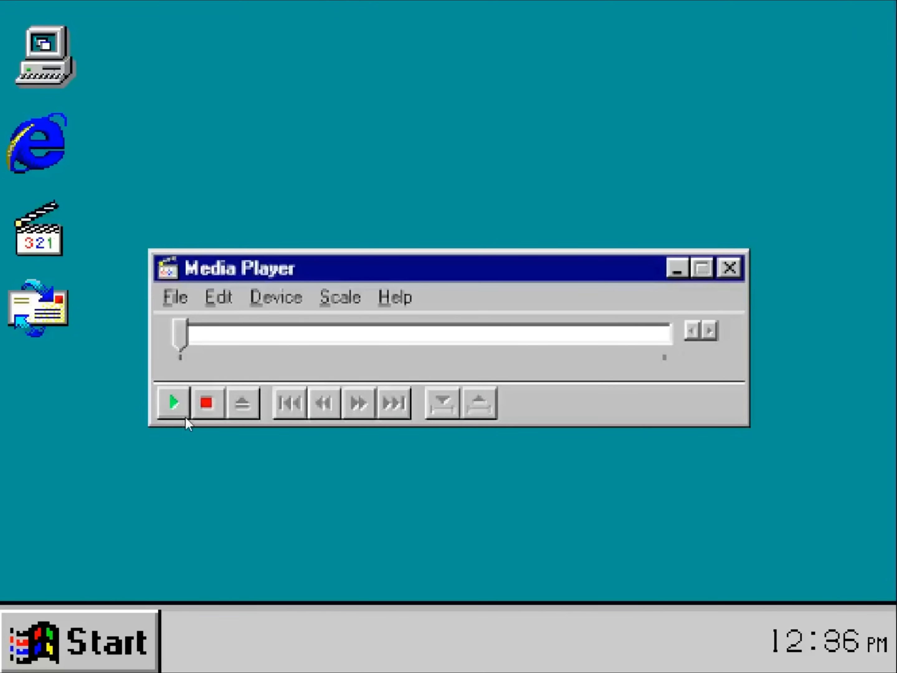
mouse_move(198, 395)
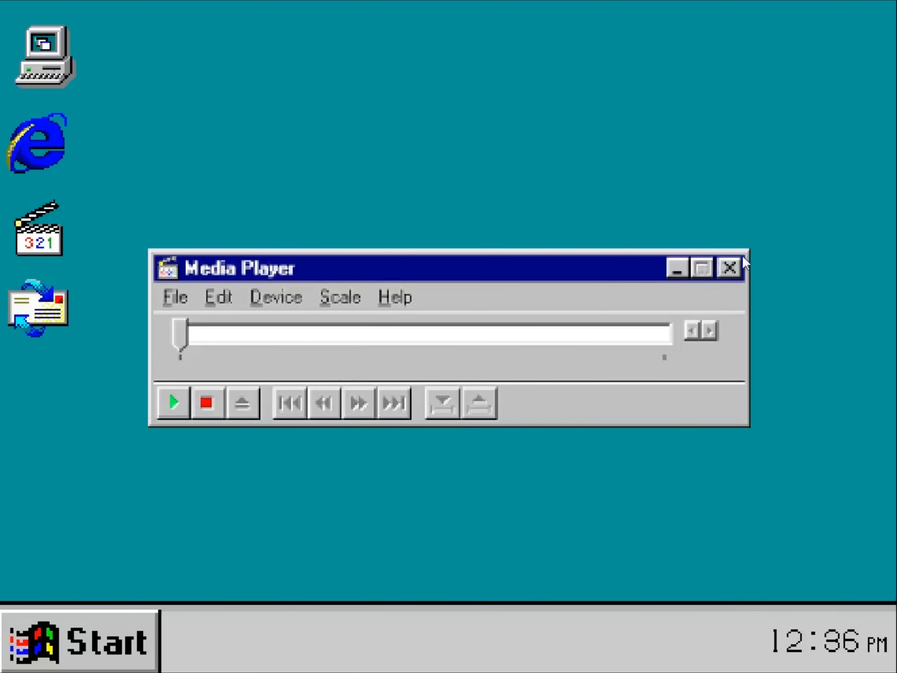
Step: Close Media Player and register the name WindowThe11 in Outlook Express
click(729, 268)
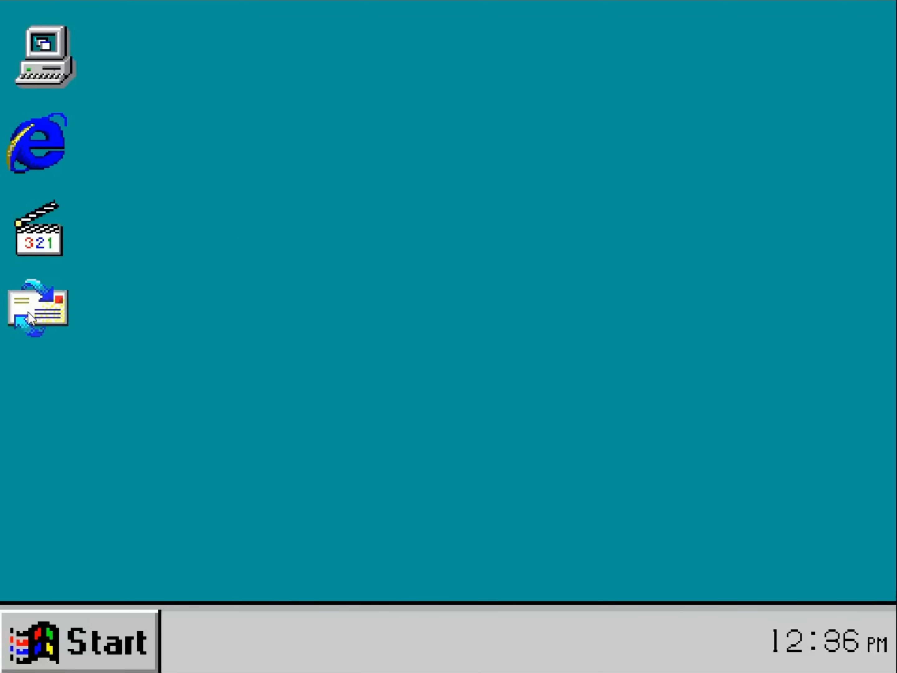
double_click(37, 309)
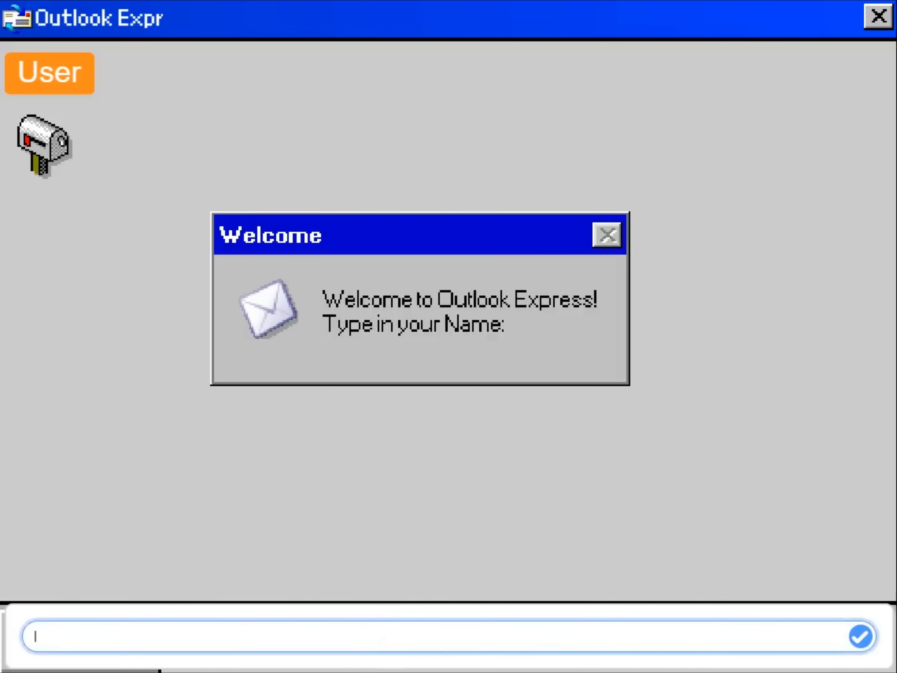
text(WindowThe11)
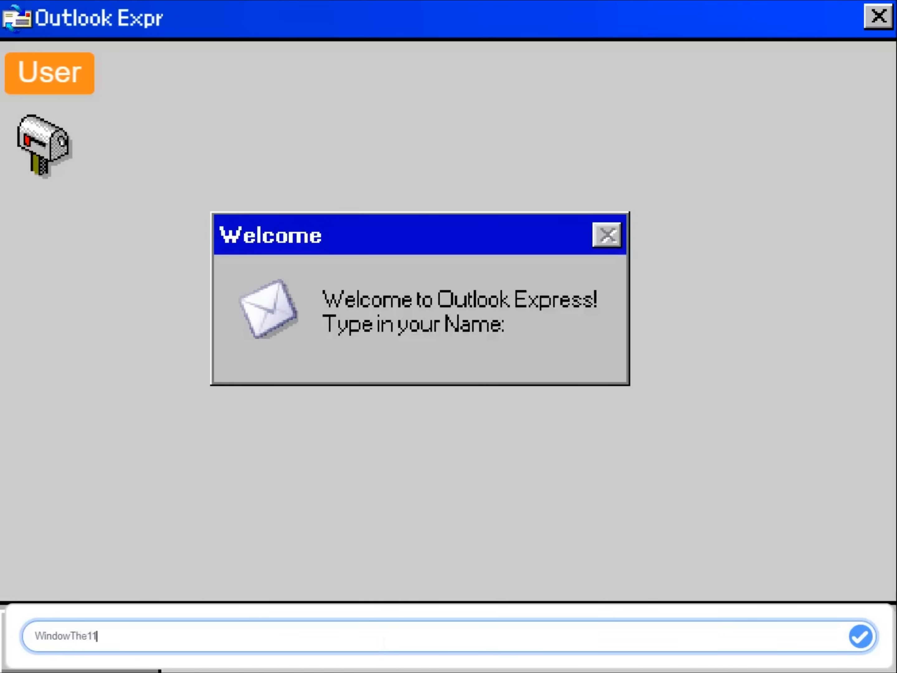
click(863, 636)
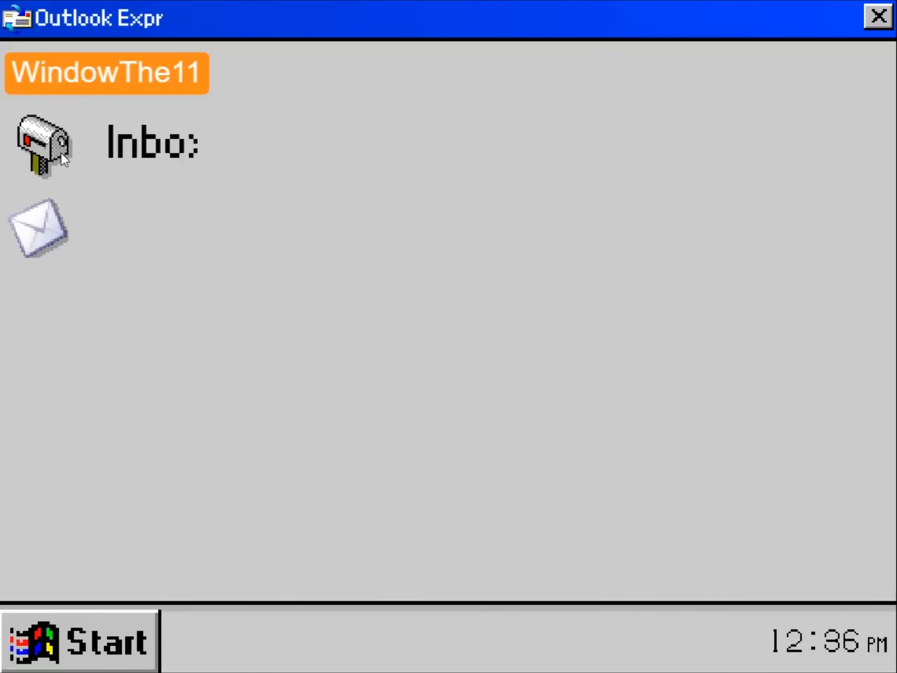
Step: Read the inbox welcome mail, then close Outlook Express back to the desktop
click(41, 143)
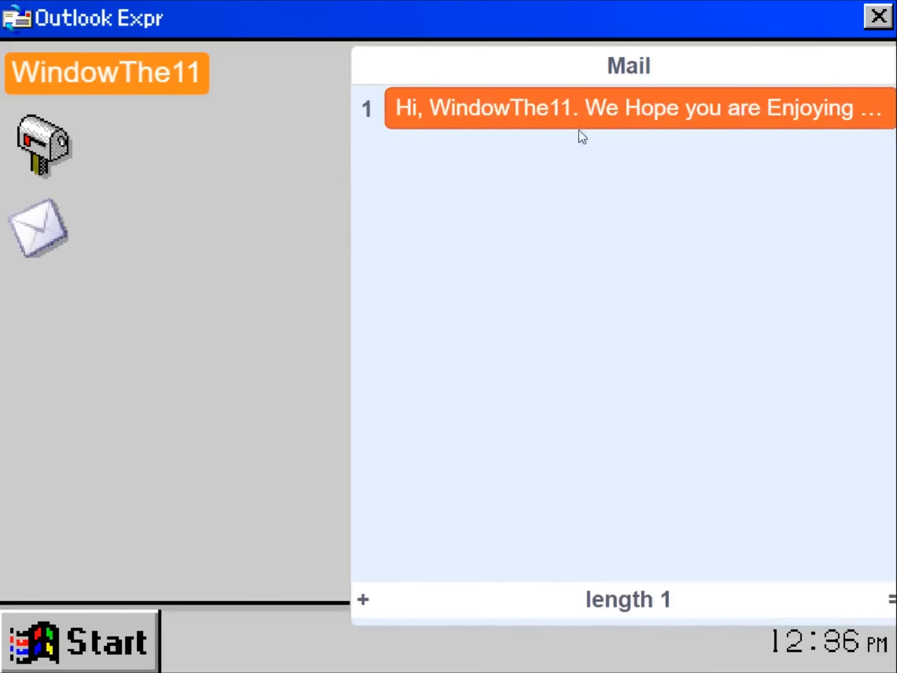
mouse_move(344, 462)
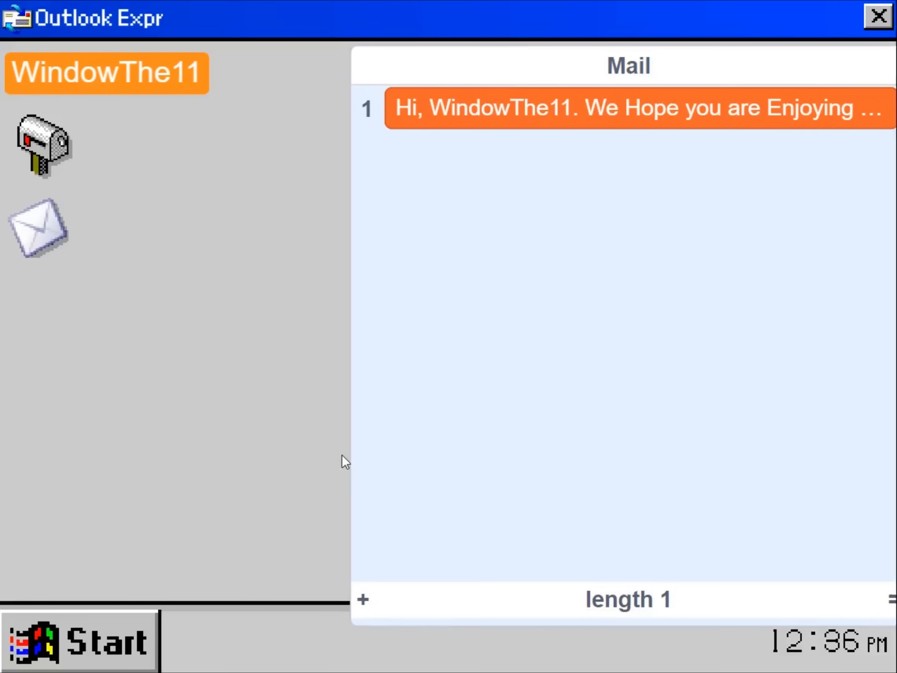
click(878, 16)
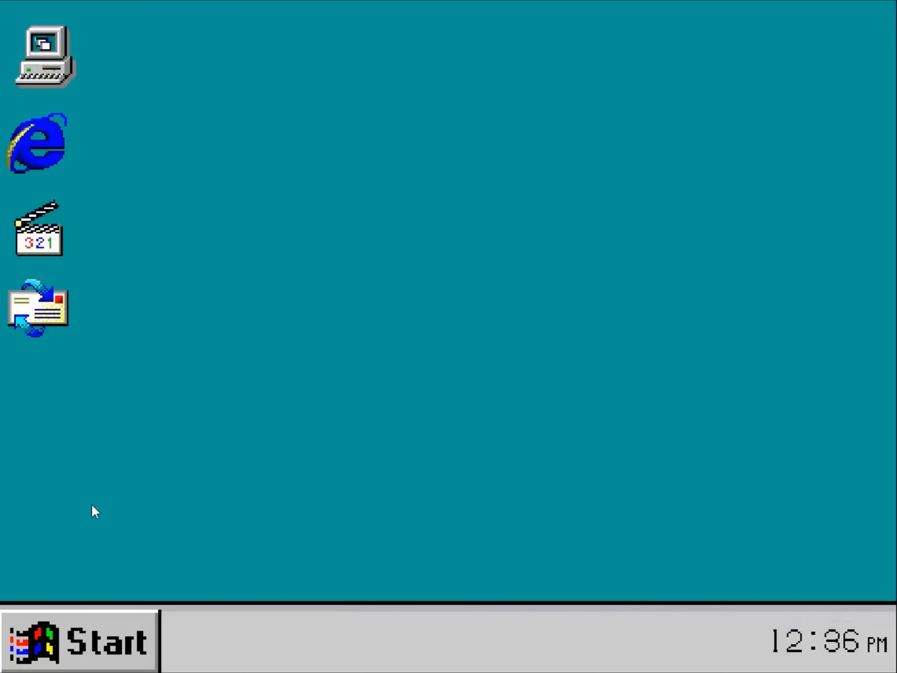
Step: Set the time zone 8 hours ahead in My Computer so the clock reads 5:36 PM
double_click(42, 56)
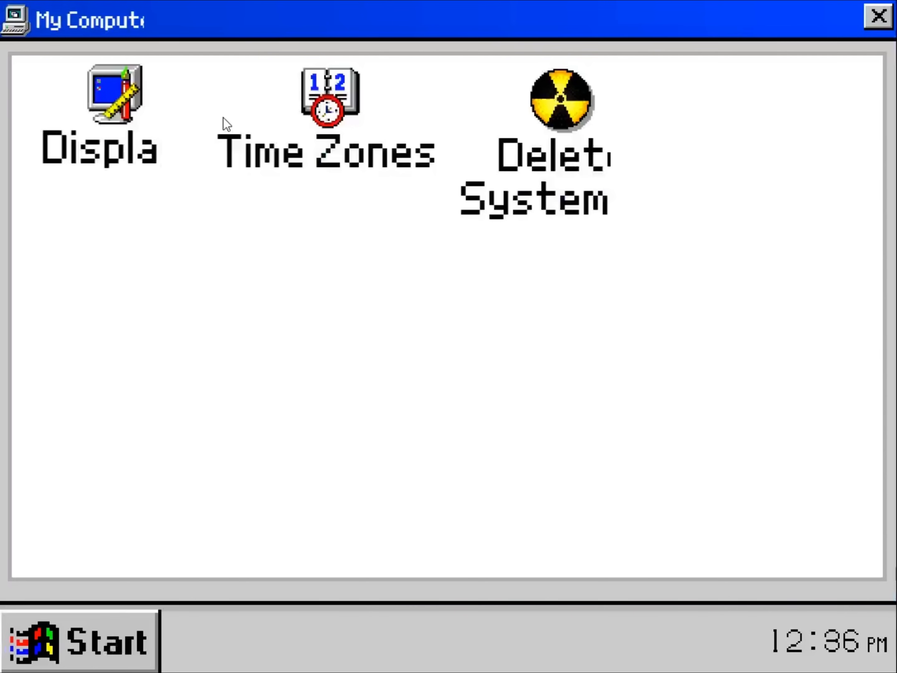
click(328, 95)
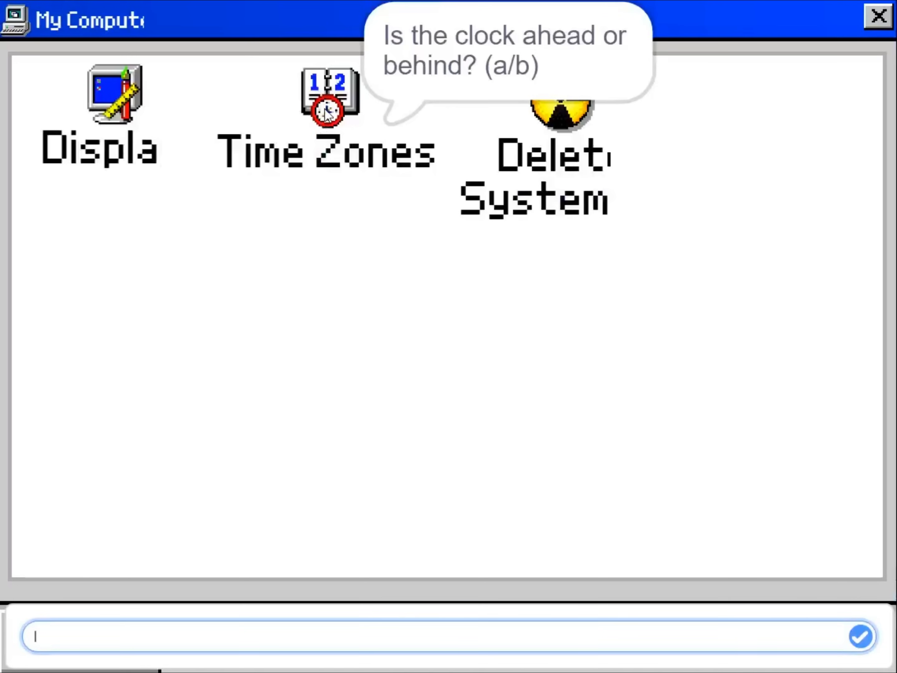
mouse_move(280, 129)
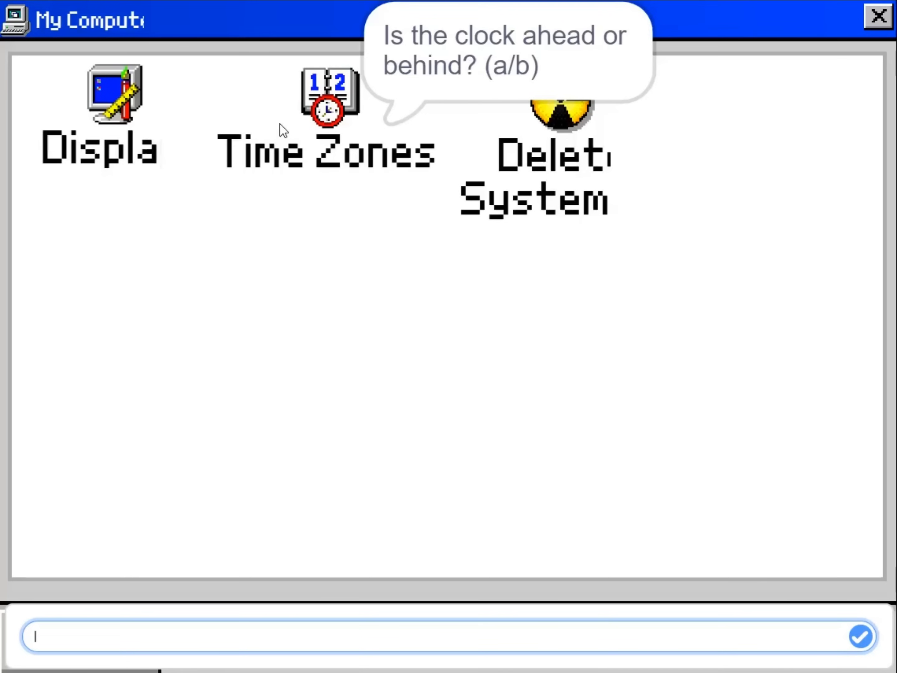
text(a)
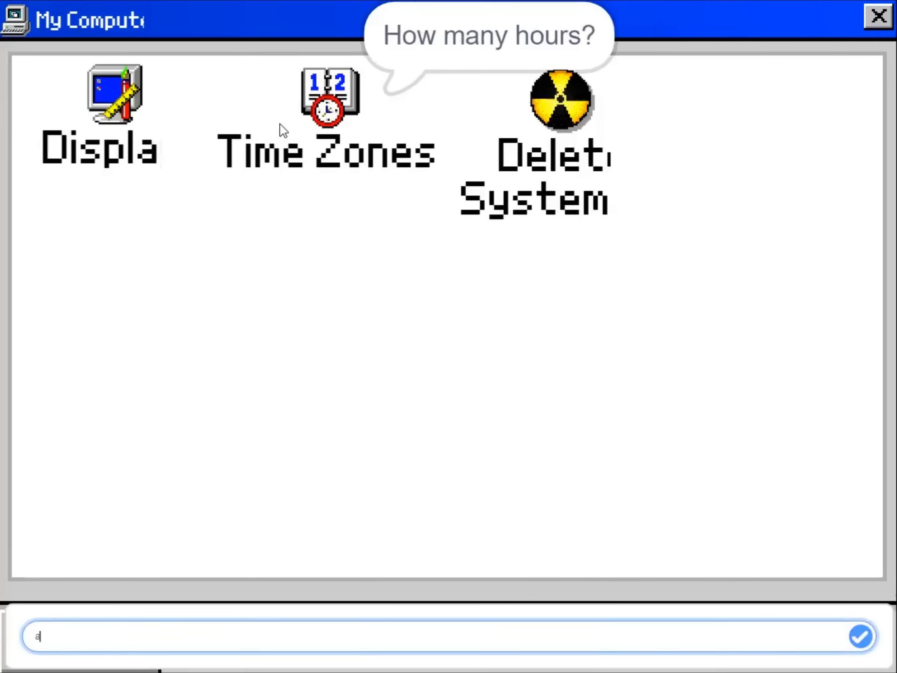
text(8)
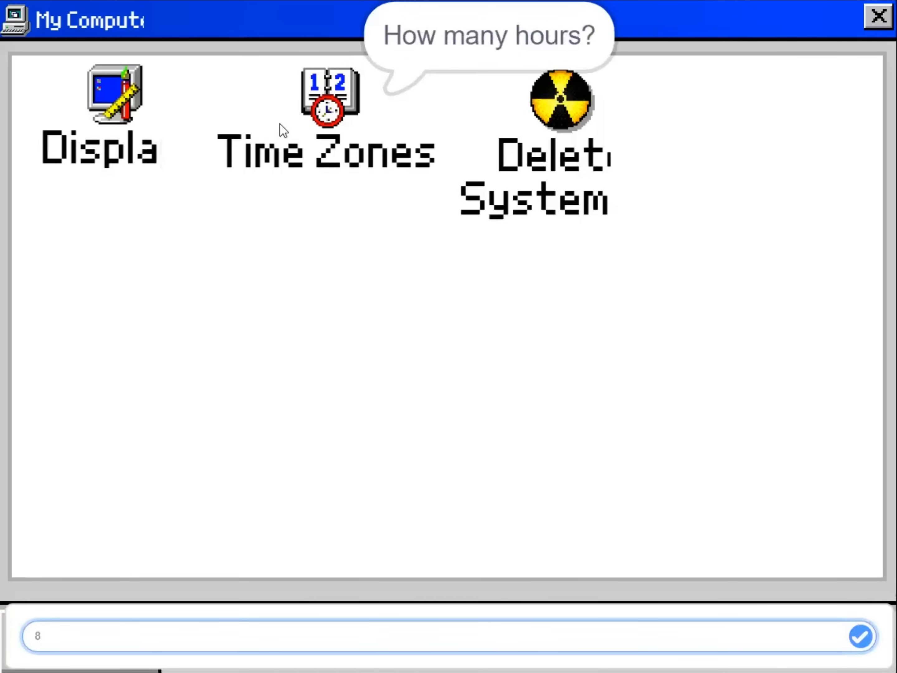
click(860, 636)
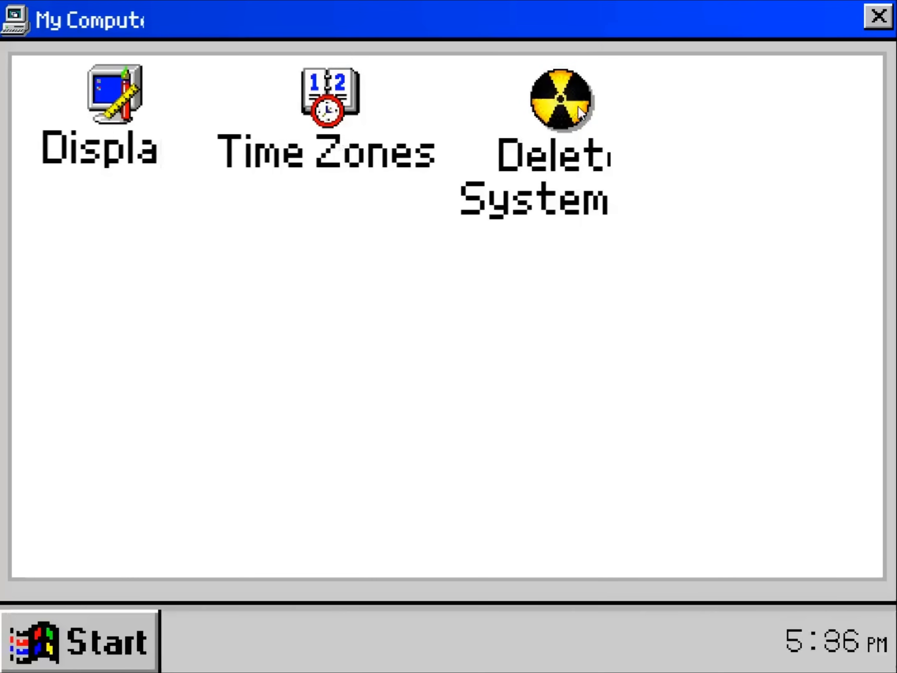
Step: Run Delete System, crashing the simulator to a fatal error screen
double_click(559, 101)
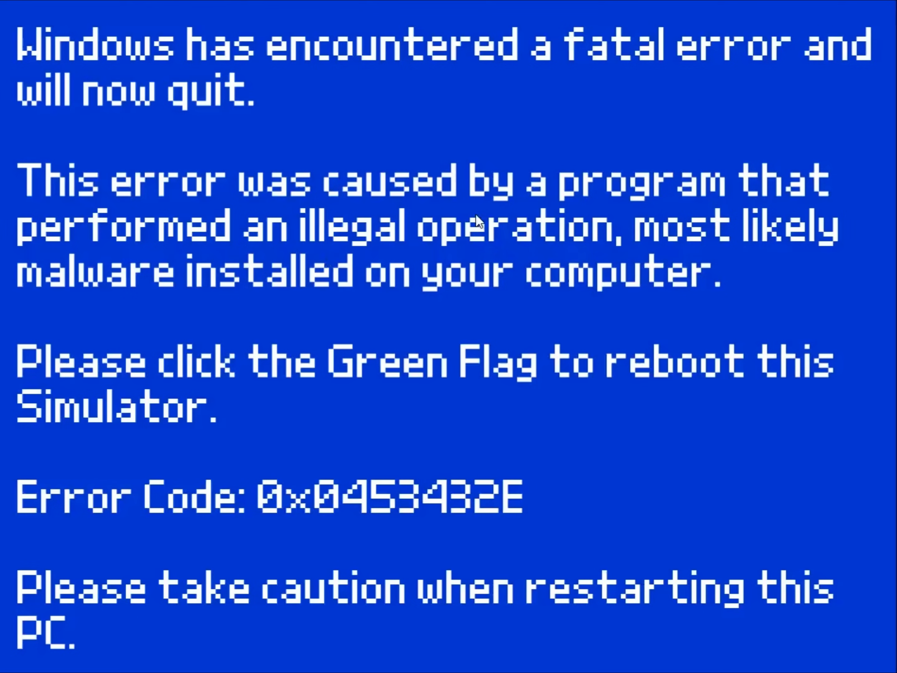
mouse_move(455, 260)
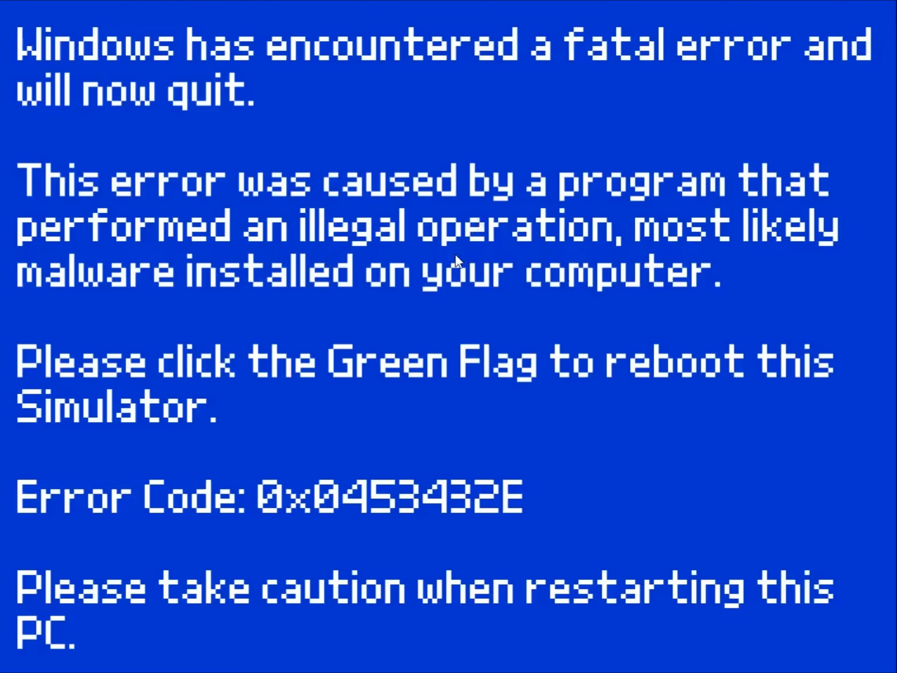
mouse_move(372, 361)
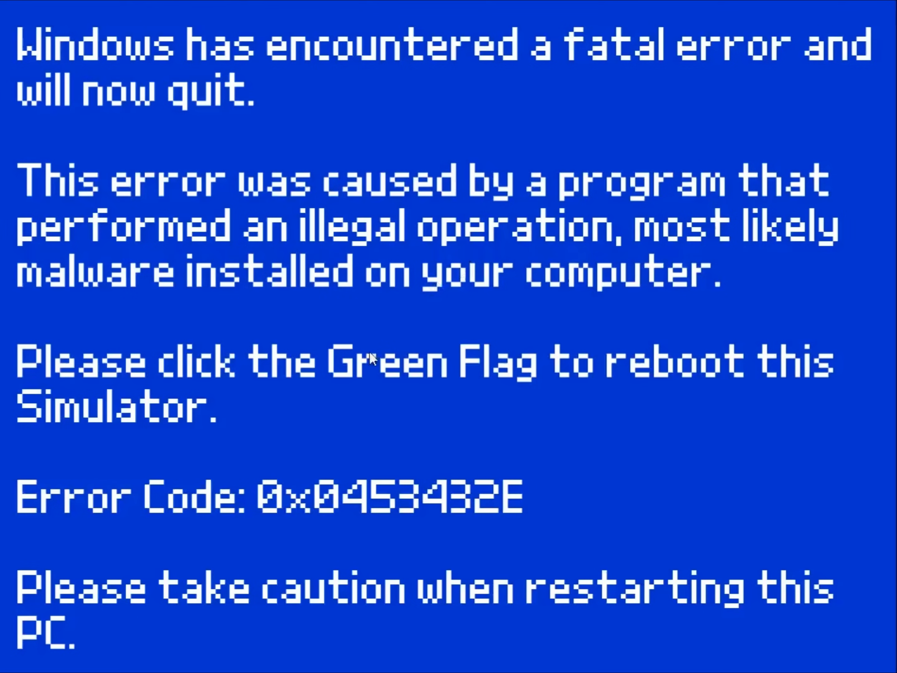
mouse_move(122, 631)
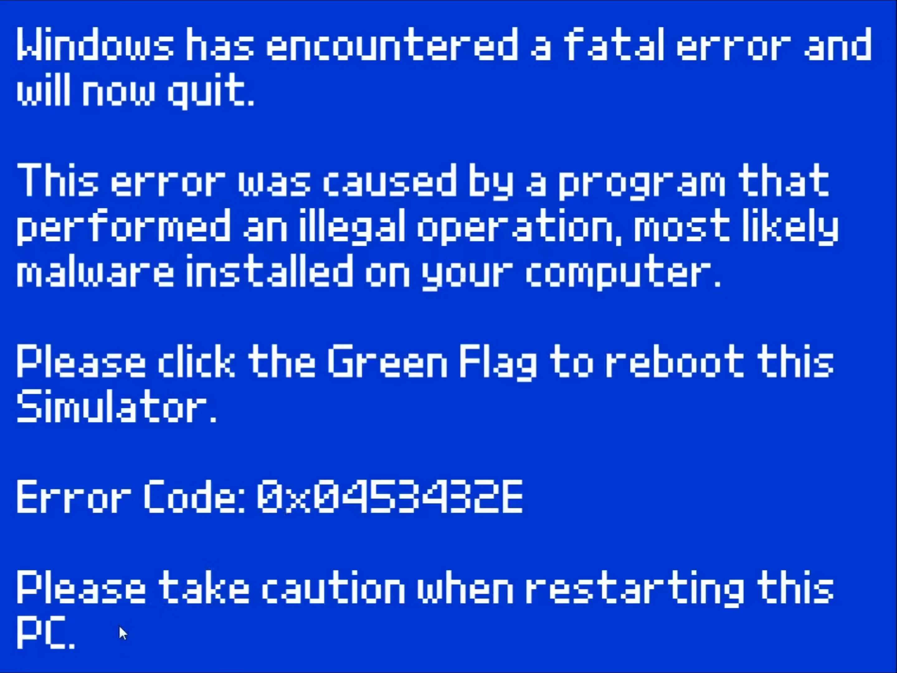